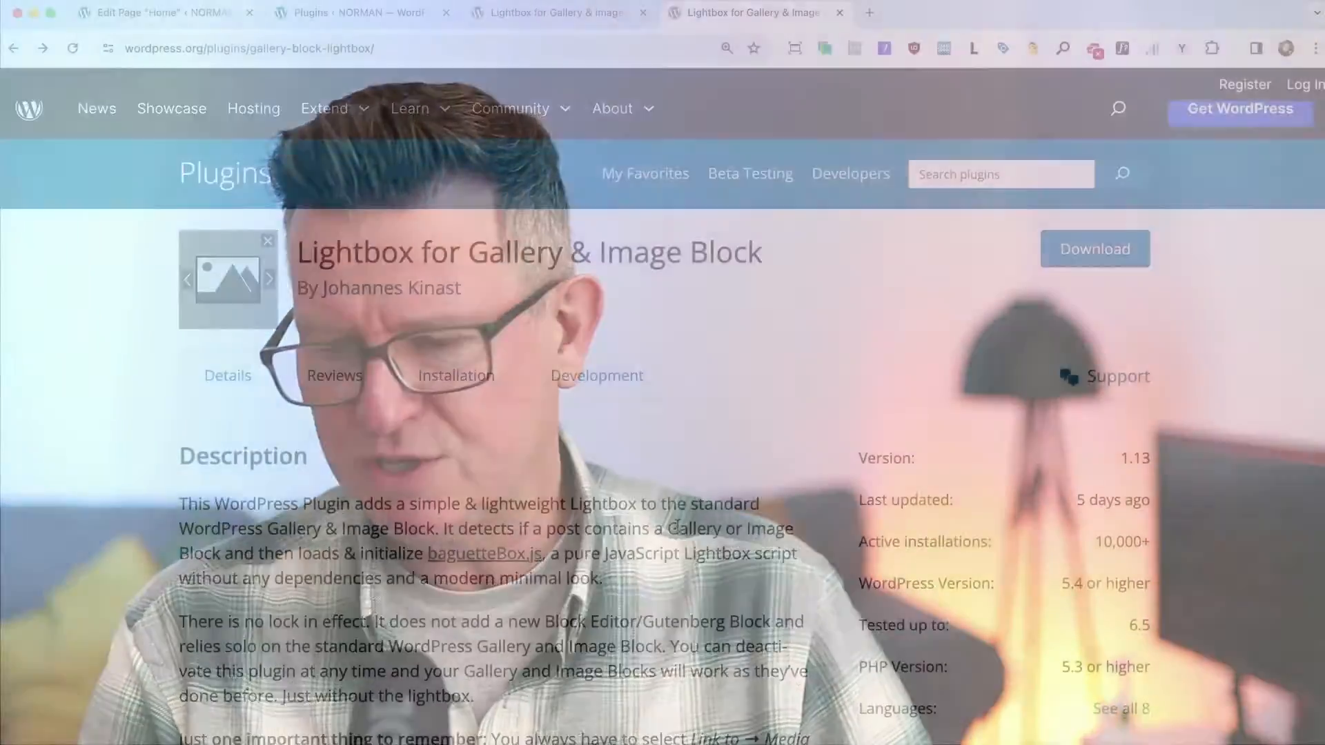
# Scroll through the Lightbox for Gallery & Image Block plugin page on wordpress.org.
pyautogui.scroll(-3)
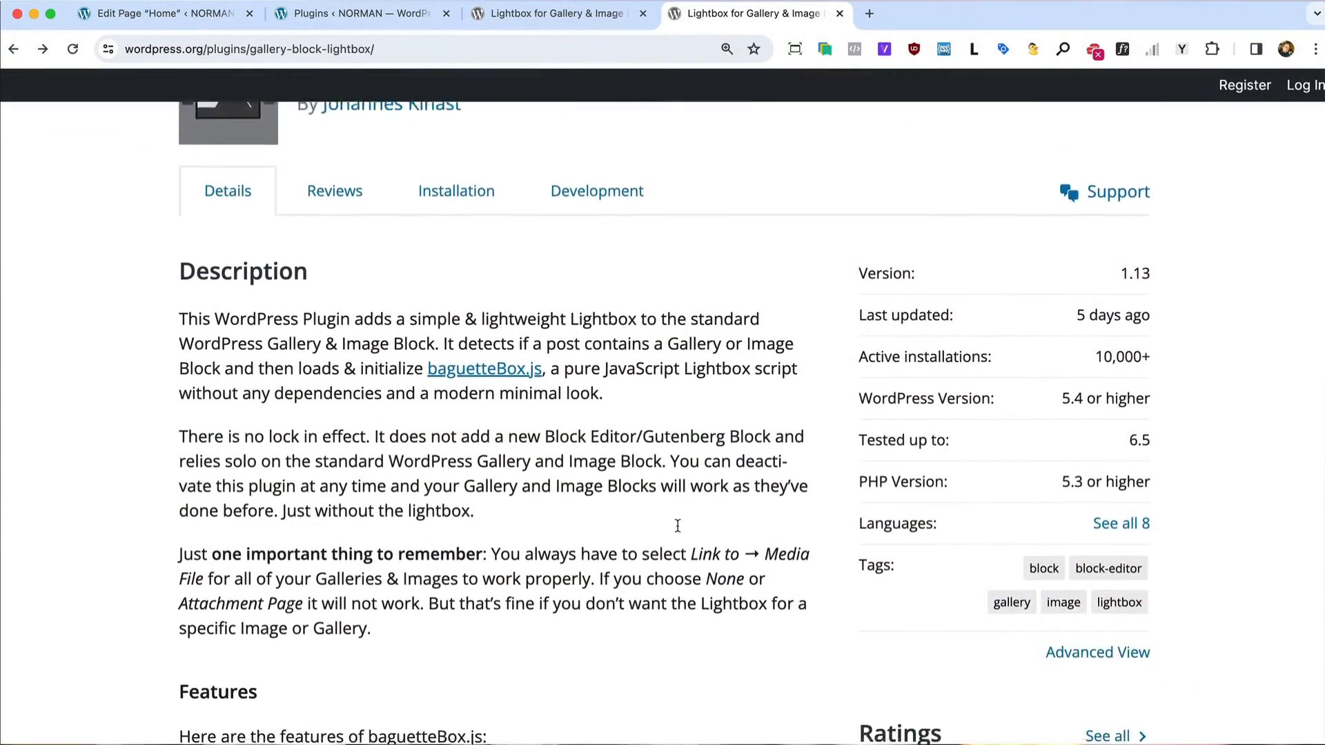
pyautogui.scroll(-3)
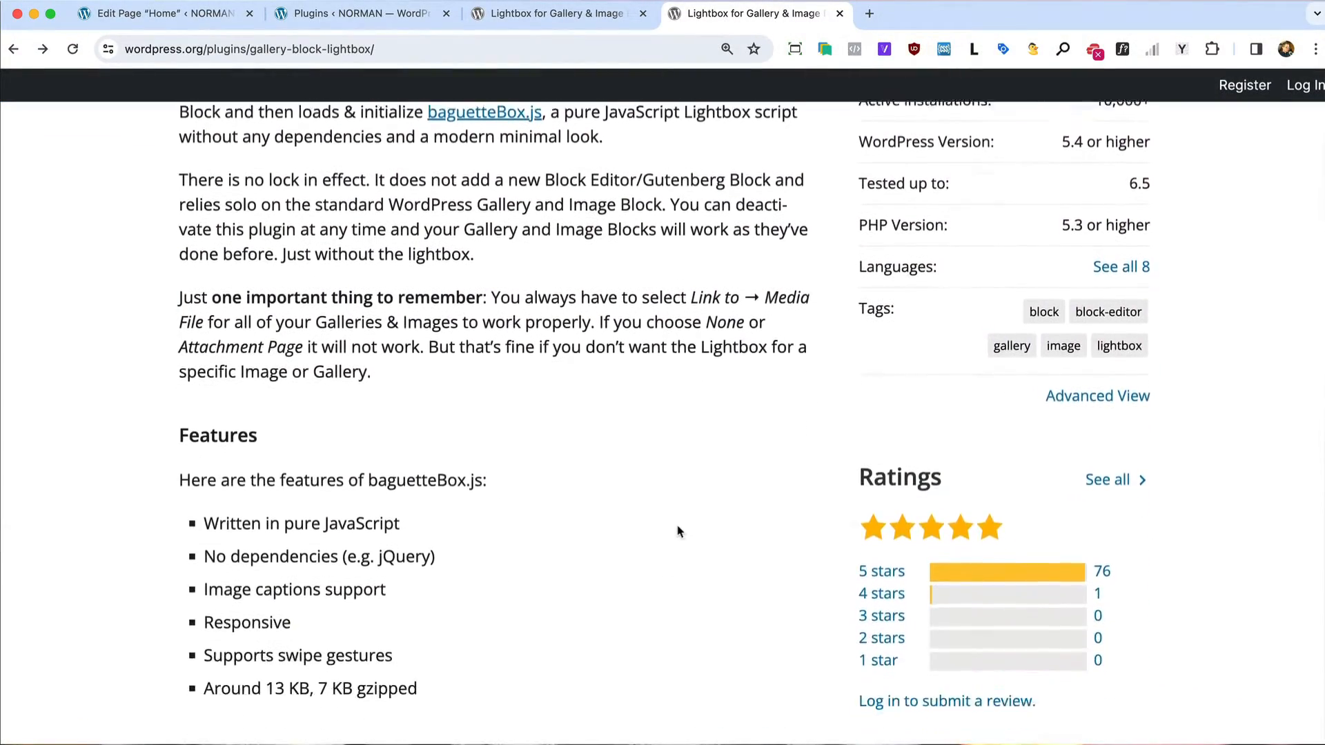
pyautogui.scroll(-3)
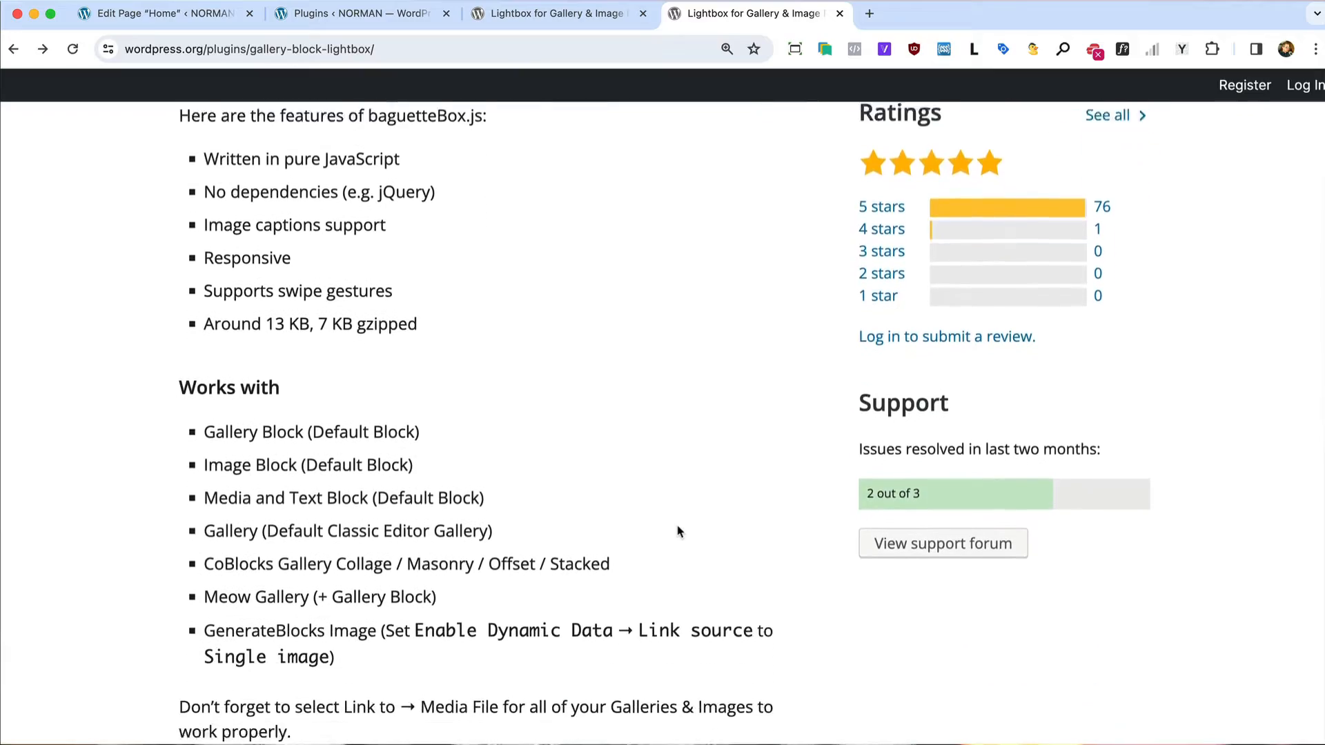
pyautogui.scroll(-3)
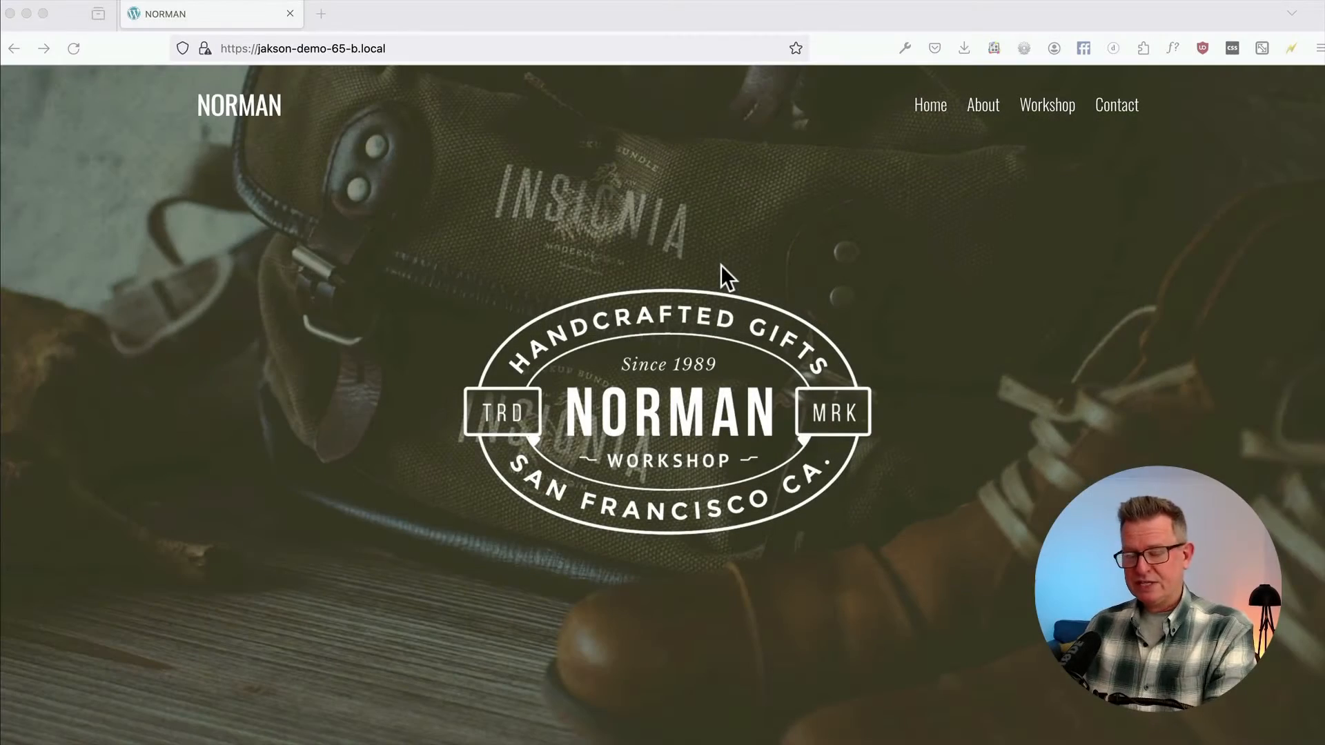
# Scroll the Norman front page down to the six-photo Latest from the Workshop grid.
pyautogui.scroll(-3)
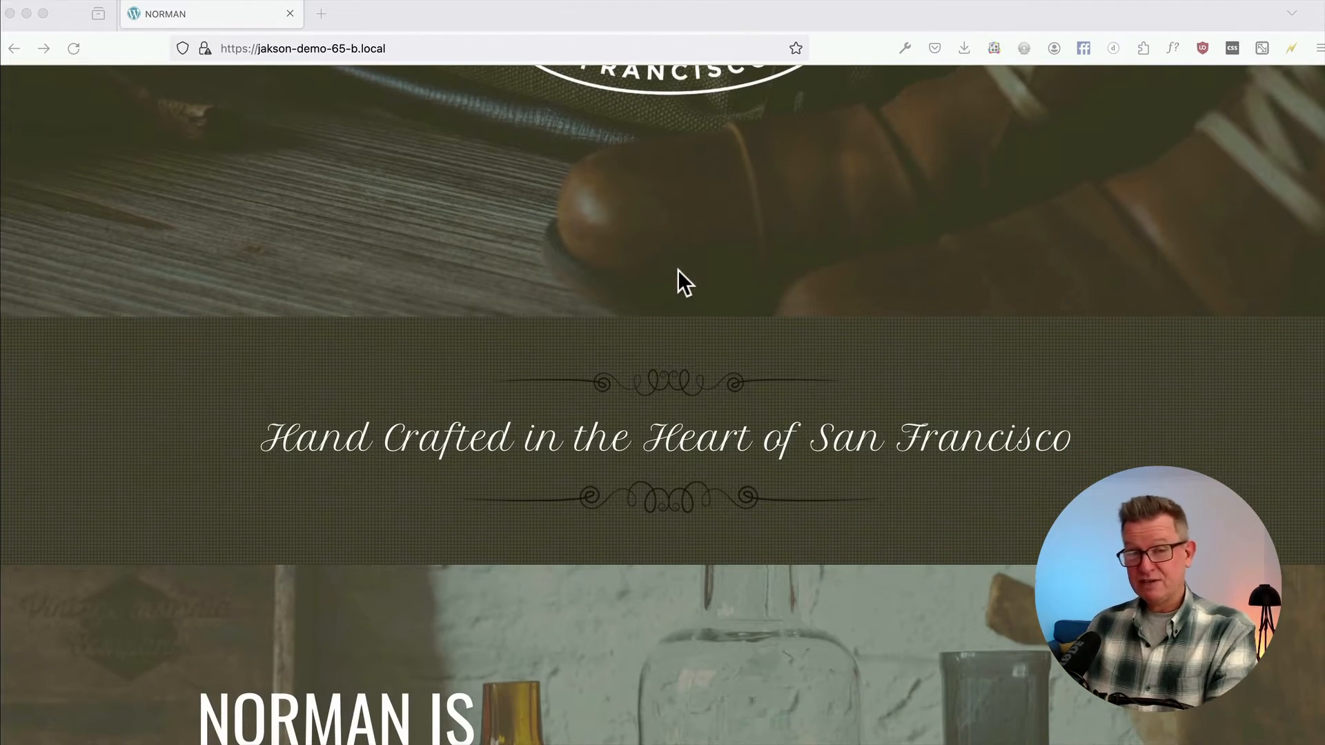
pyautogui.scroll(-3)
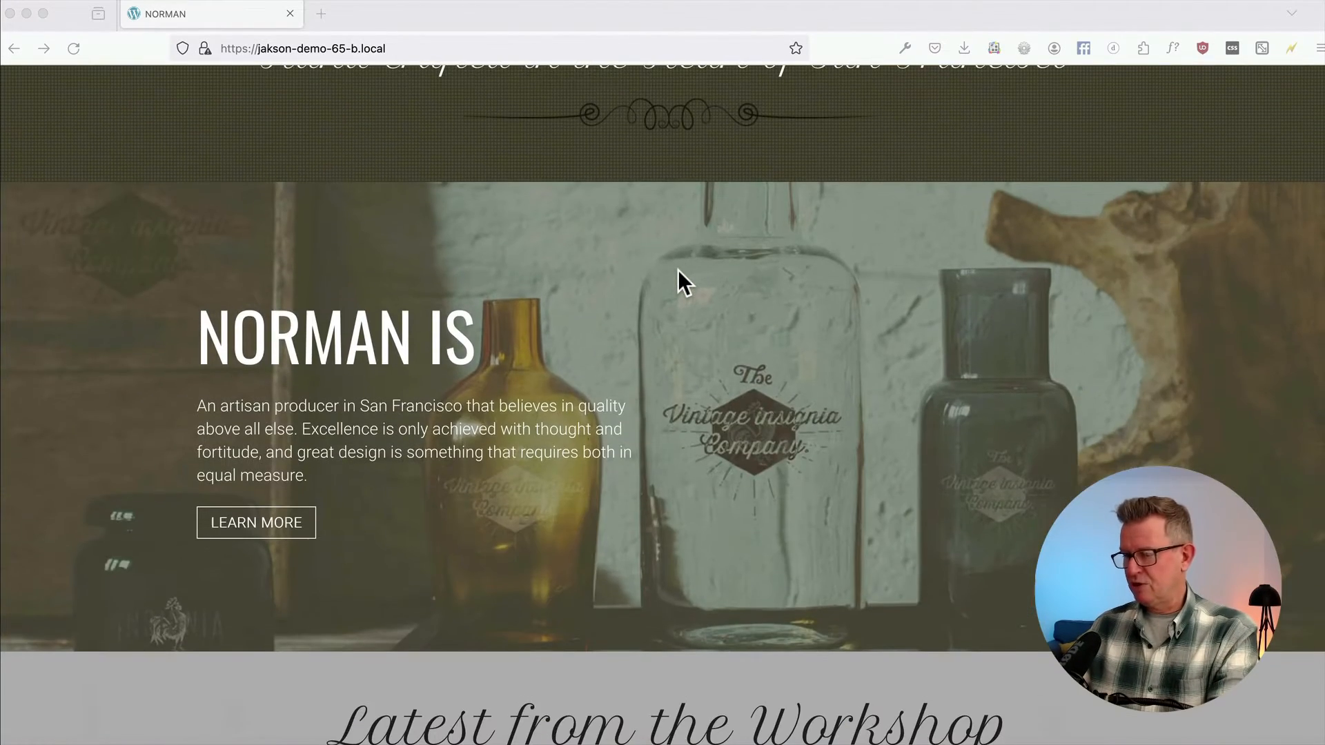
pyautogui.scroll(-3)
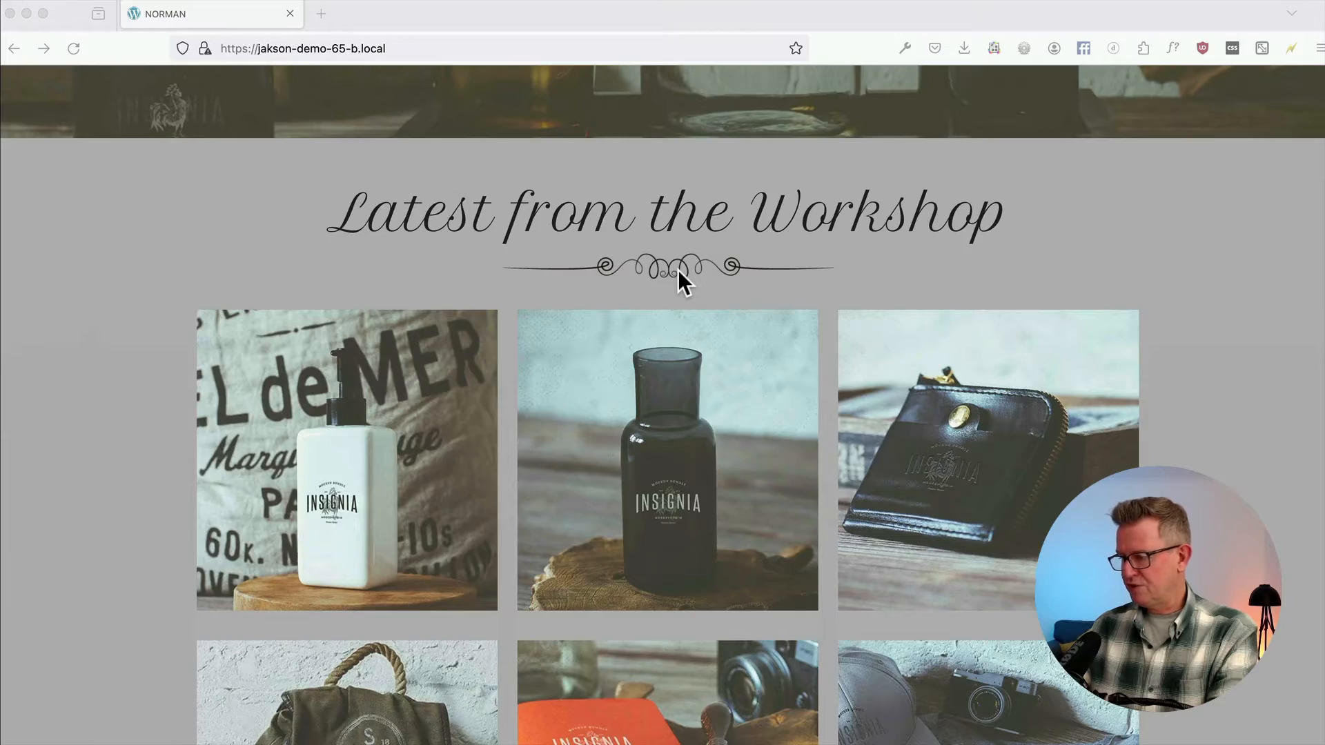
pyautogui.scroll(-3)
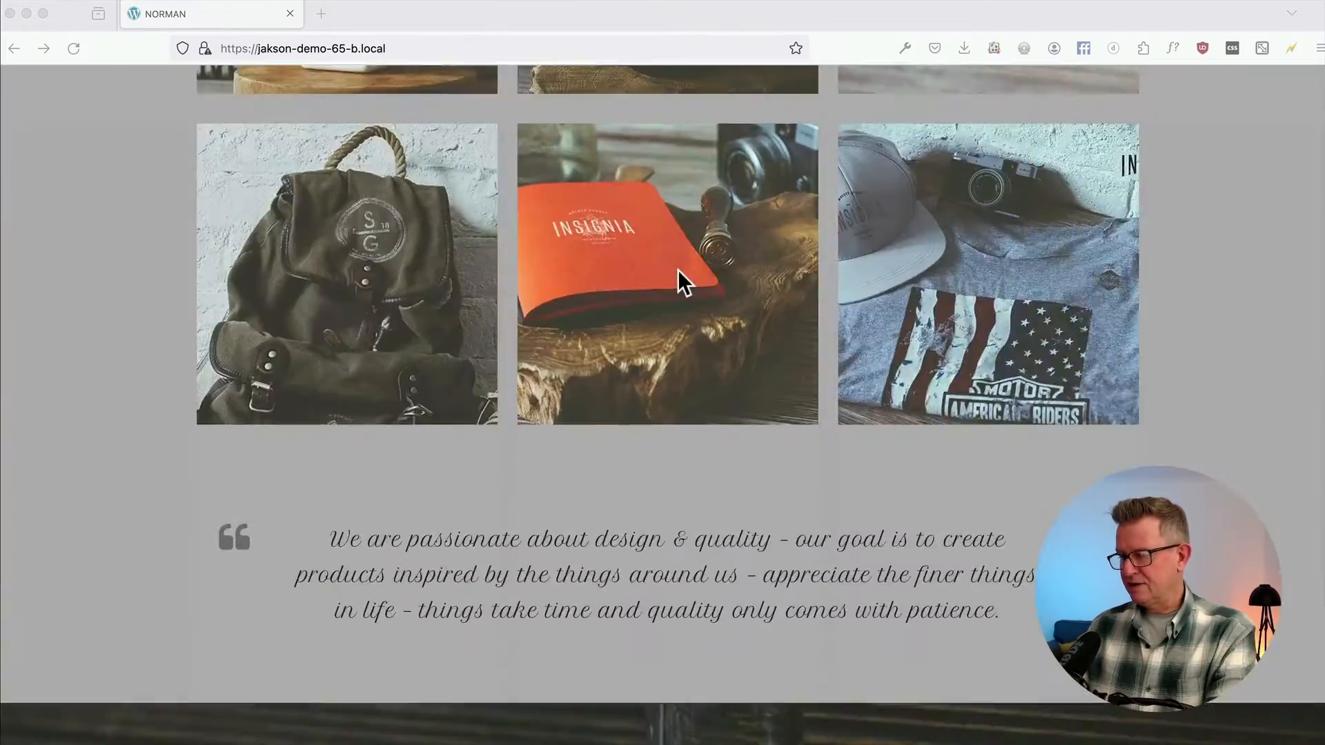
pyautogui.scroll(3)
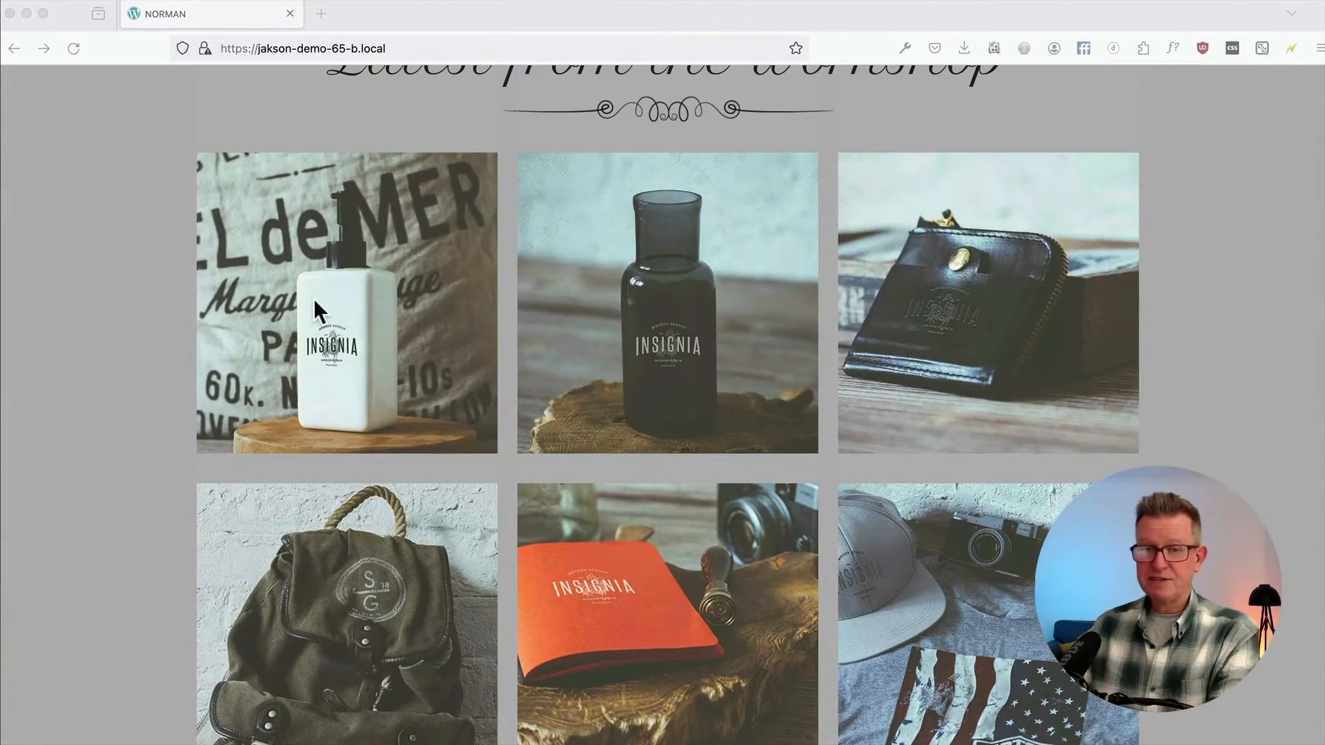
pyautogui.moveTo(336, 367)
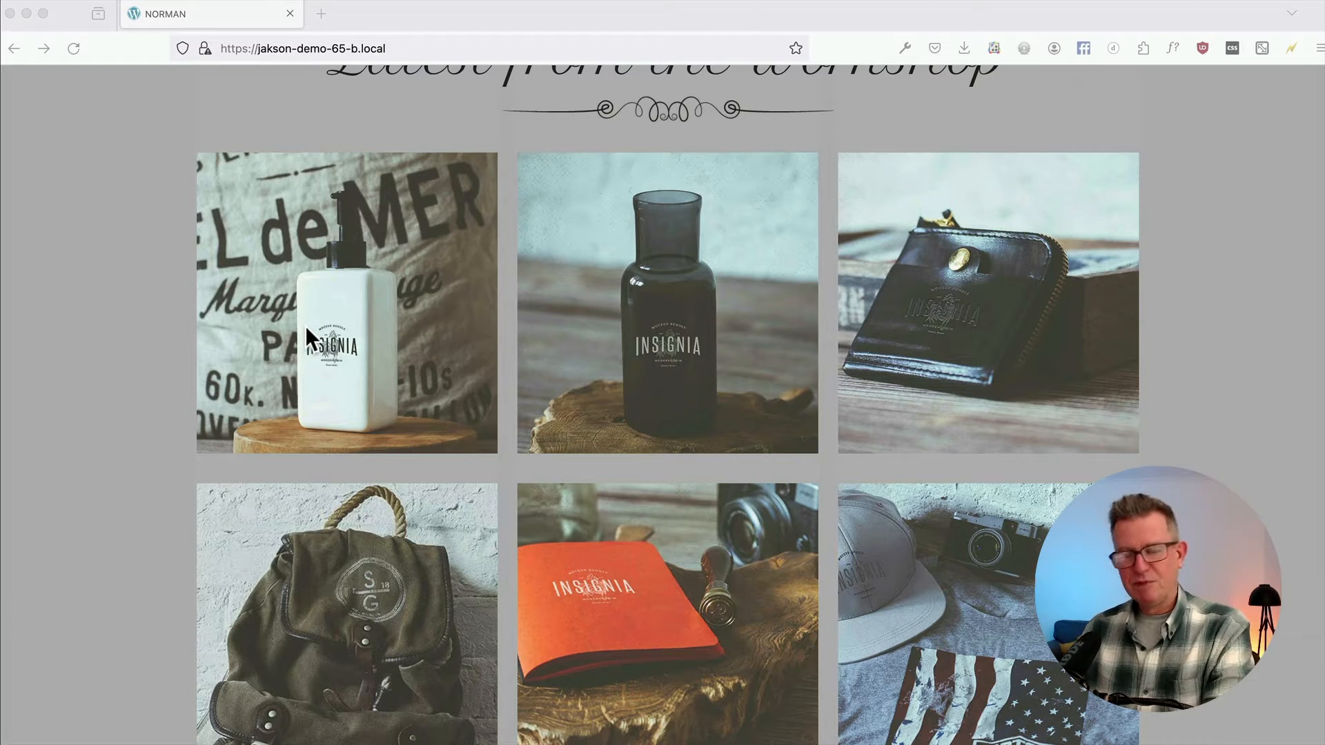
pyautogui.moveTo(359, 338)
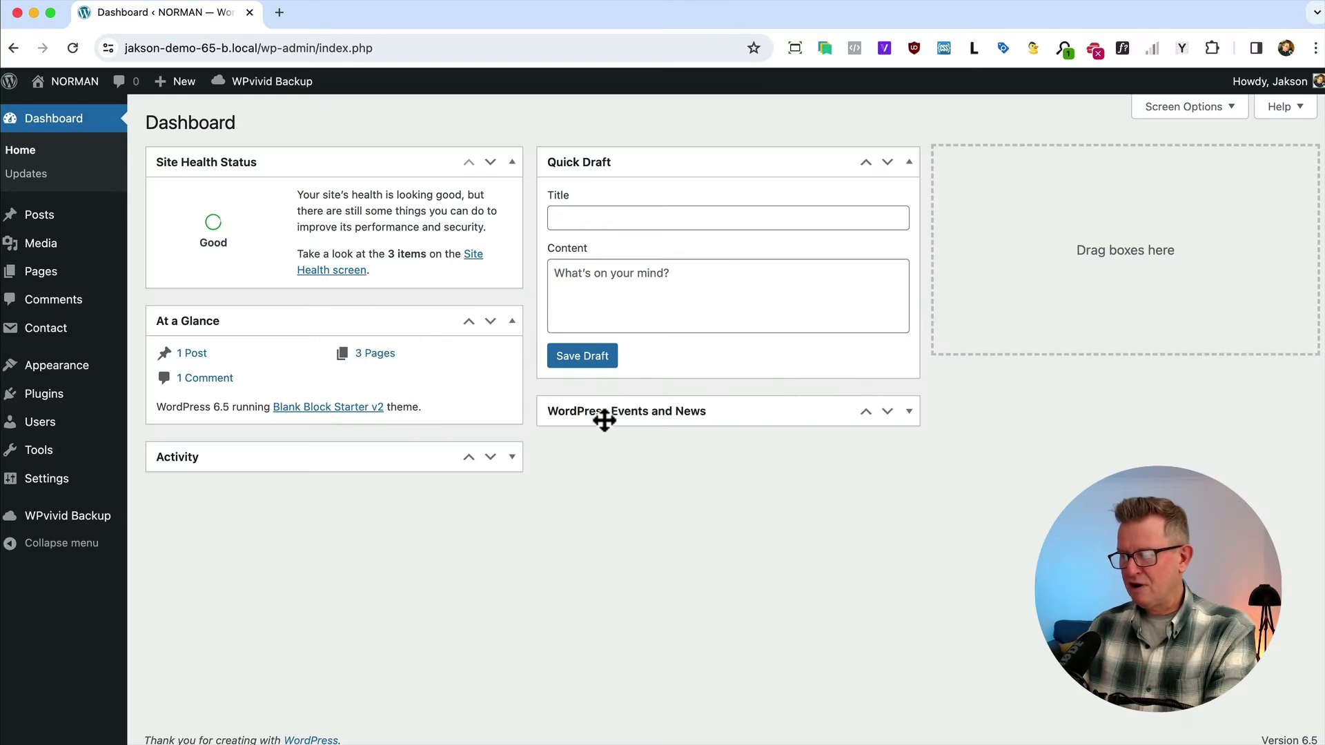
pyautogui.moveTo(63, 381)
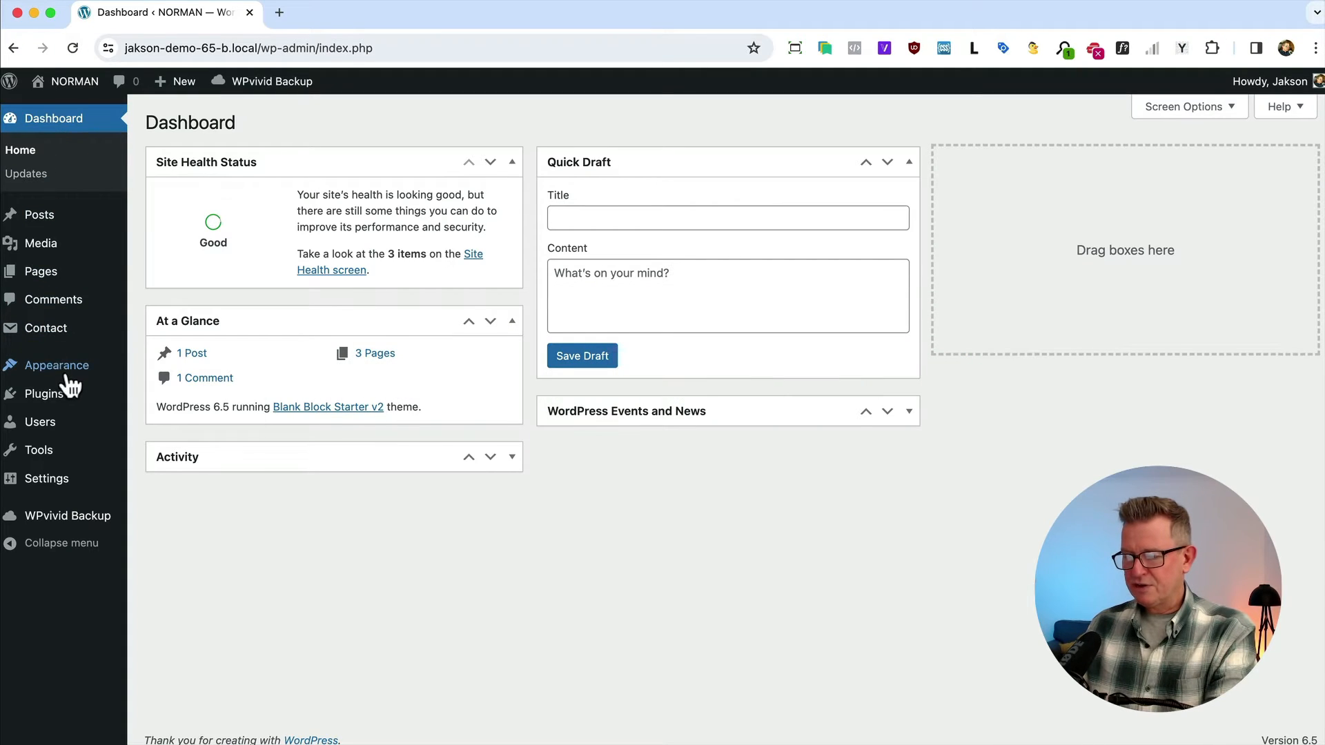
# From Plugins, review the Lightbox for Gallery & Image Block details and activate it.
pyautogui.click(43, 393)
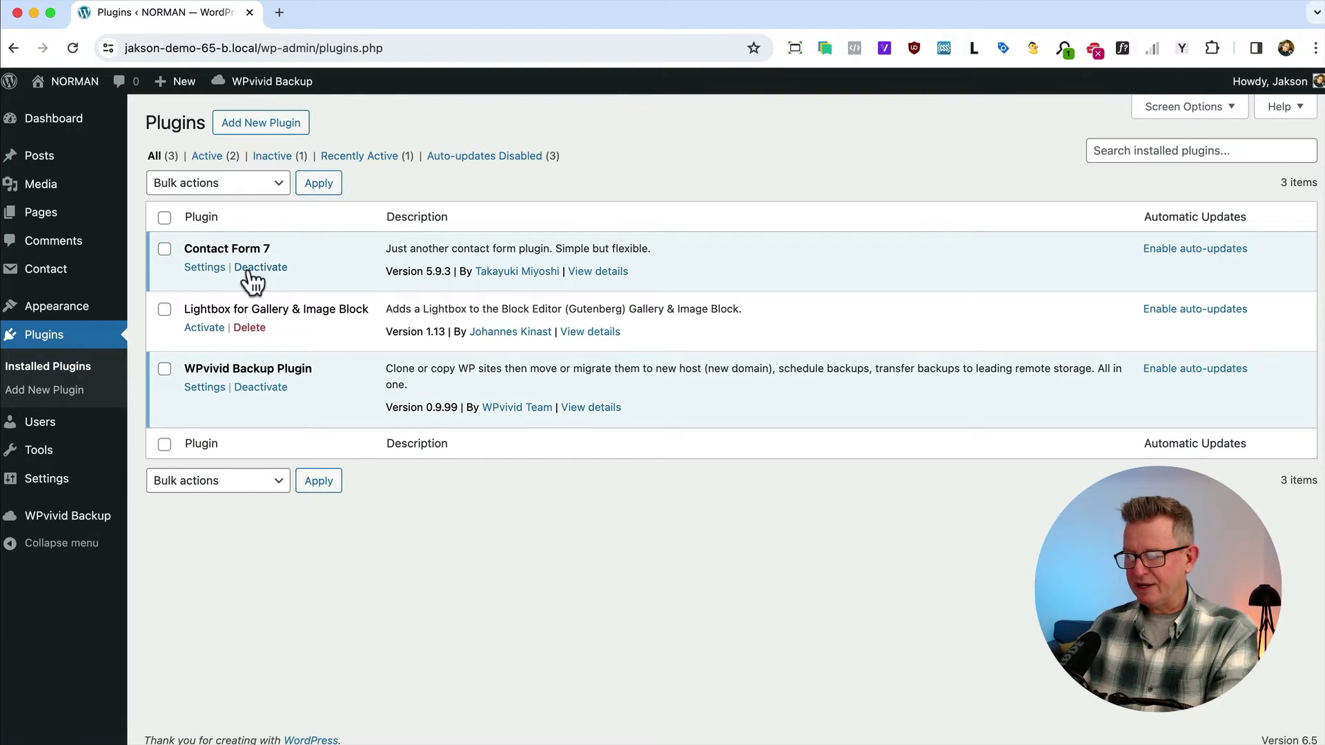
pyautogui.moveTo(593, 358)
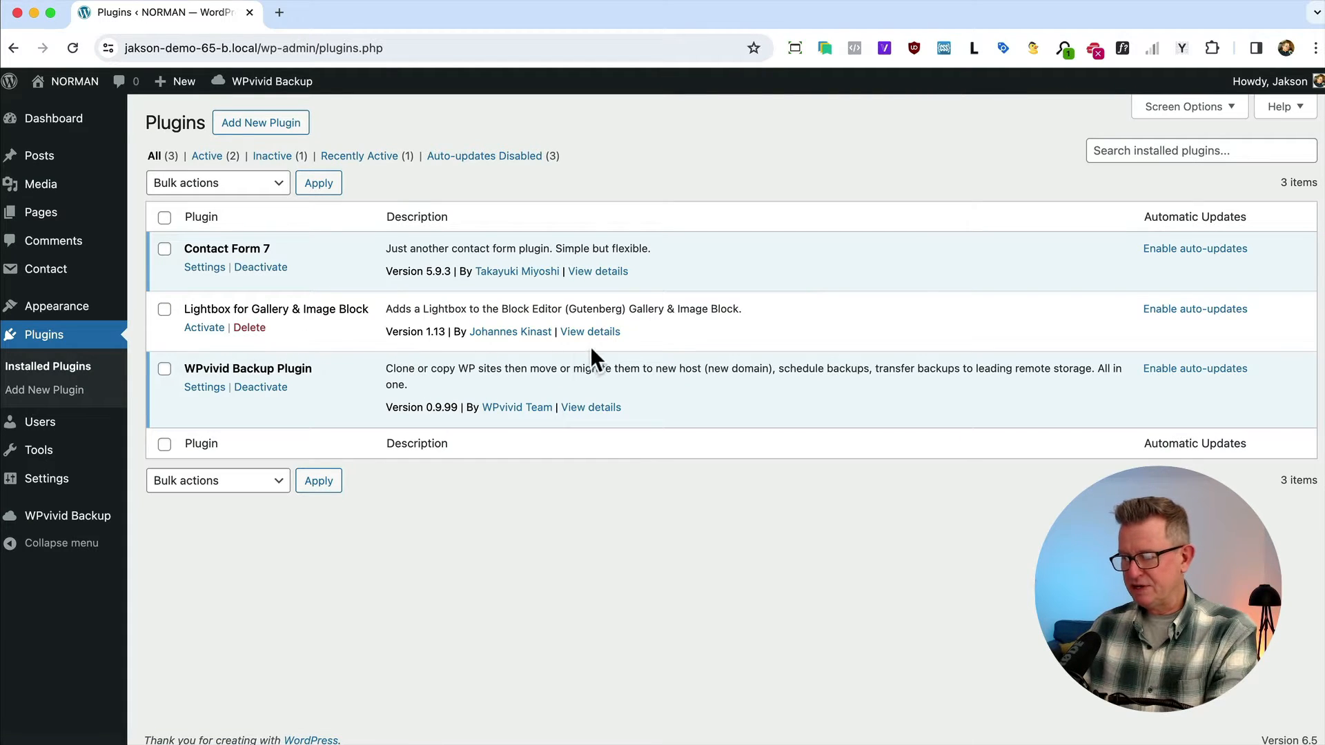
pyautogui.click(590, 331)
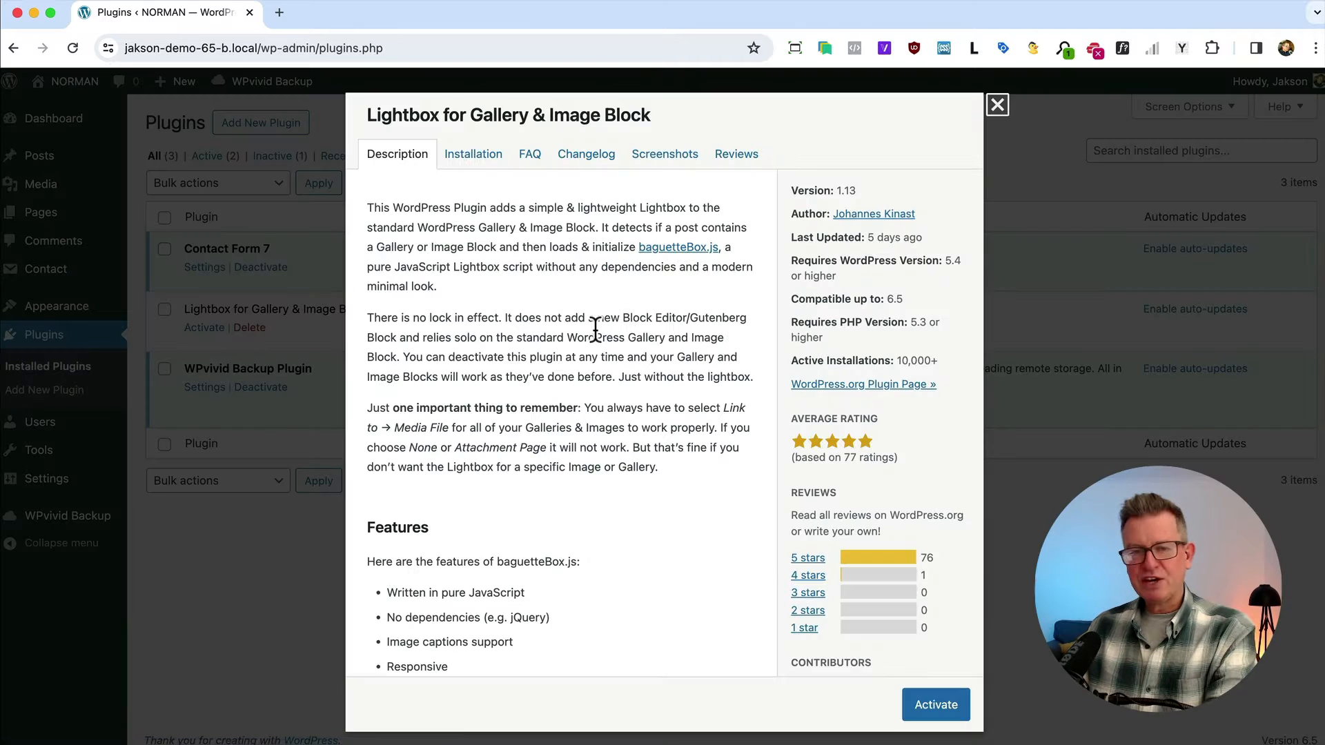
pyautogui.moveTo(589, 443)
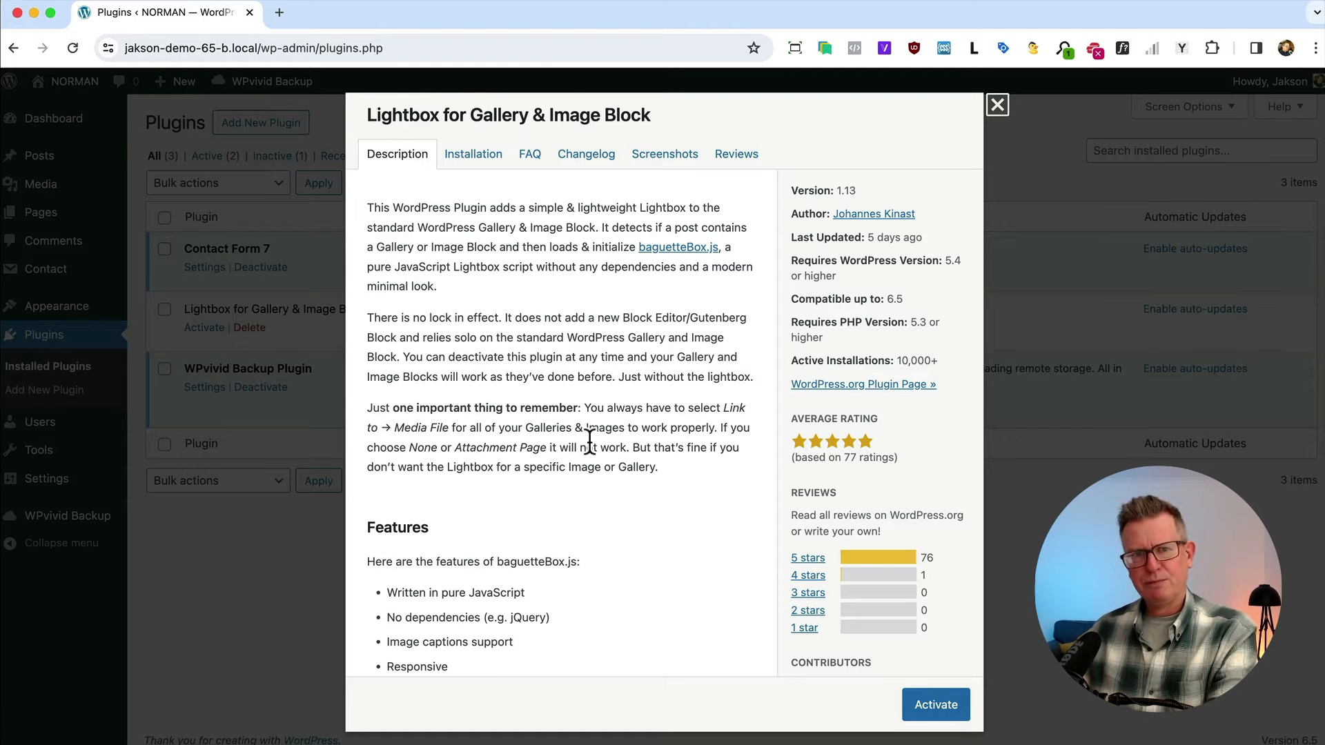
pyautogui.scroll(-3)
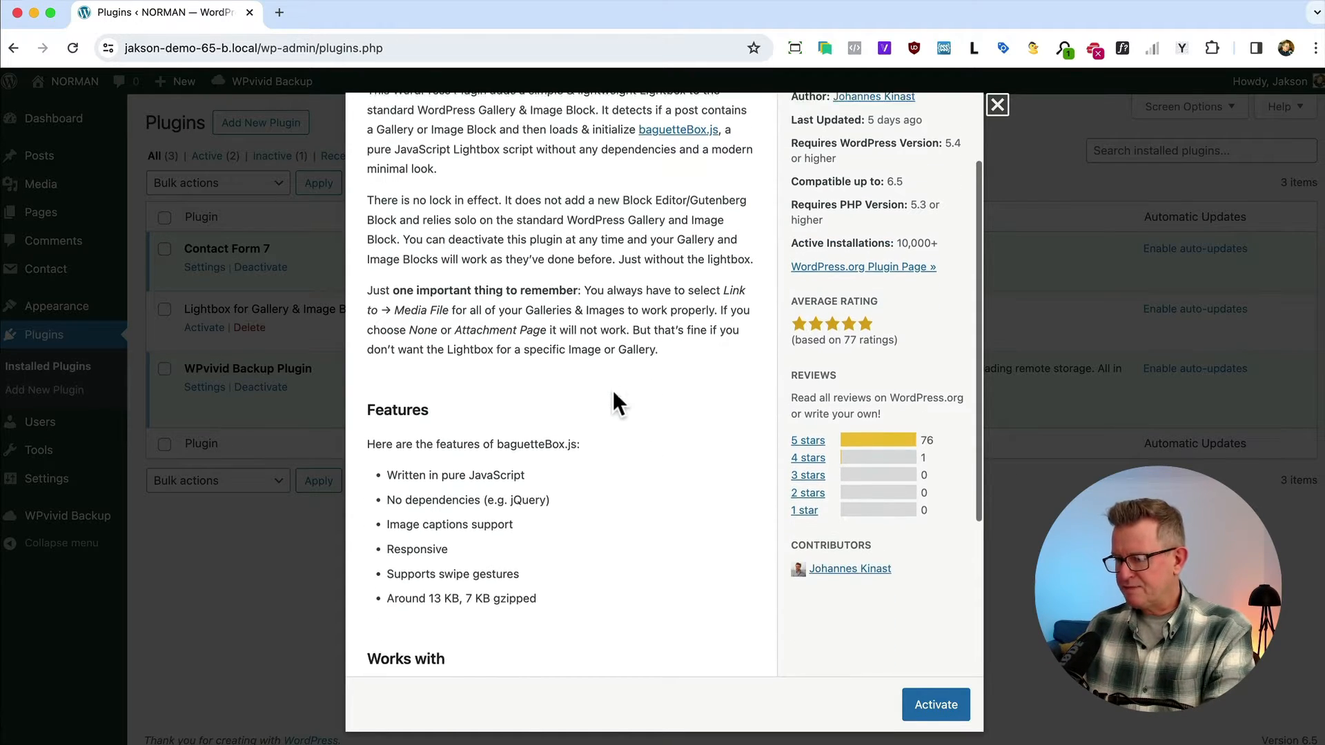
pyautogui.scroll(-3)
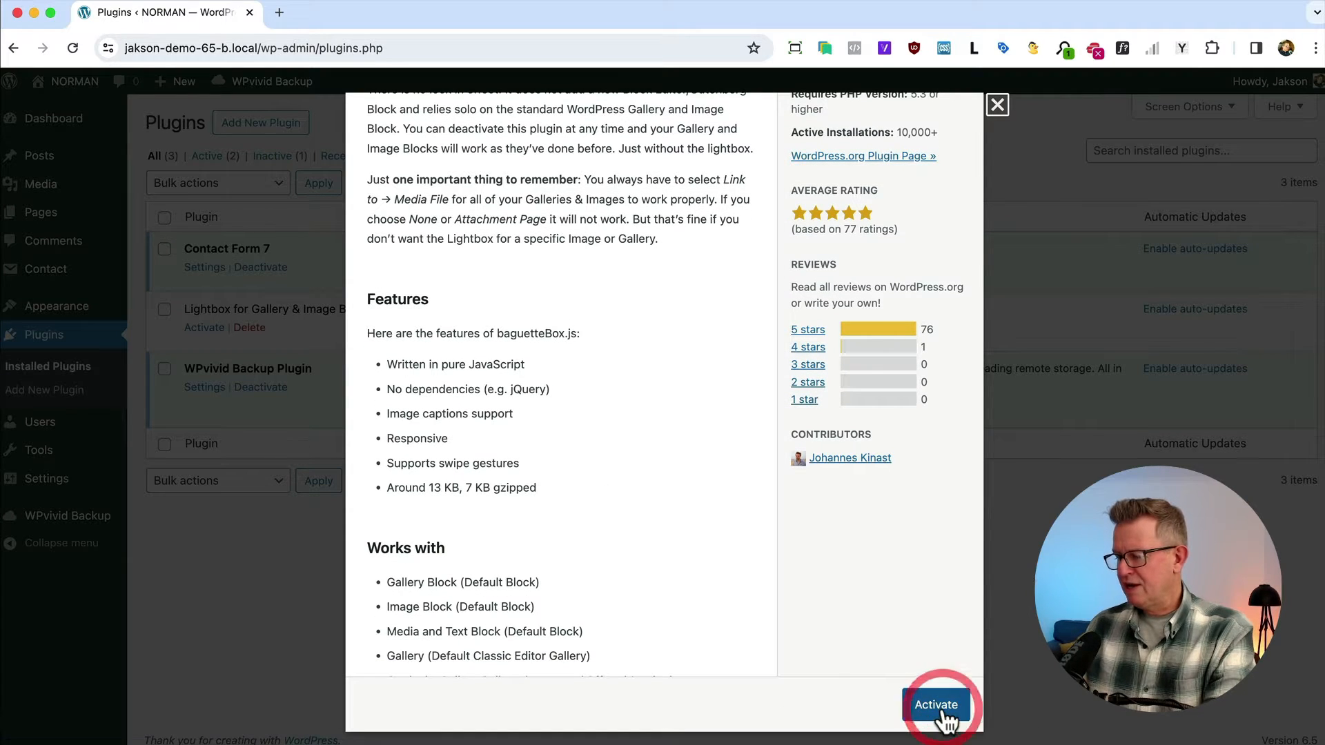
pyautogui.click(940, 705)
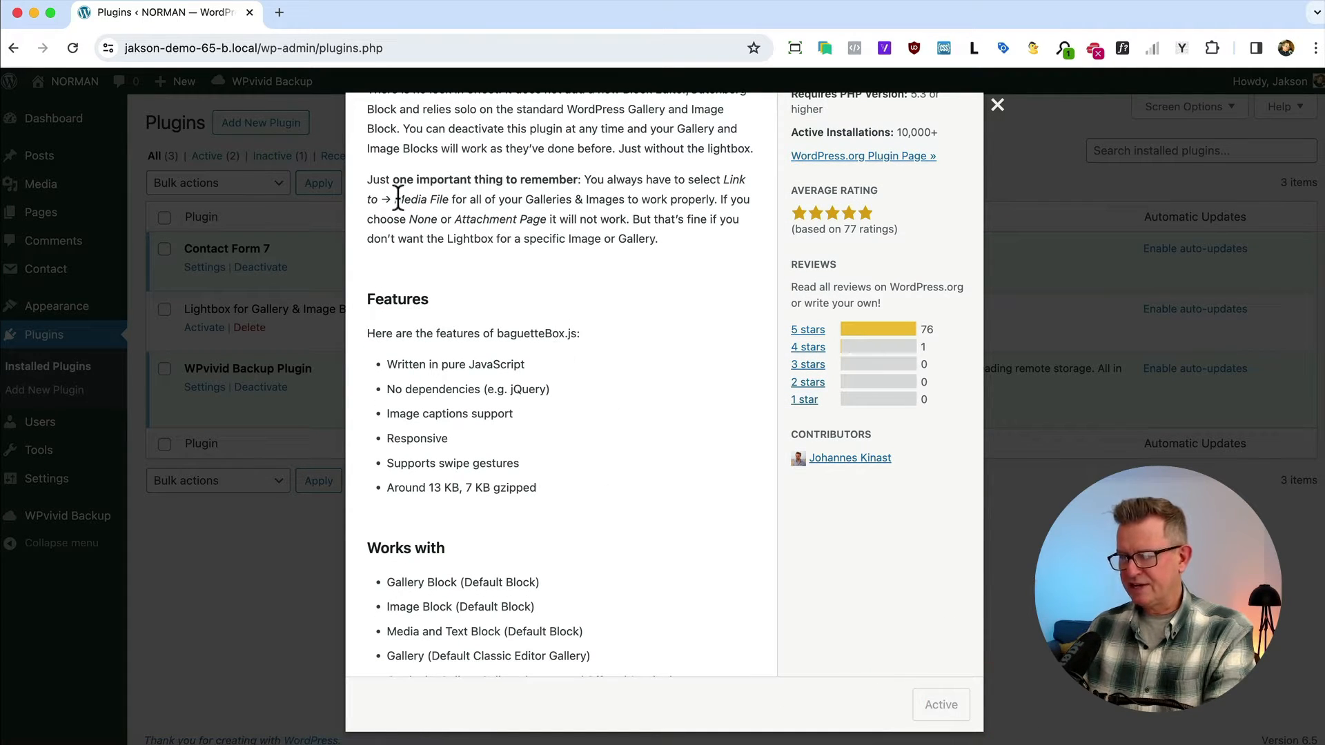
pyautogui.click(997, 104)
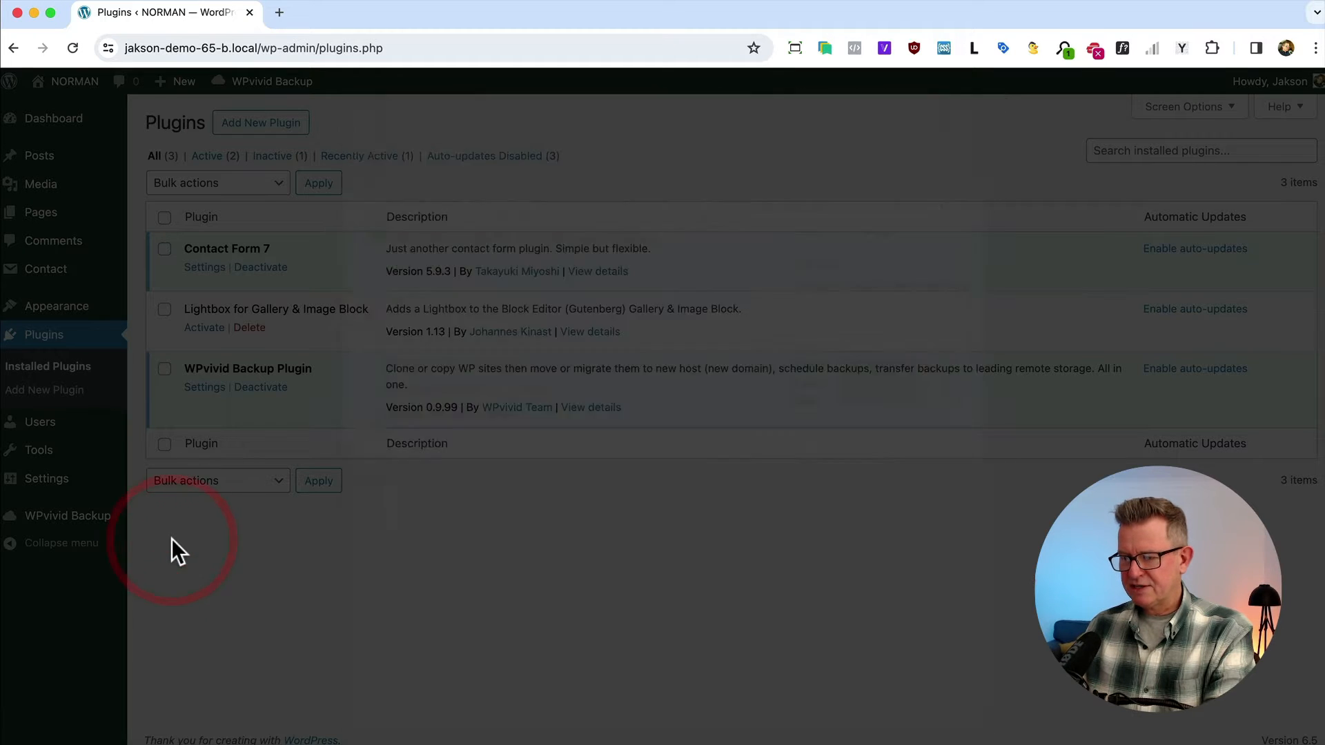
# Open the Home page from Pages in the block editor.
pyautogui.click(40, 213)
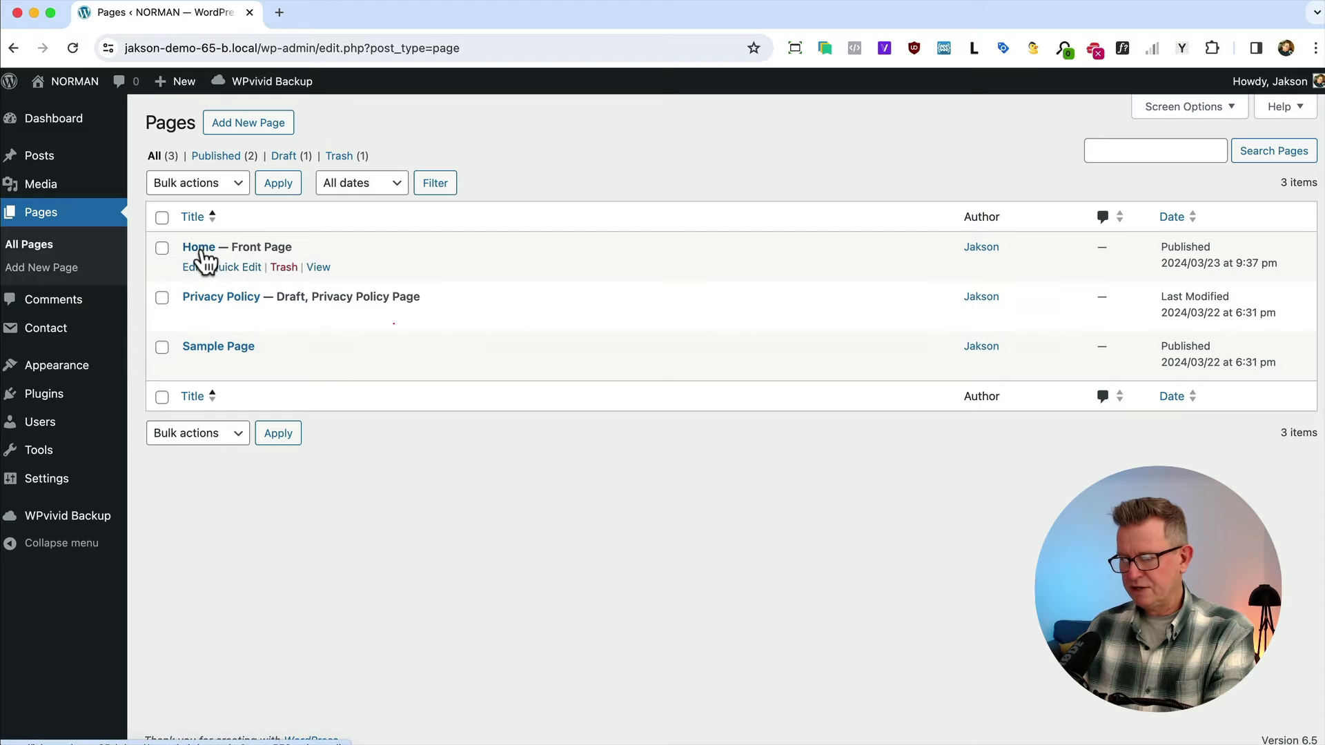
pyautogui.click(199, 247)
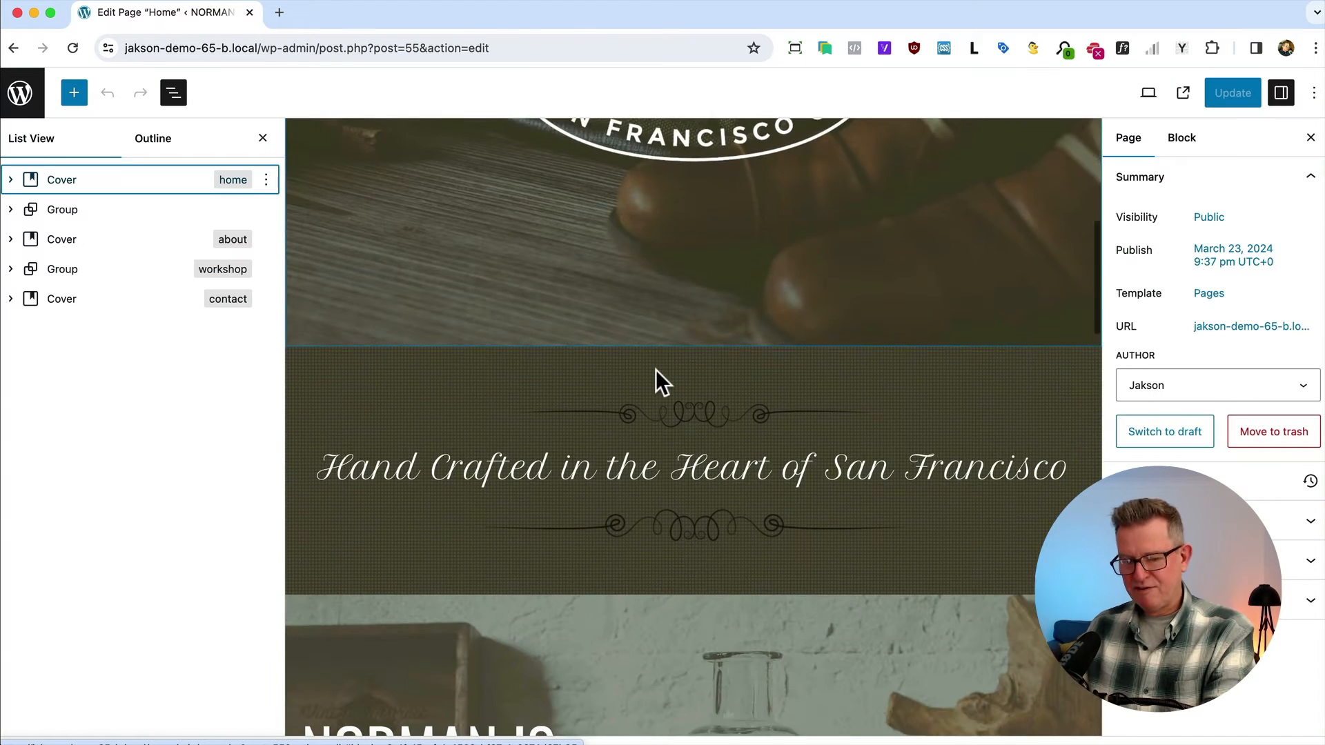
pyautogui.scroll(-3)
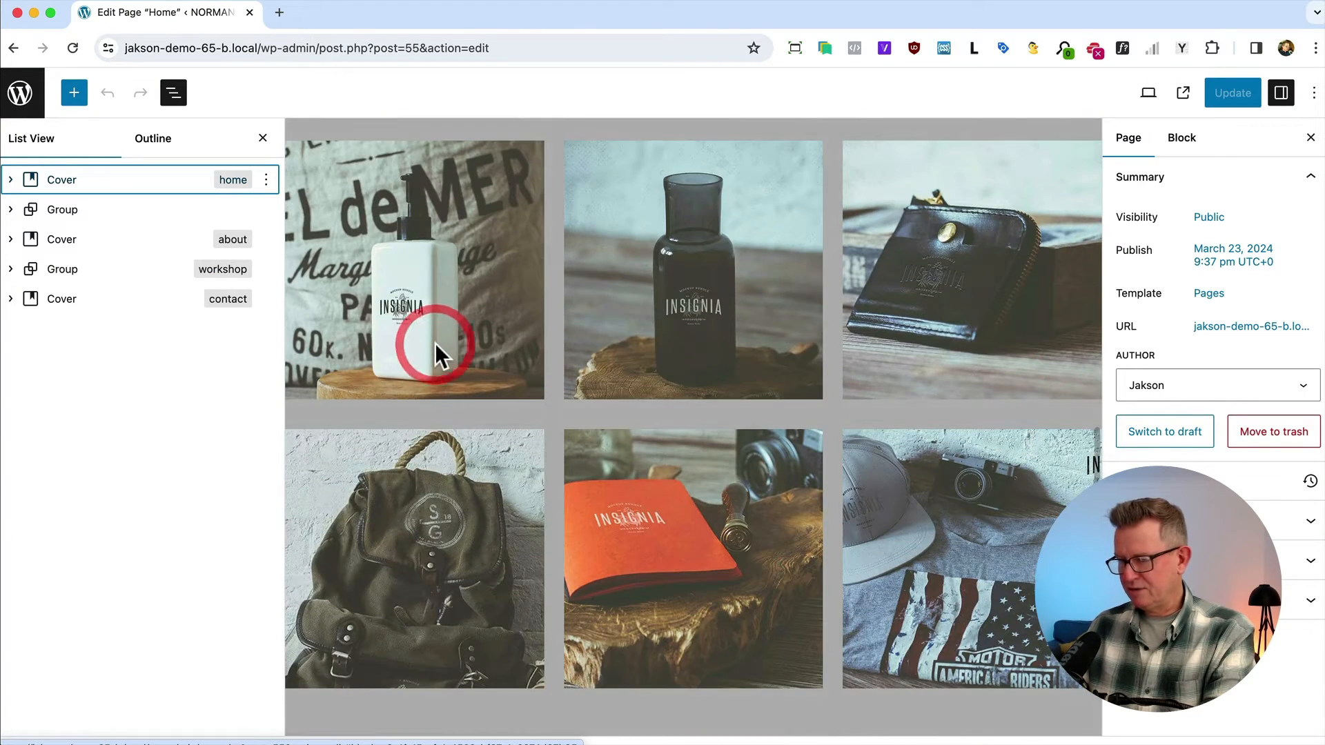
# Select the container holding the six-image product columns and remove it.
pyautogui.click(414, 270)
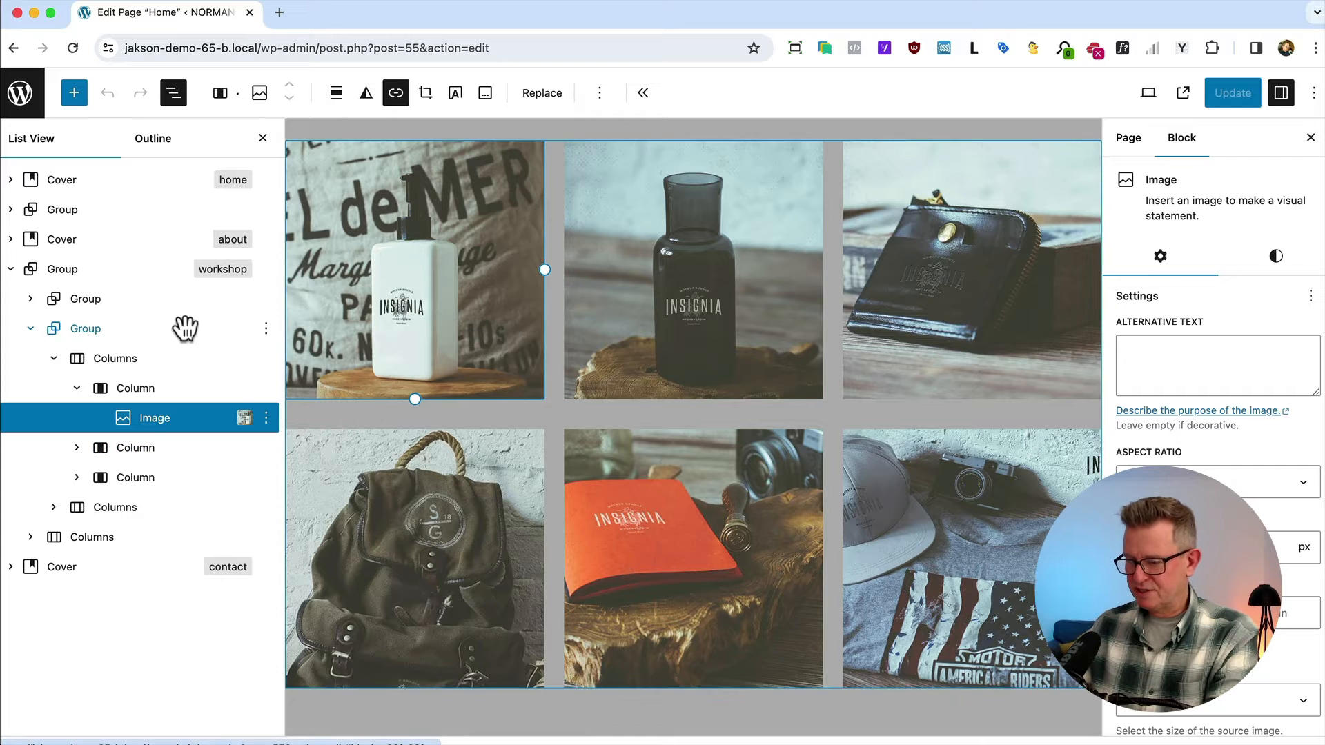
pyautogui.click(134, 388)
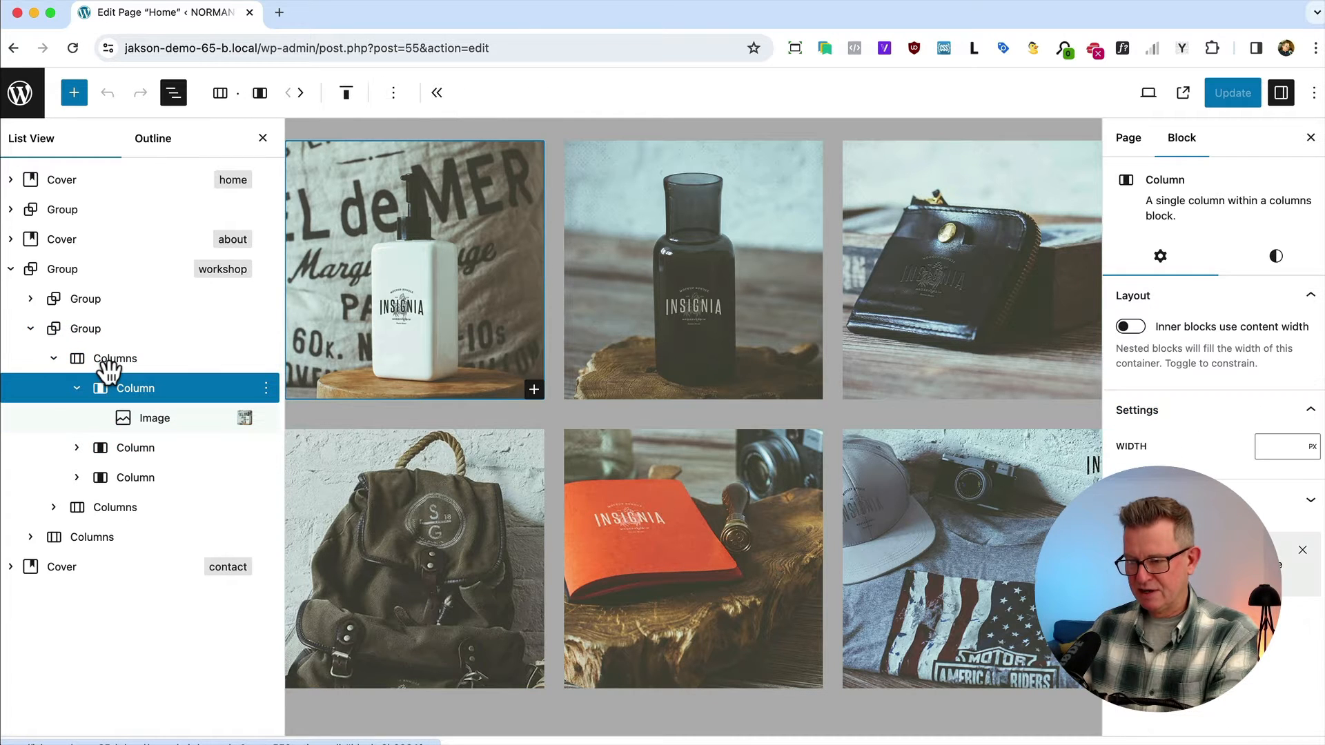
pyautogui.click(85, 329)
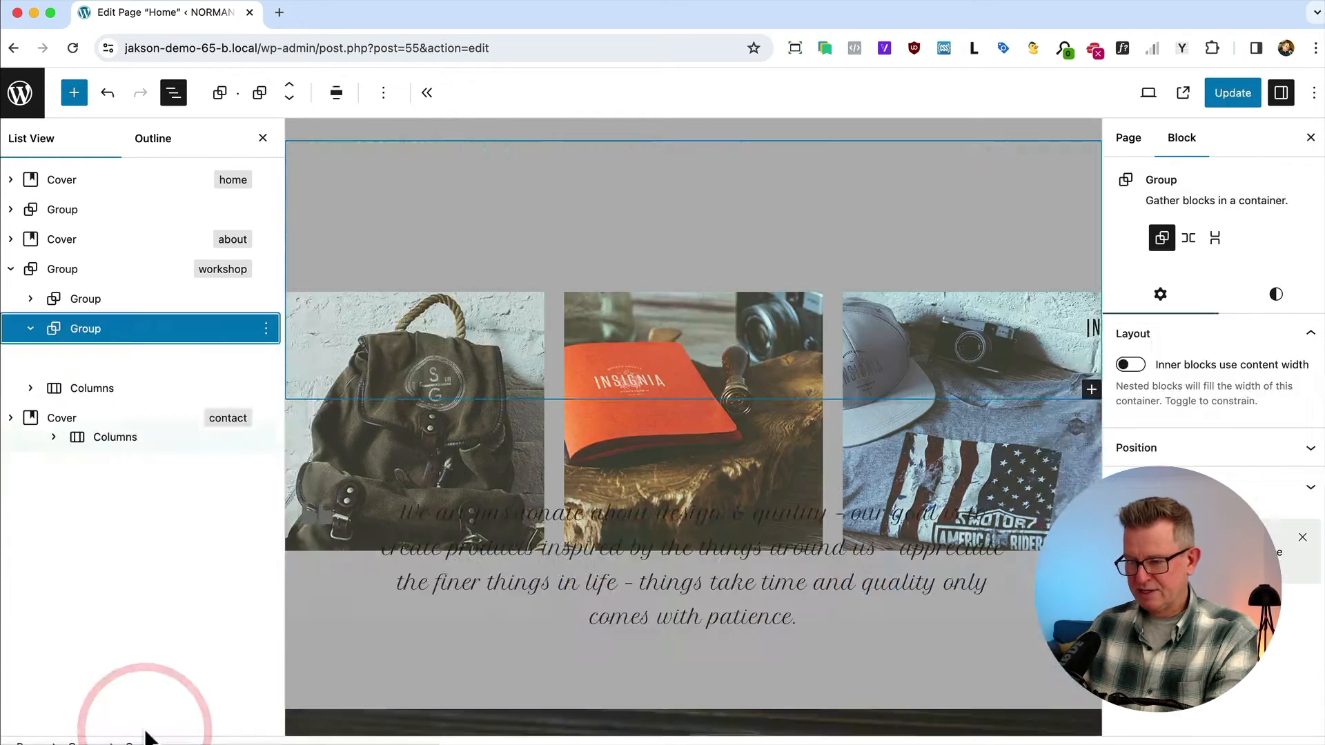
pyautogui.rightClick(114, 359)
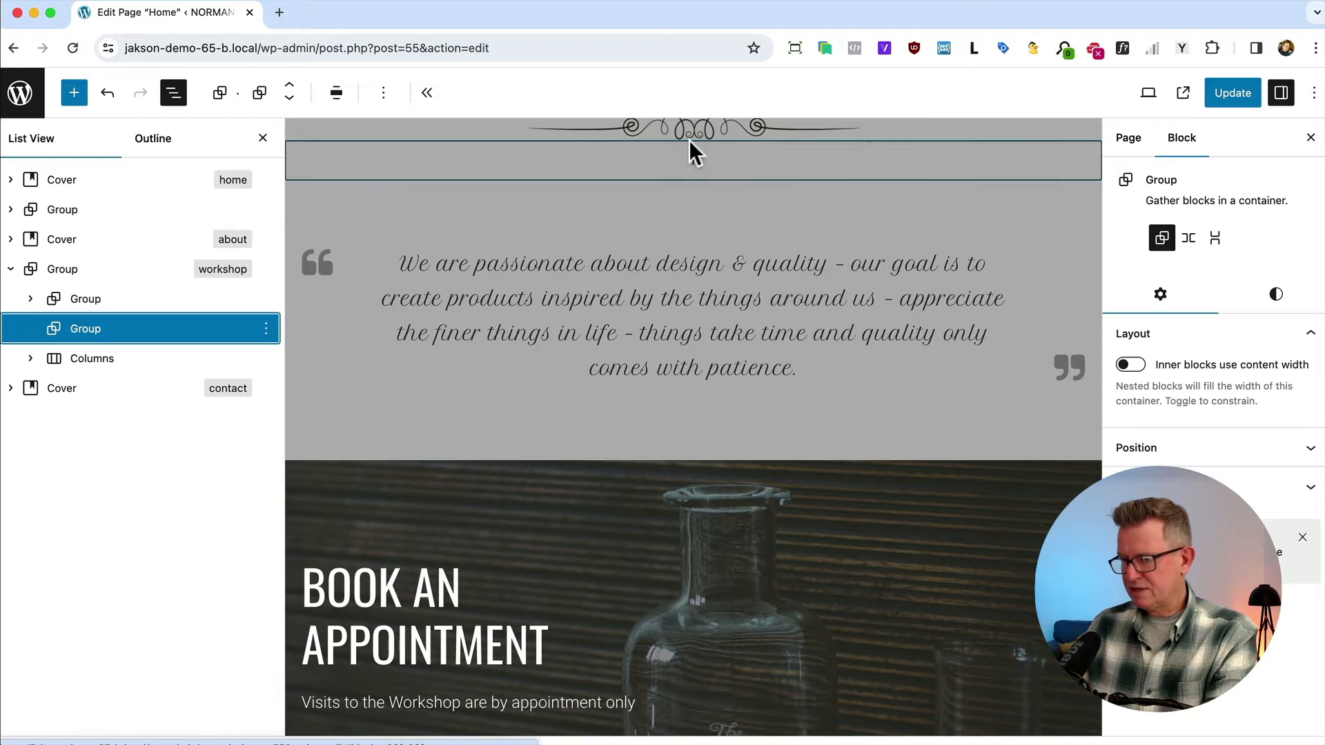
# Insert a Gallery block in the empty workshop group, sourcing images from the Media Library.
pyautogui.click(691, 160)
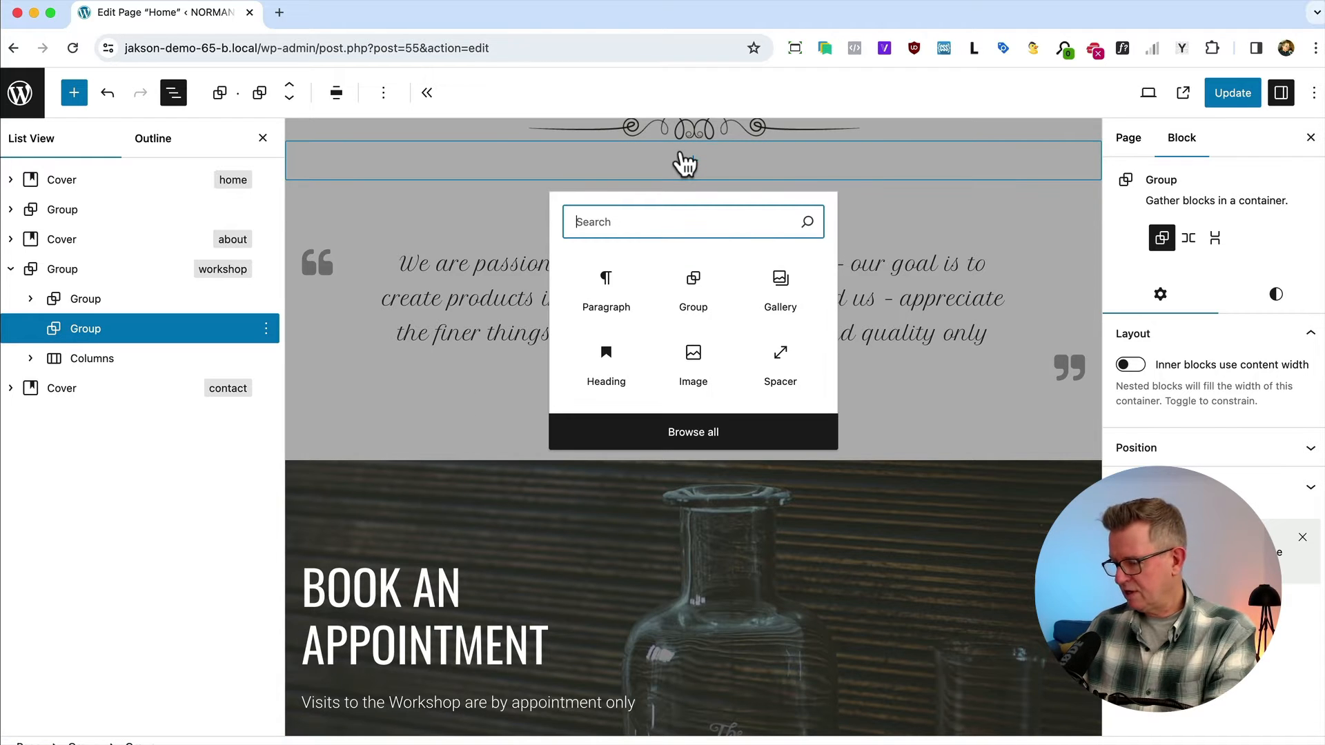
pyautogui.click(779, 287)
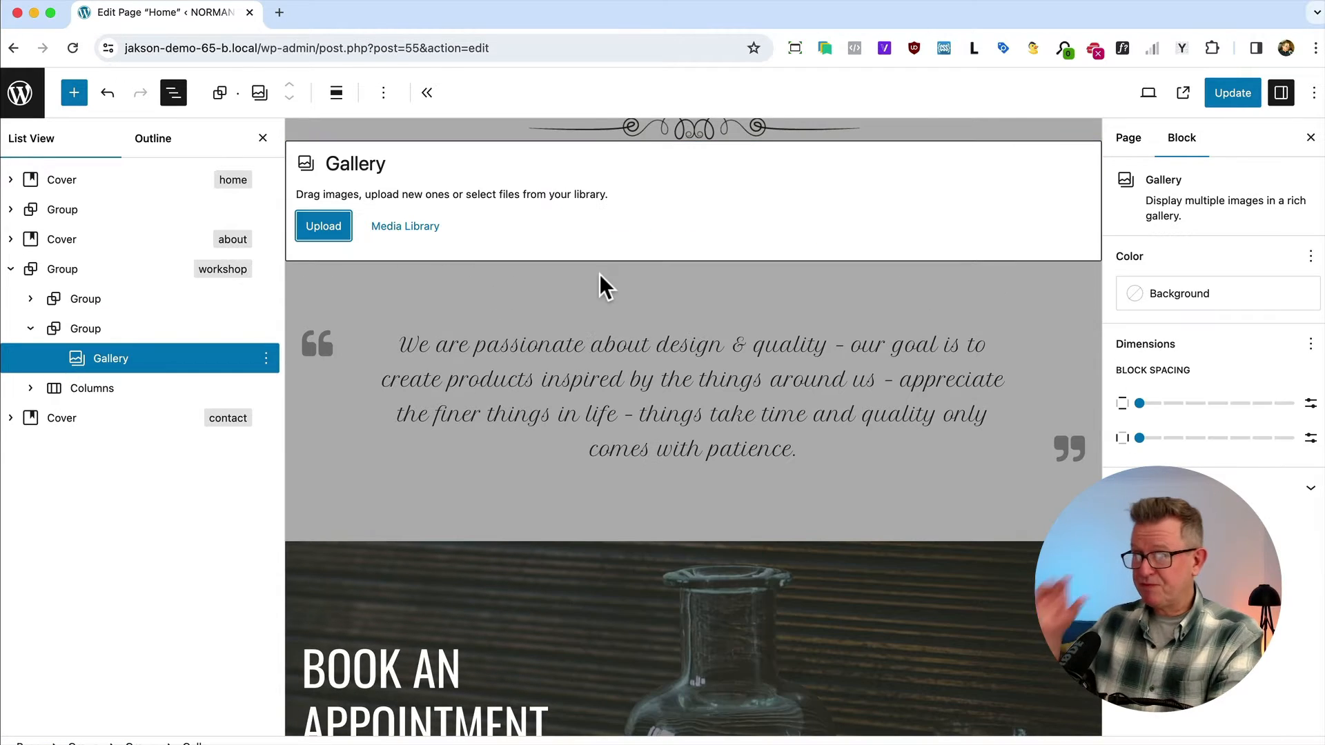
pyautogui.moveTo(404, 225)
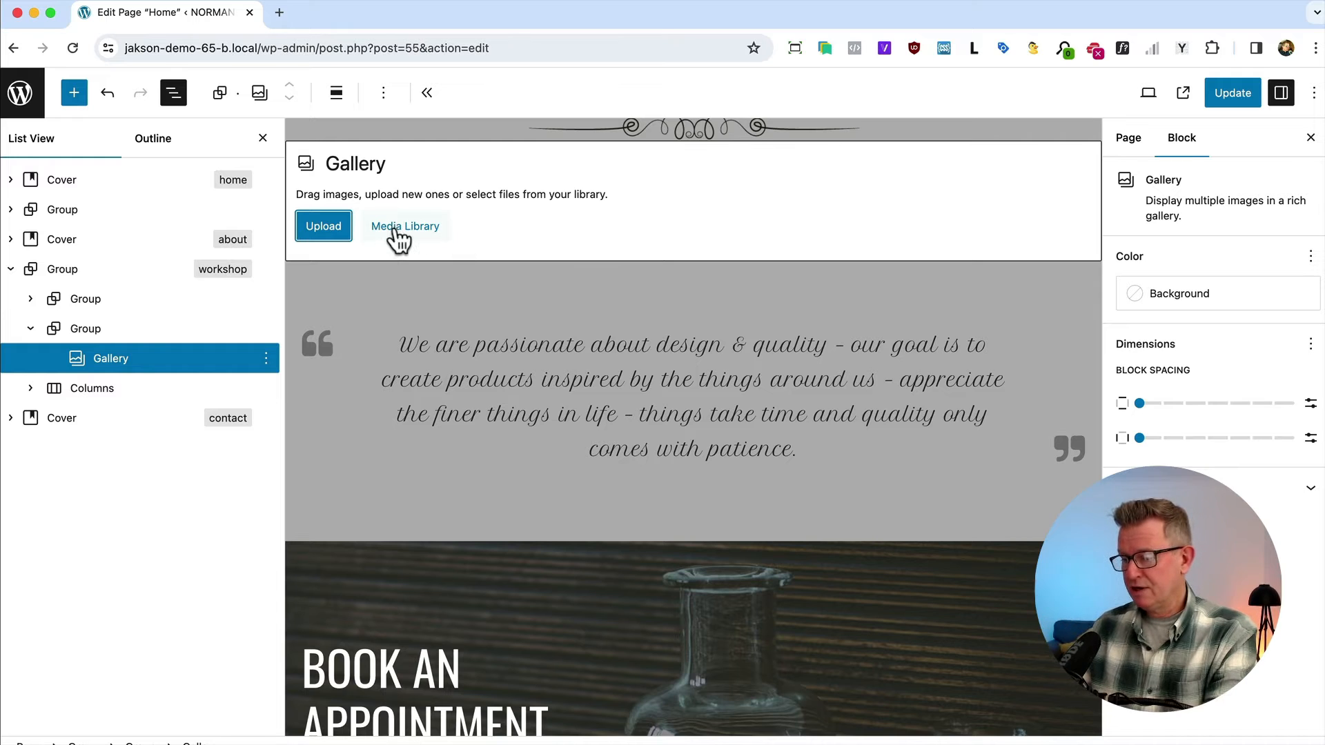
pyautogui.click(405, 225)
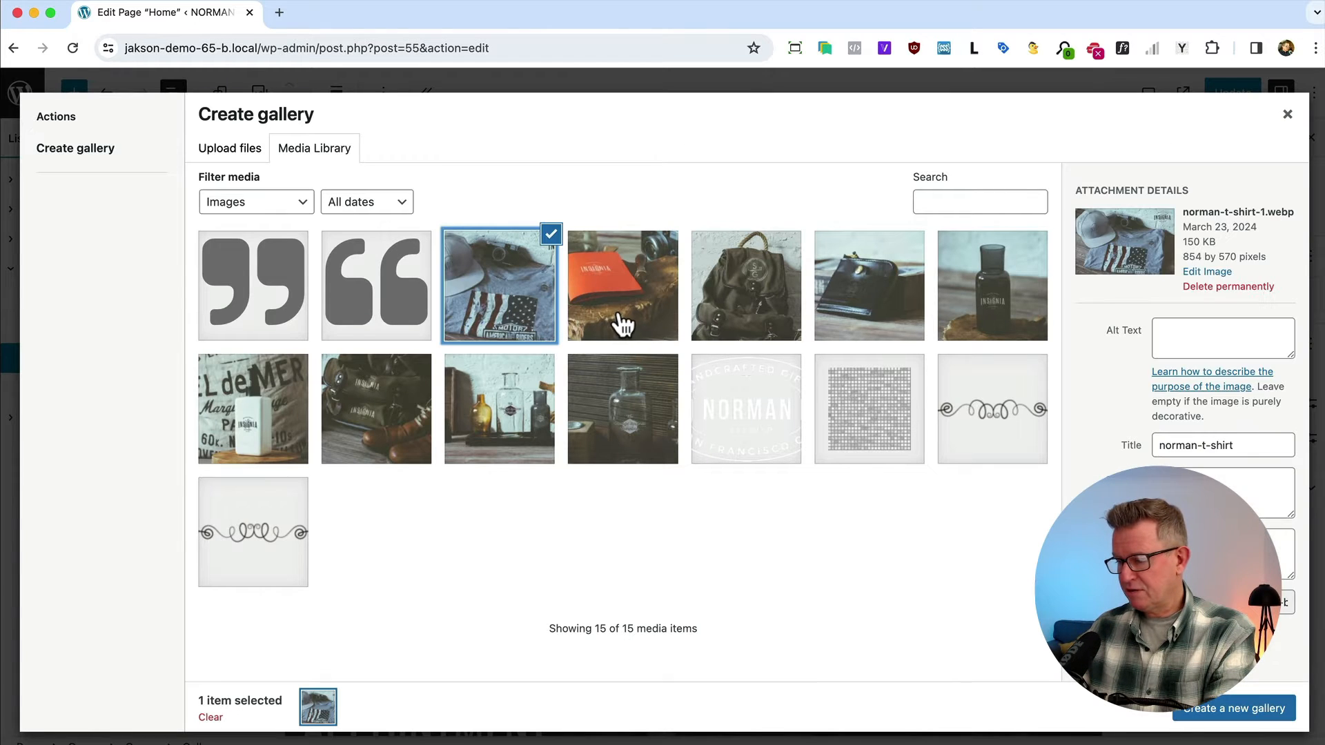
# Select the six product photos, create the gallery and insert it into the page.
pyautogui.click(991, 285)
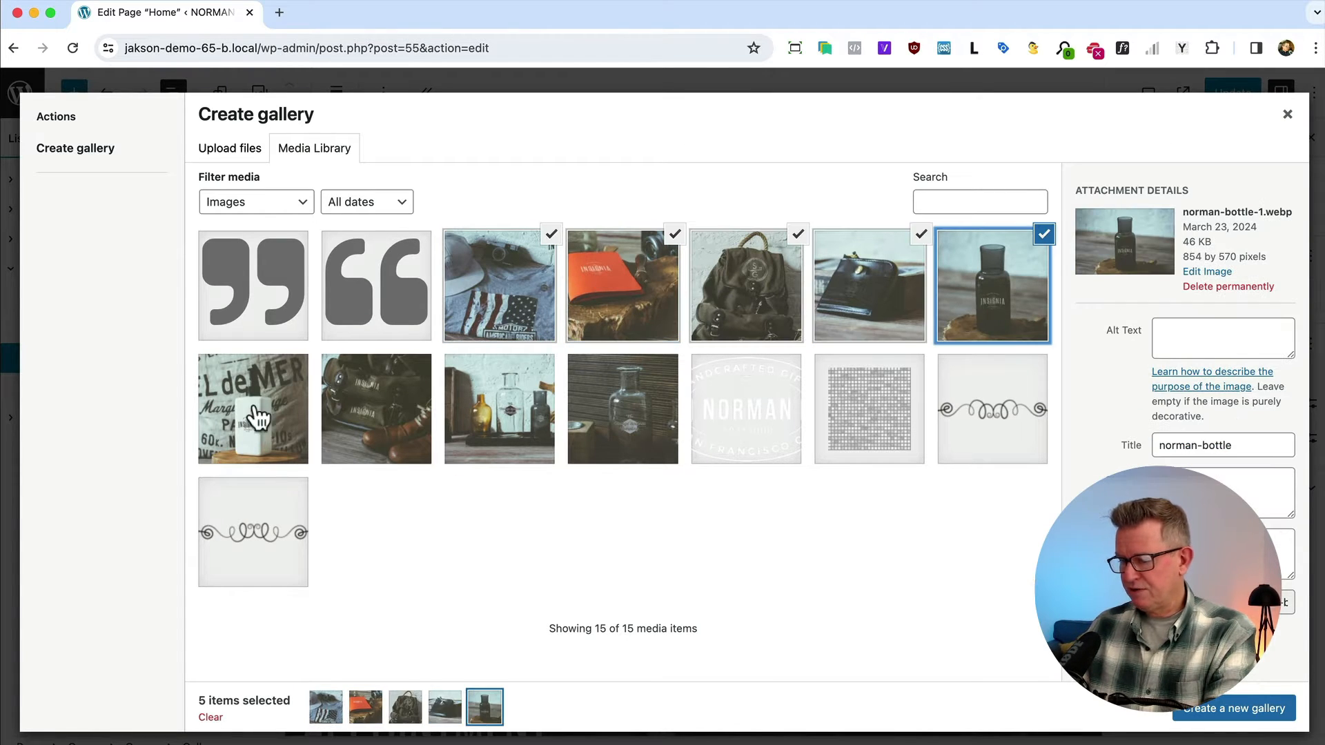
pyautogui.click(252, 409)
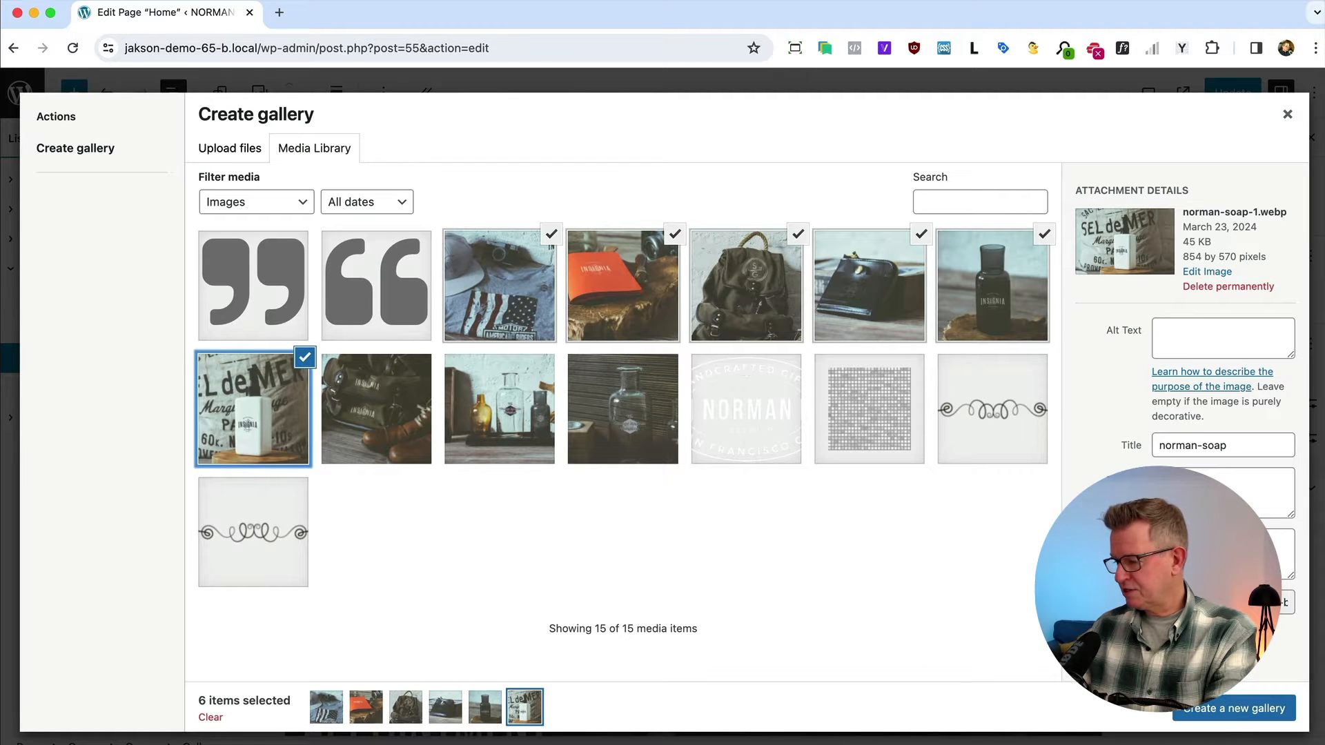
pyautogui.click(1232, 708)
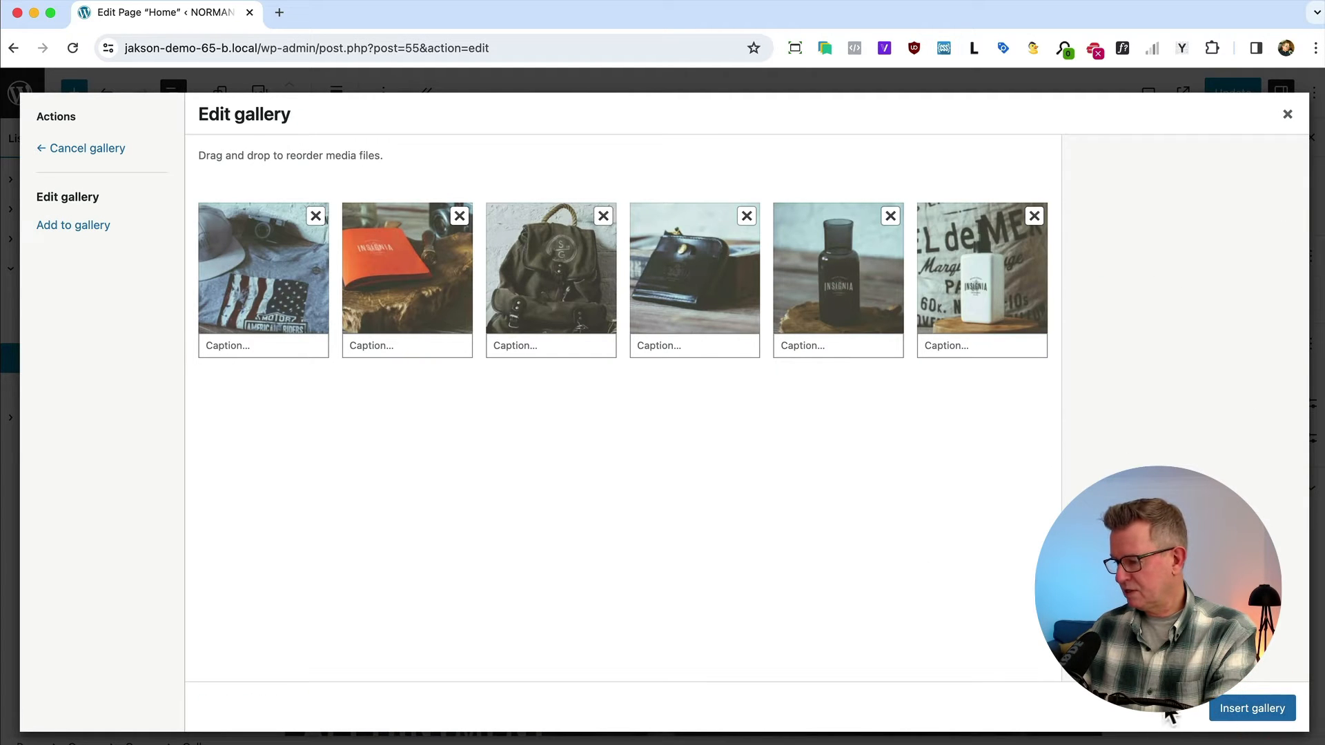
pyautogui.click(1252, 708)
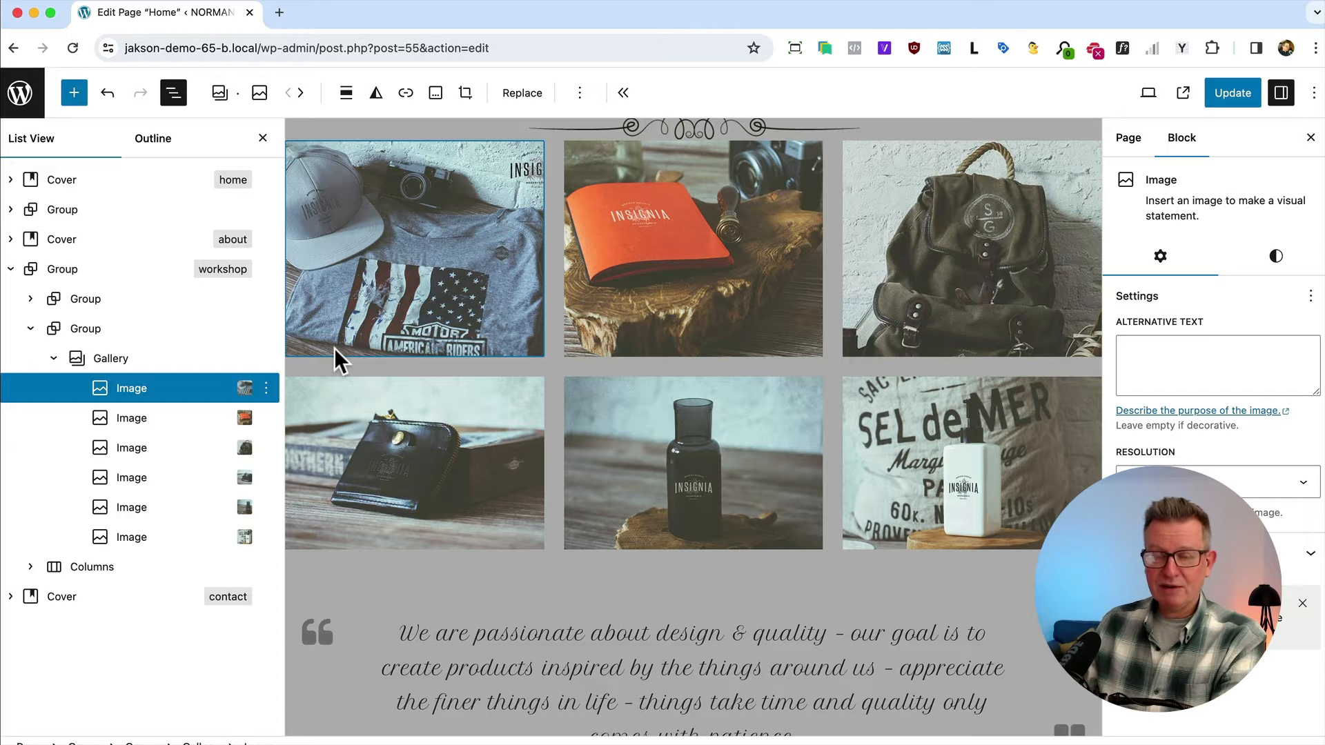
pyautogui.moveTo(231, 398)
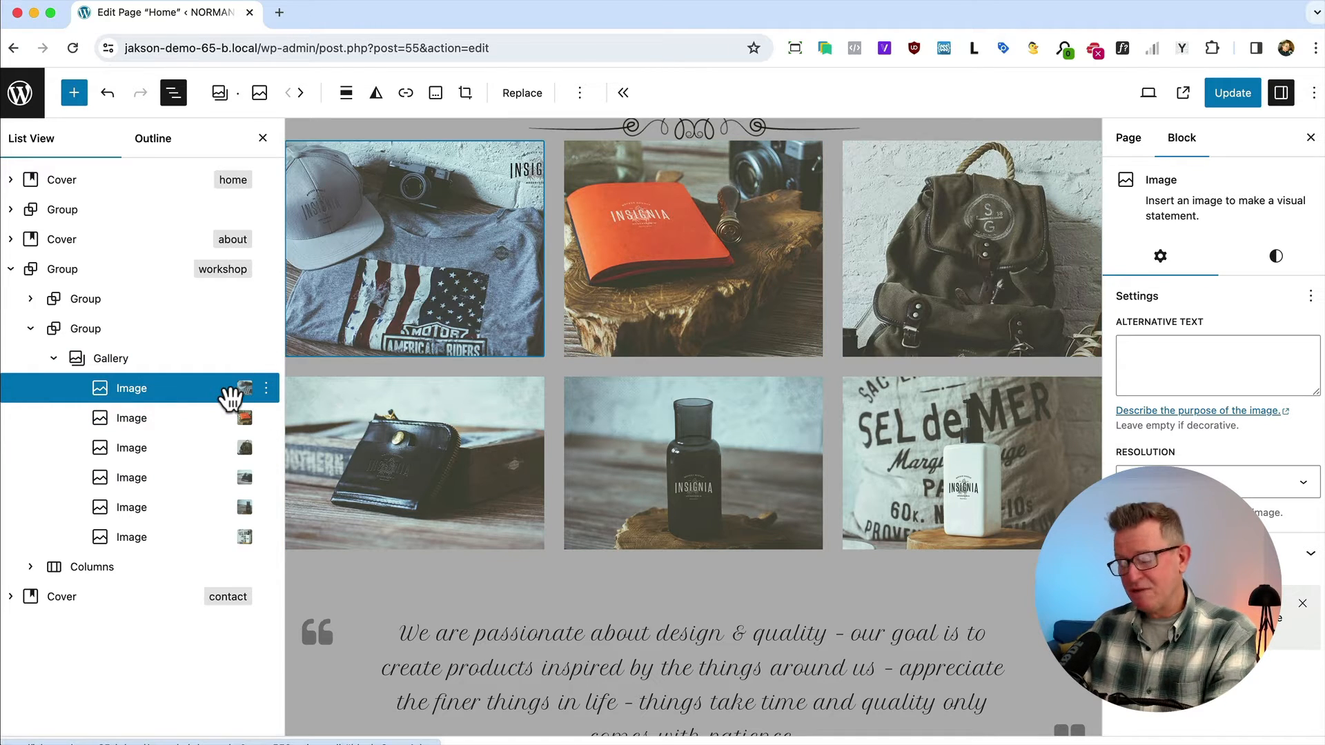
pyautogui.moveTo(426, 330)
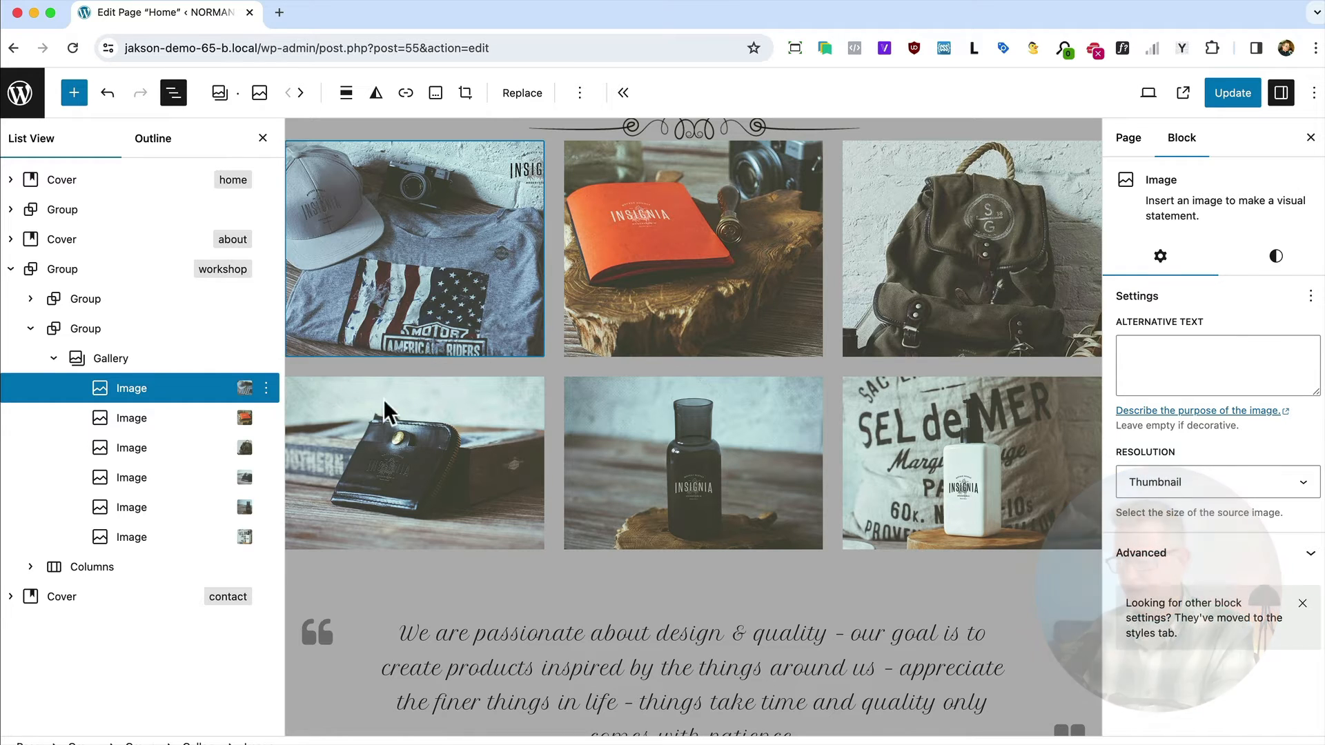
# Select the whole Gallery block and set its resolution to Thumbnail at three columns.
pyautogui.click(108, 358)
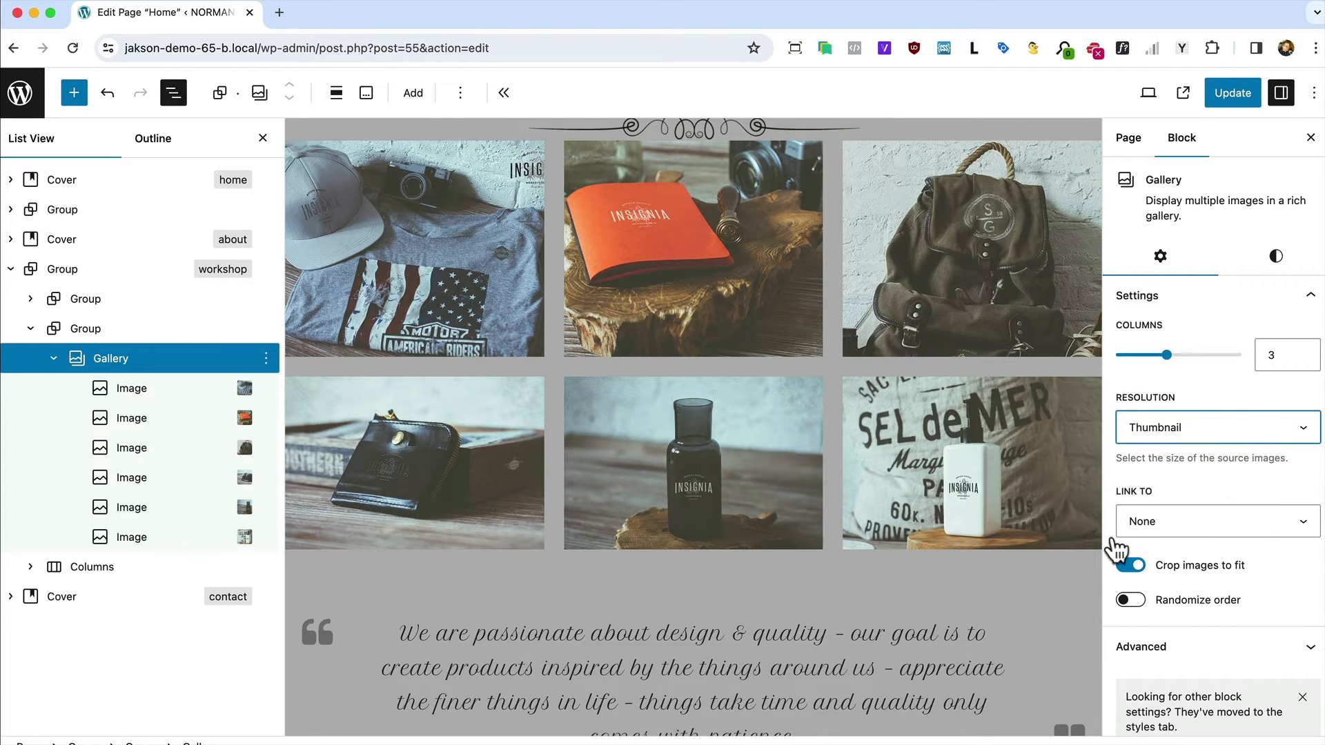
pyautogui.click(1130, 566)
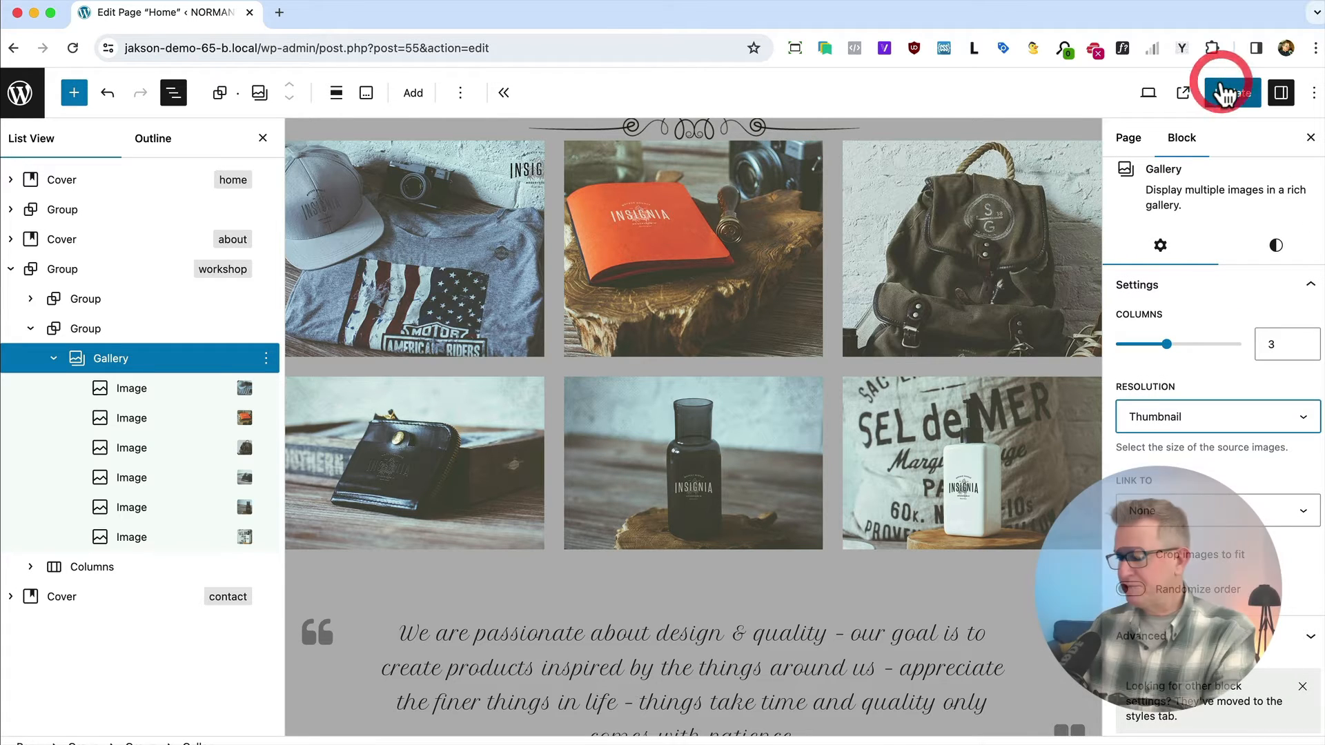
# Update the page and view the six-thumbnail gallery on the live homepage in Firefox.
pyautogui.click(1233, 93)
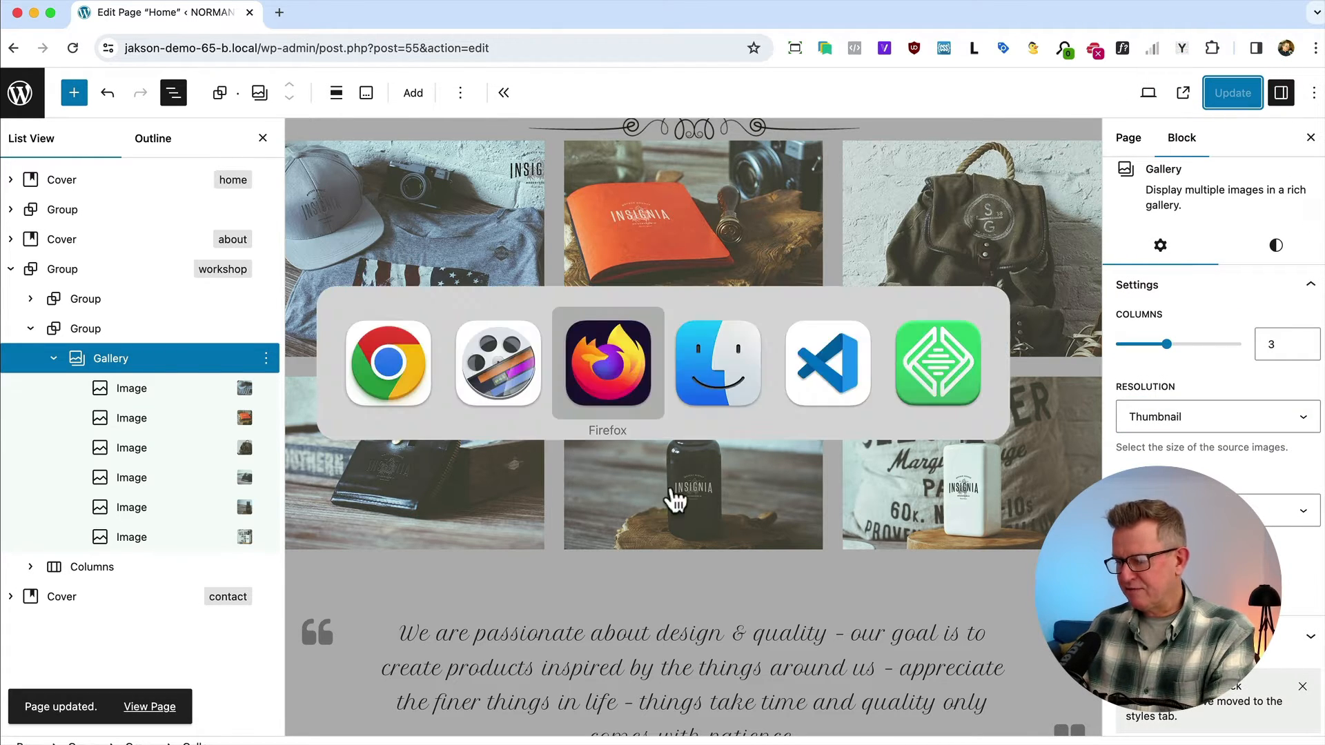
pyautogui.click(608, 363)
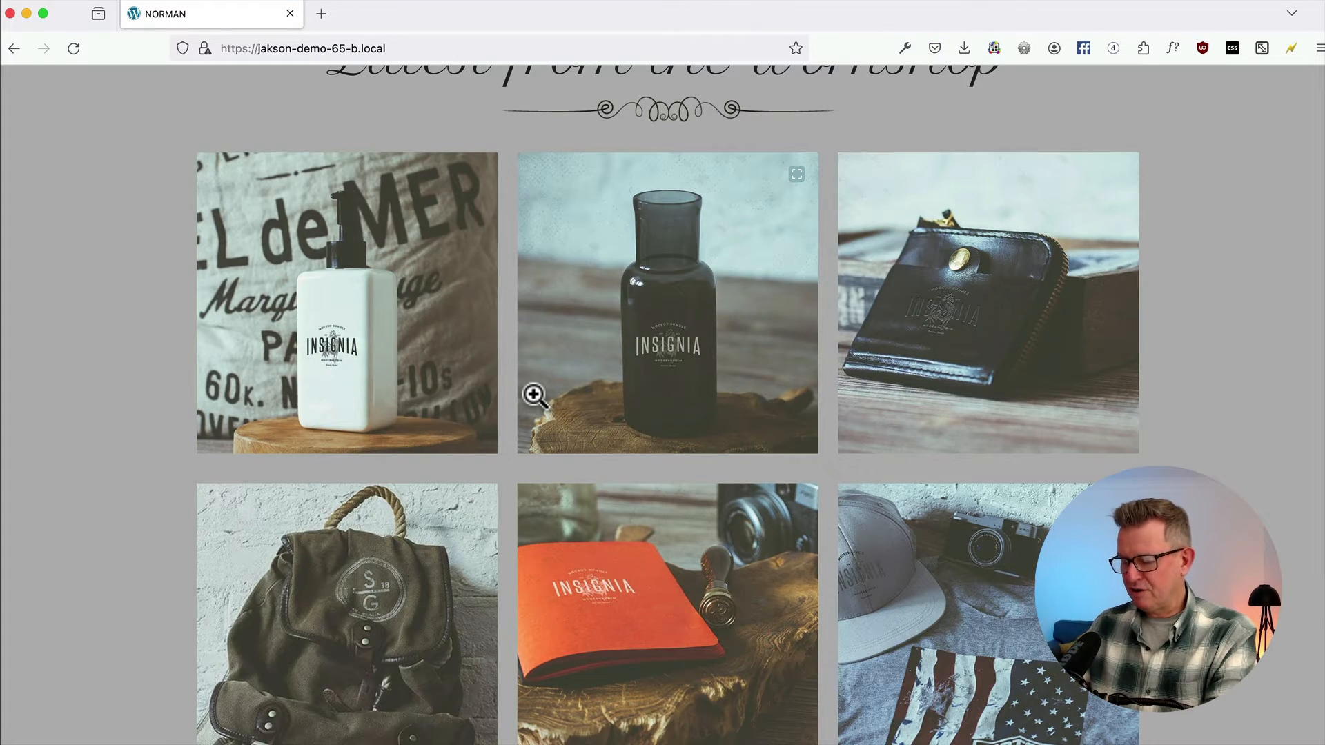
pyautogui.scroll(3)
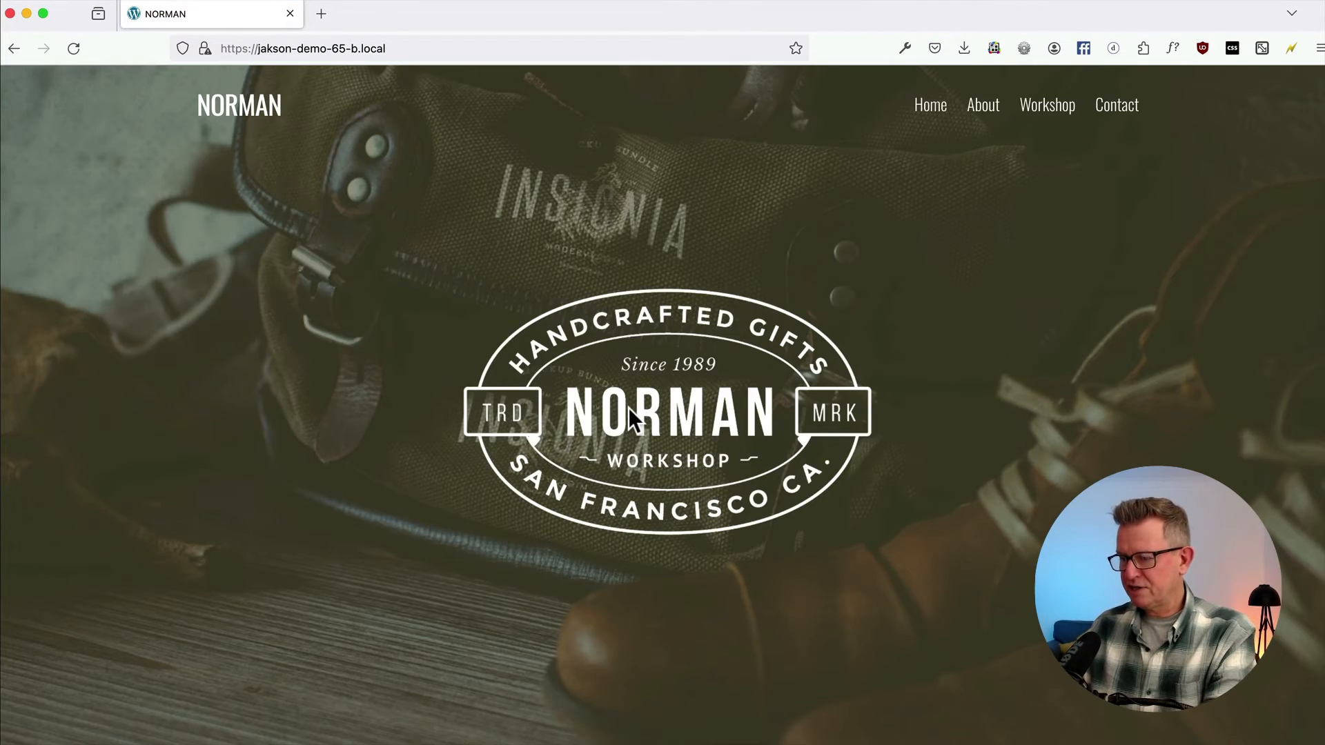
pyautogui.scroll(-3)
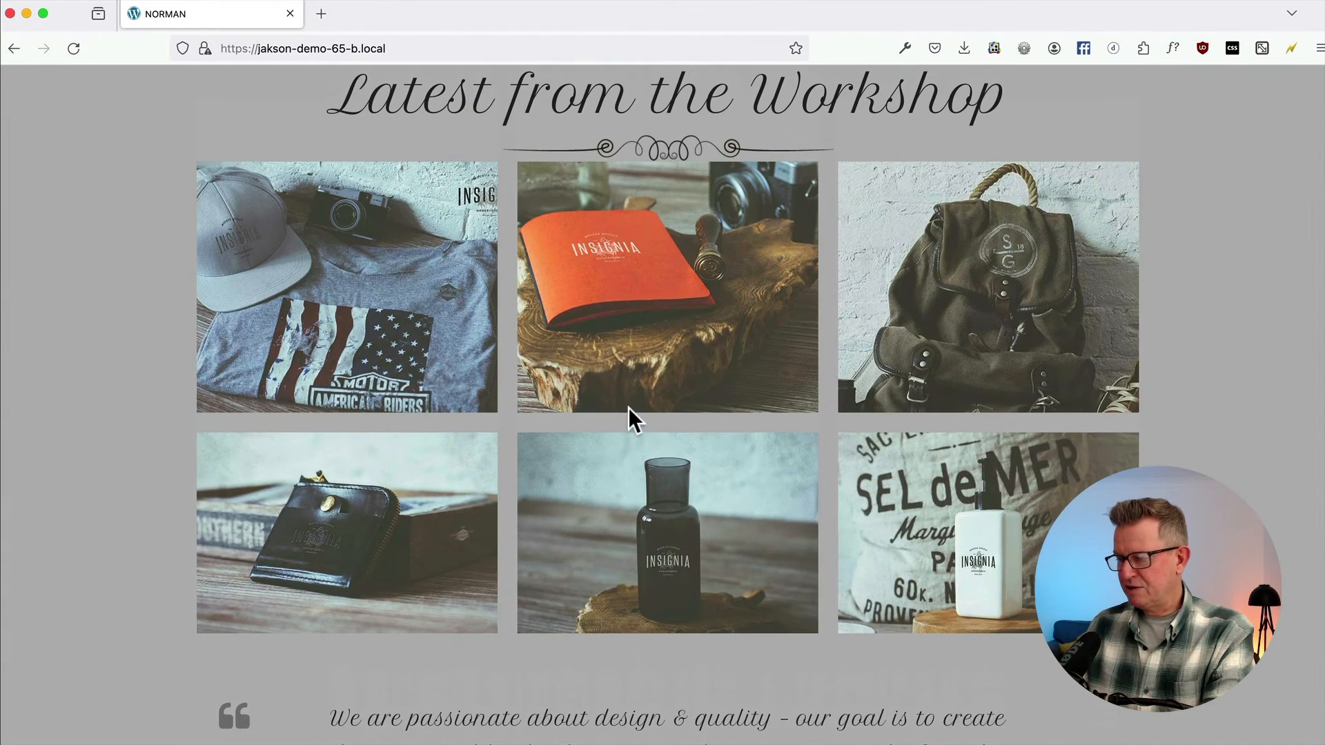
pyautogui.moveTo(355, 306)
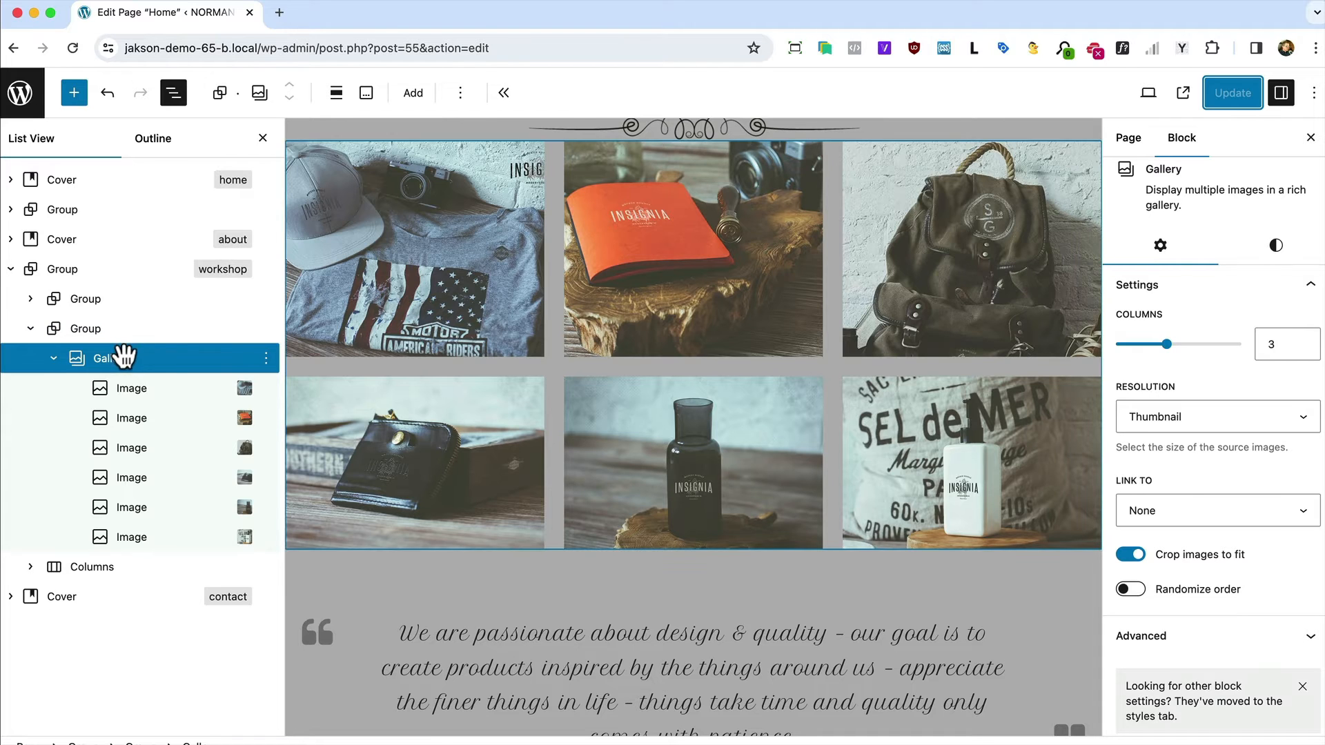
# Set the gallery's Link To option to Media File and update the page.
pyautogui.click(1218, 511)
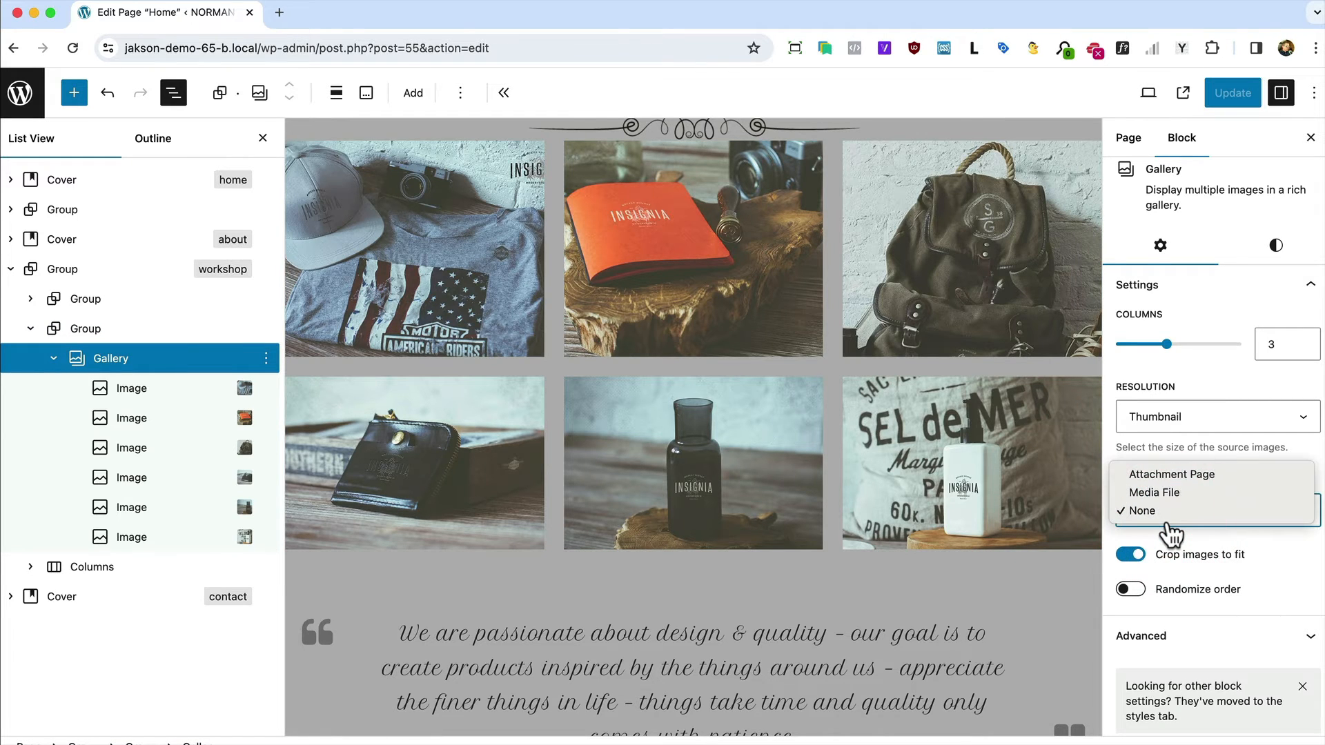
pyautogui.click(1154, 492)
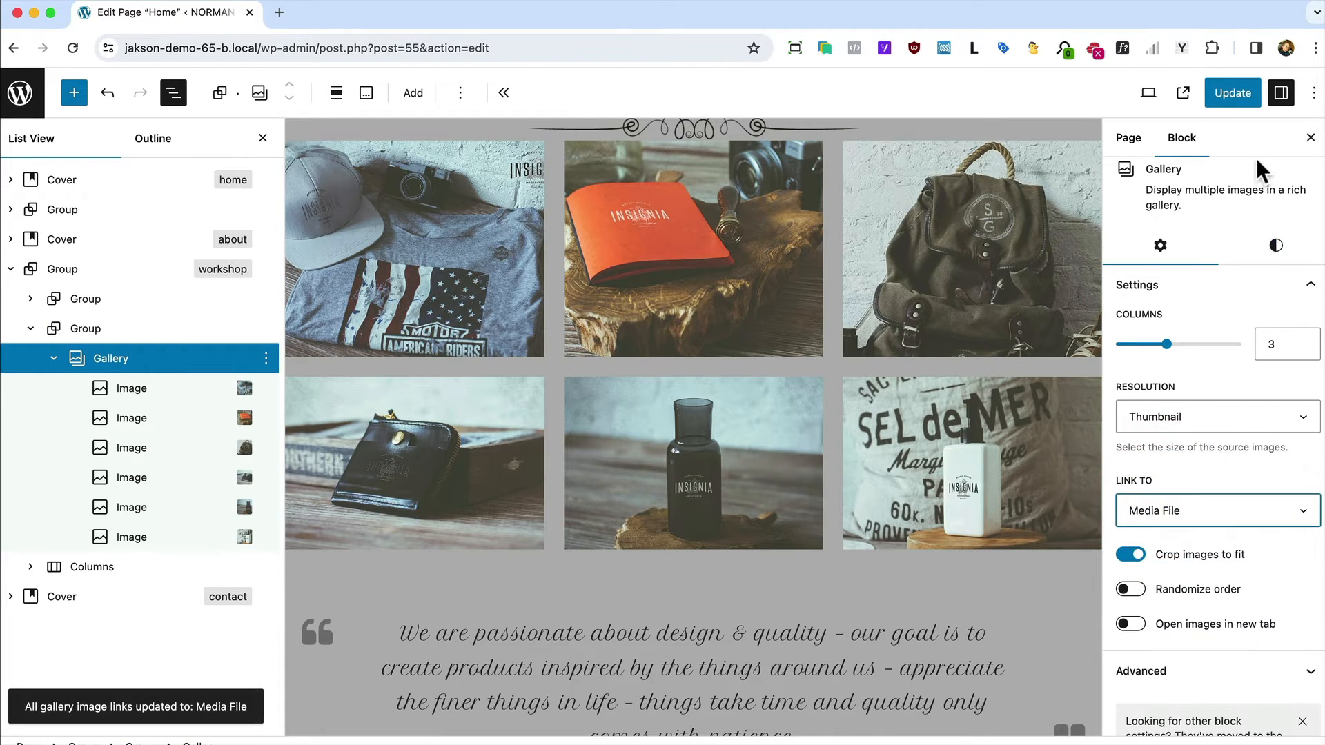
pyautogui.click(1183, 92)
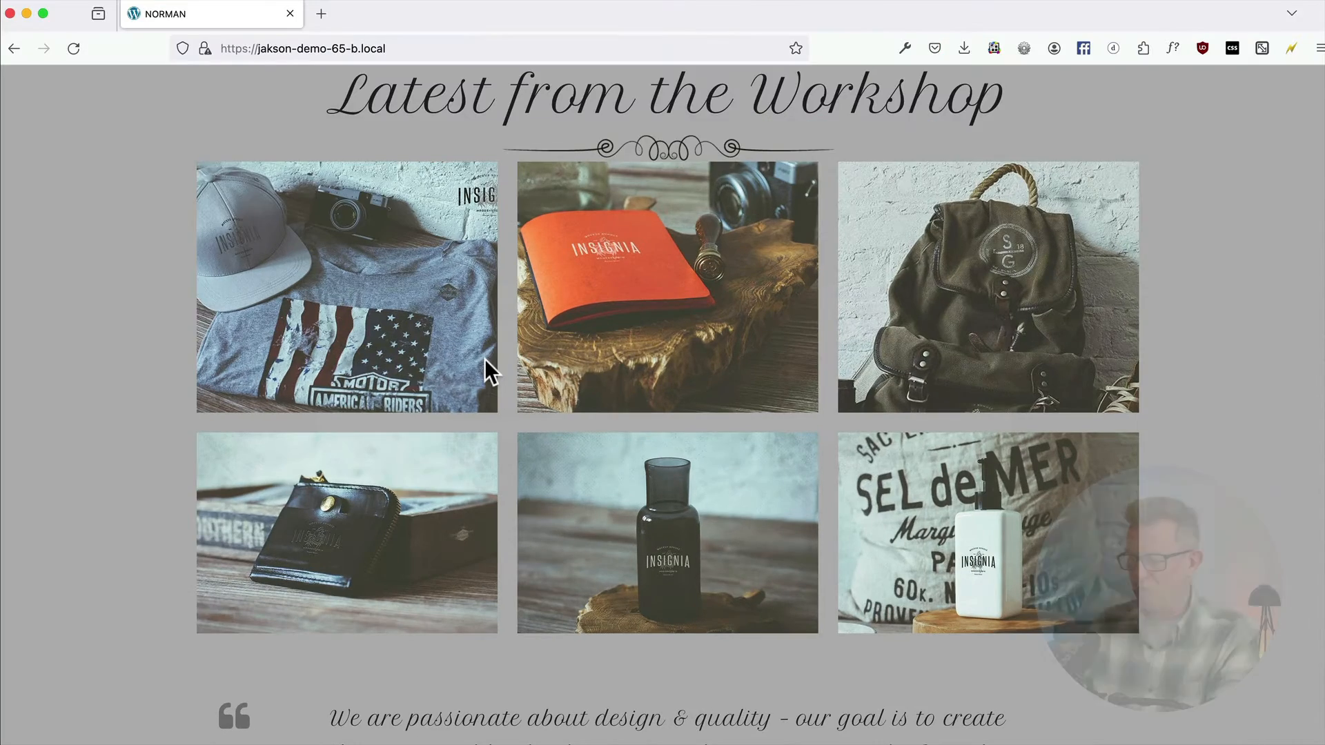
# Open the T-shirt photo in the lightbox and step forward to the soap bottle photo.
pyautogui.scroll(3)
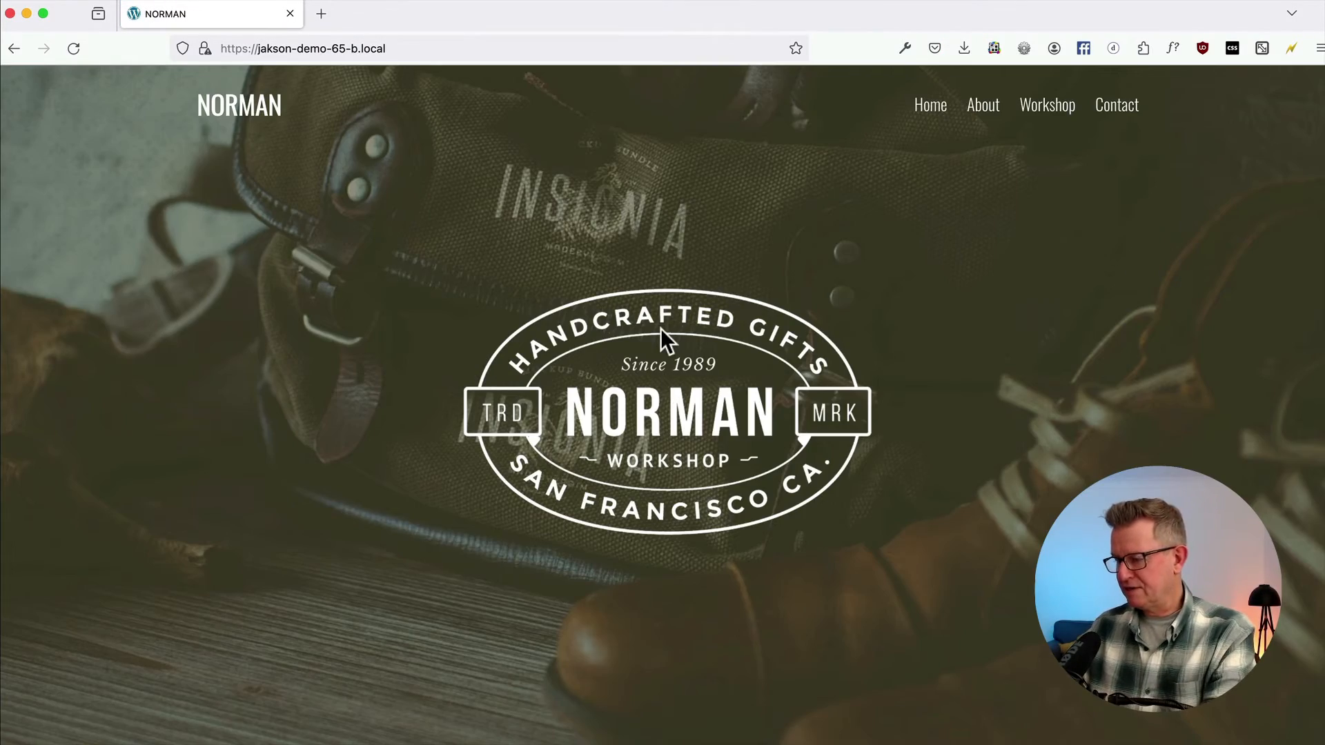
pyautogui.scroll(-3)
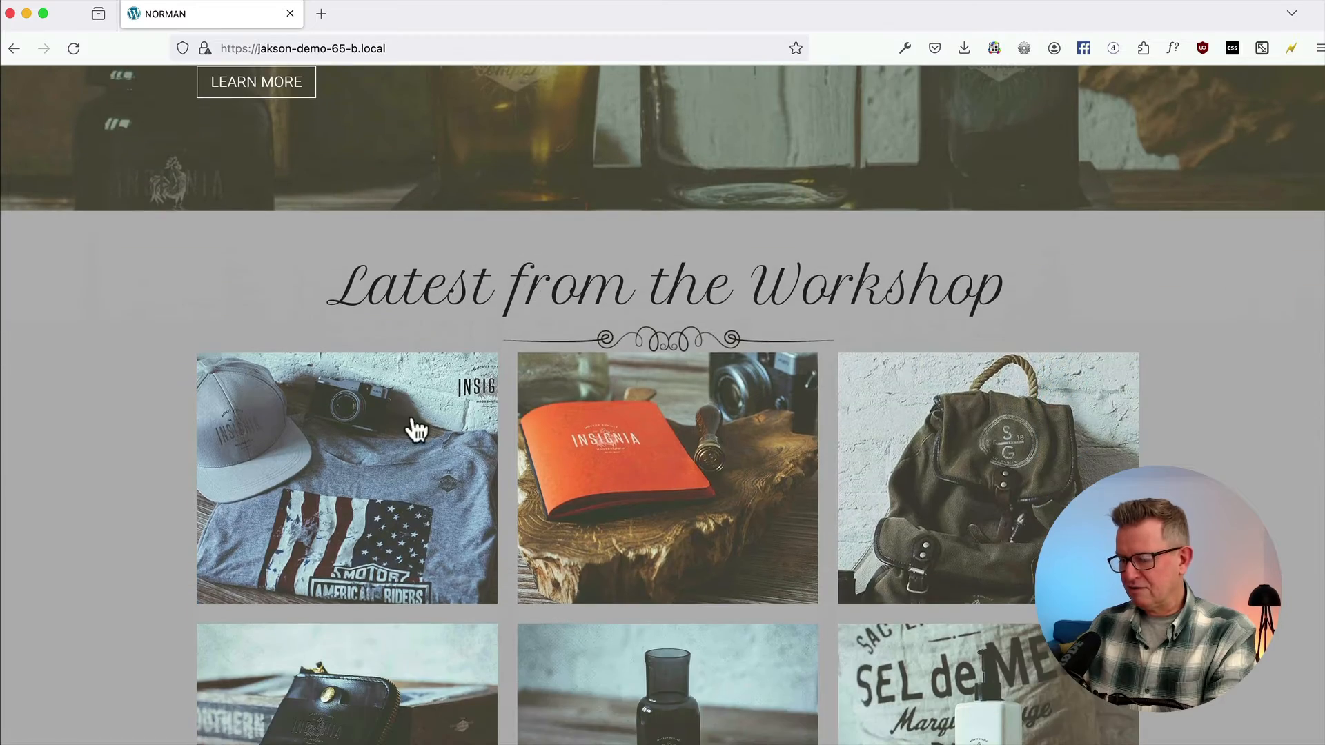
pyautogui.click(347, 478)
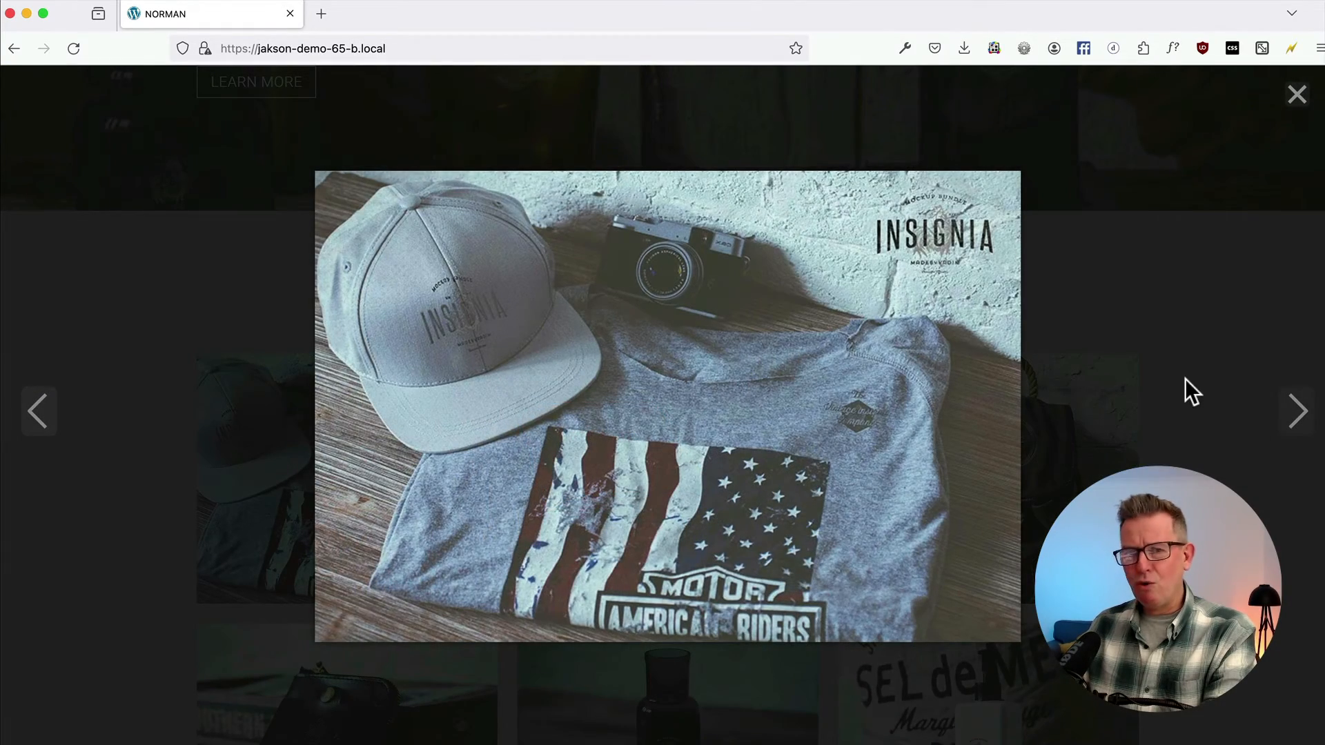
pyautogui.click(1298, 411)
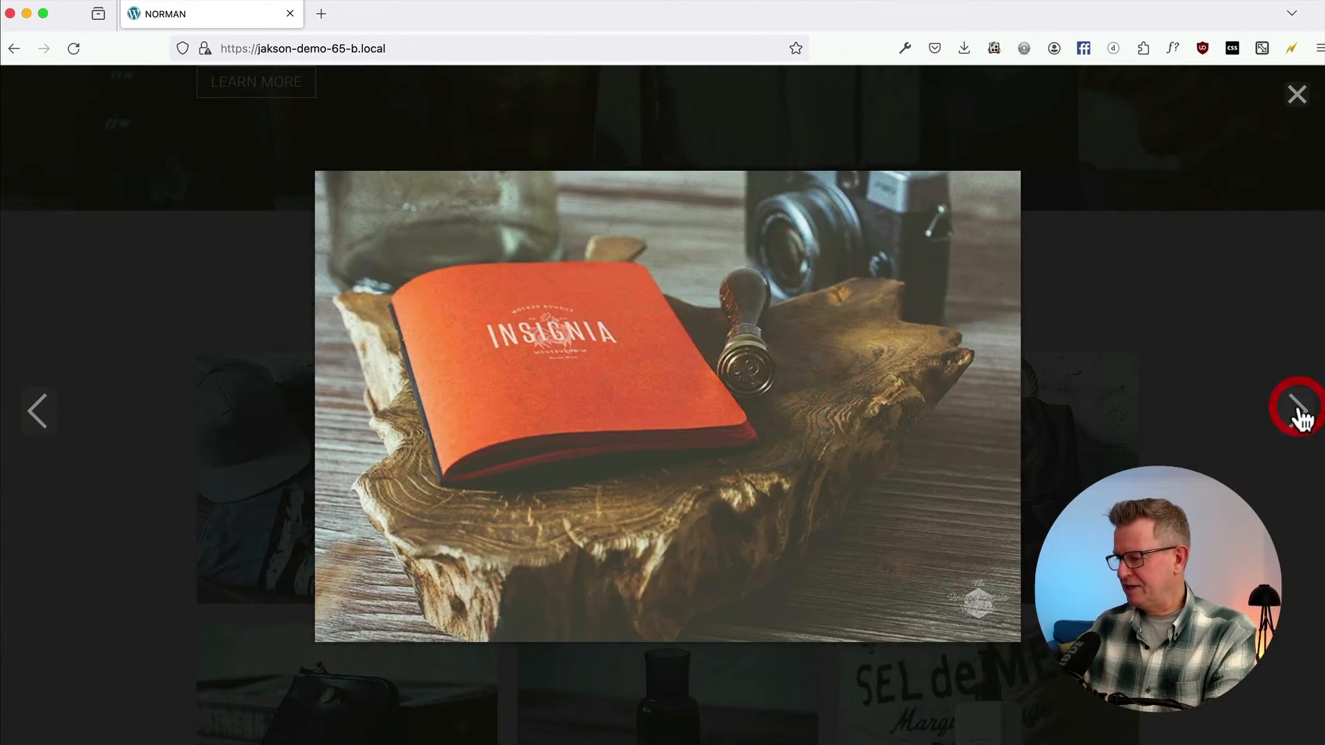
pyautogui.click(1296, 410)
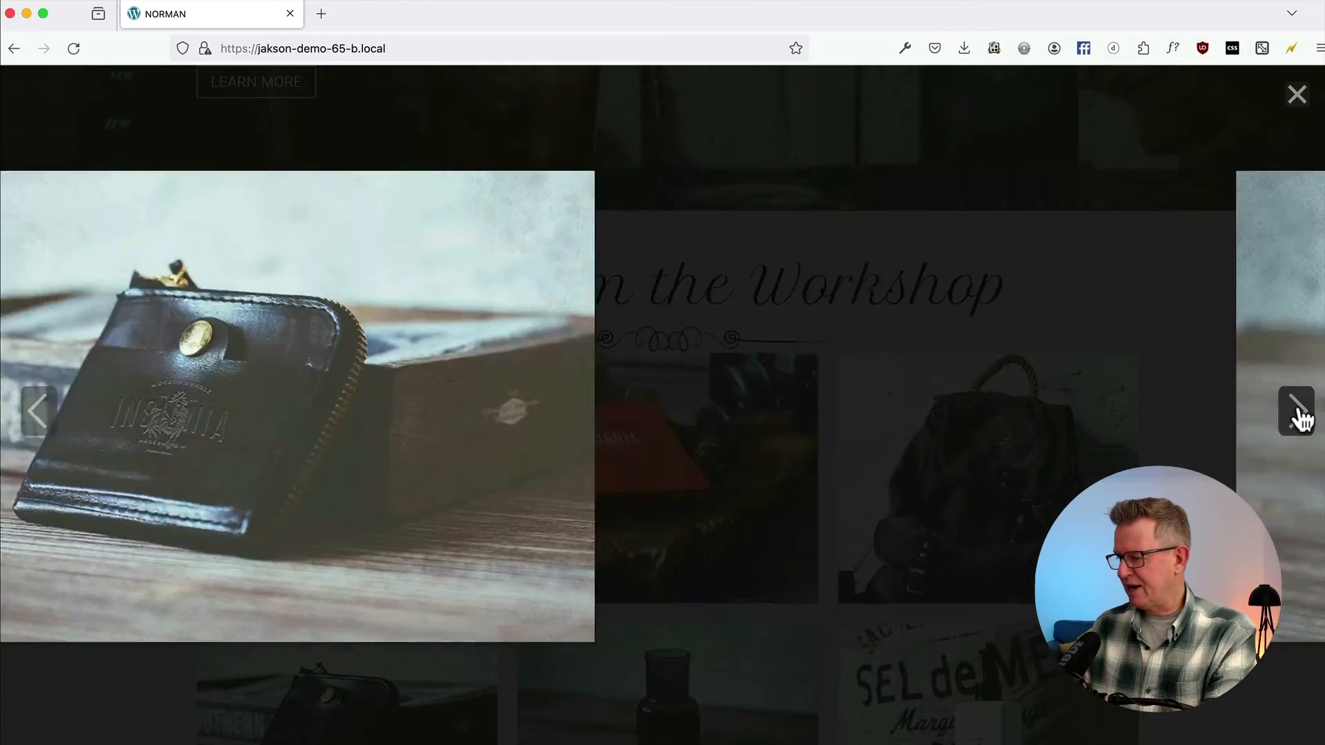
pyautogui.click(1296, 411)
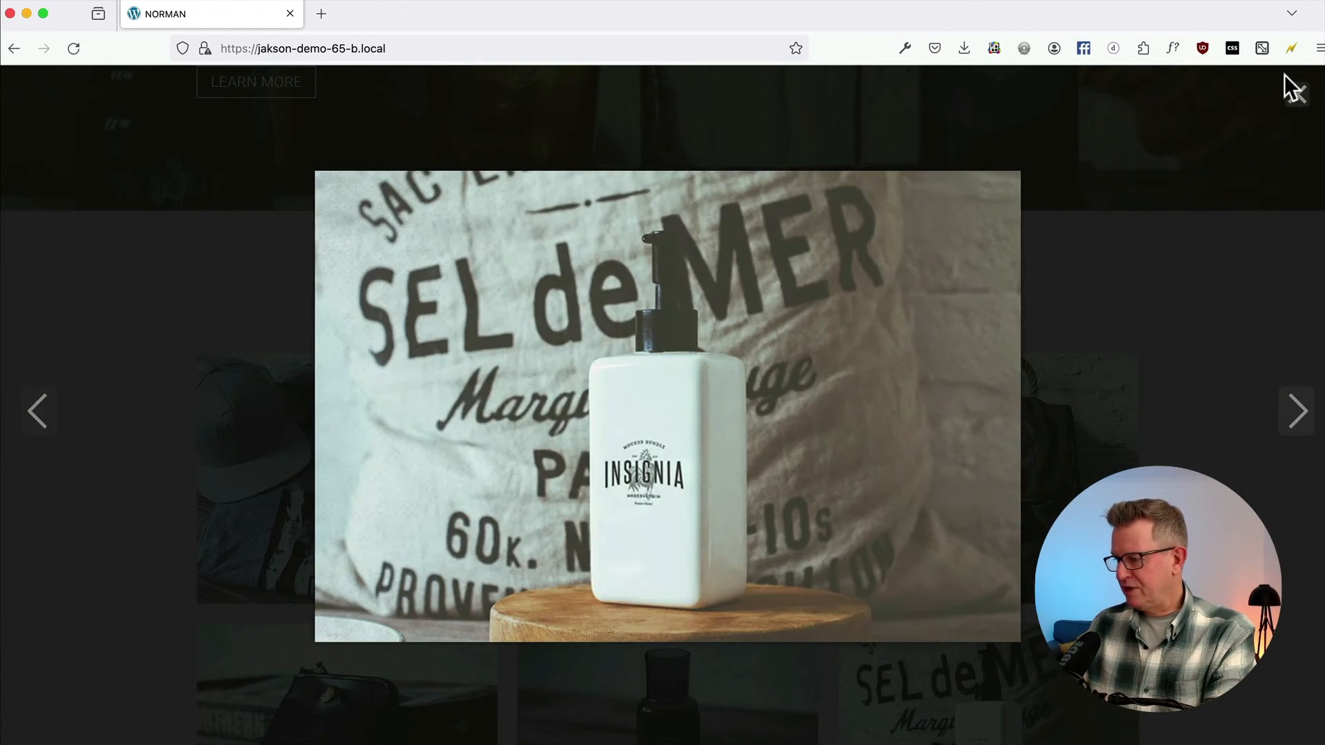
# At phone width, open a gallery image in the lightbox and step through two more photos.
pyautogui.click(1261, 48)
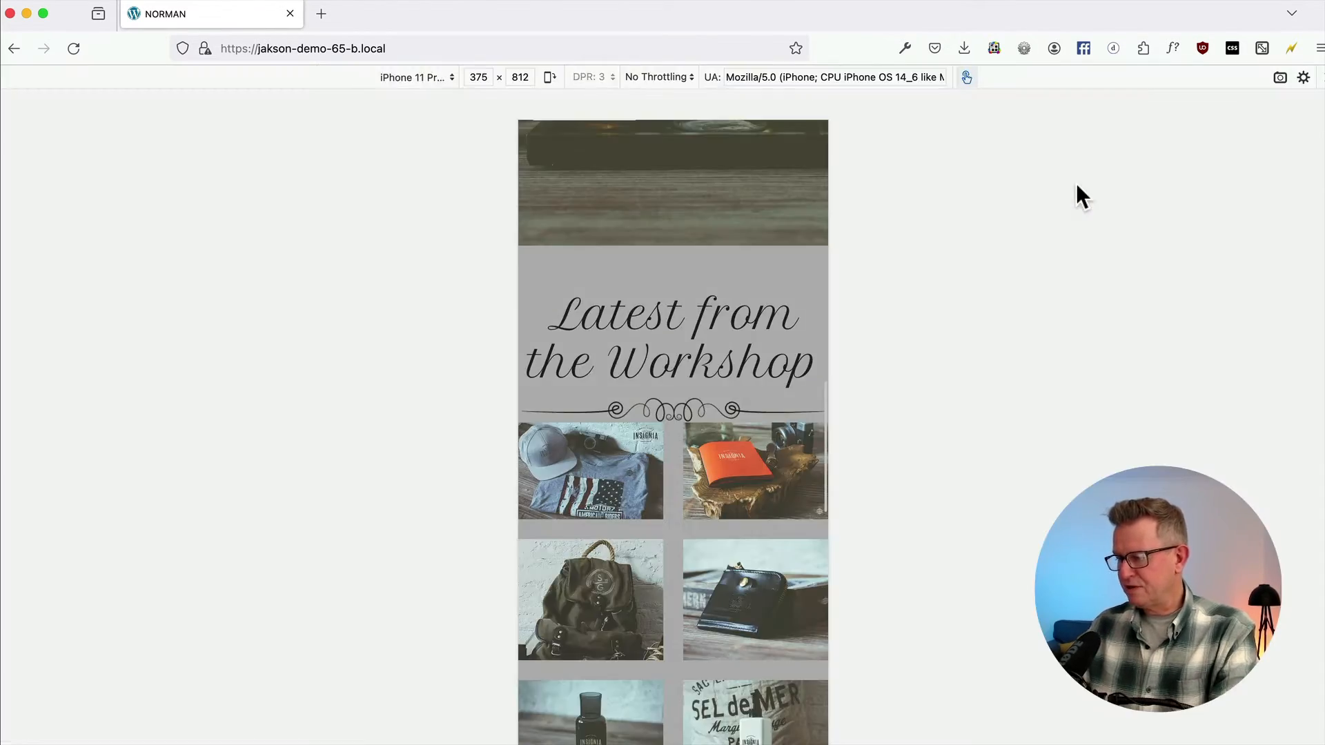
pyautogui.scroll(3)
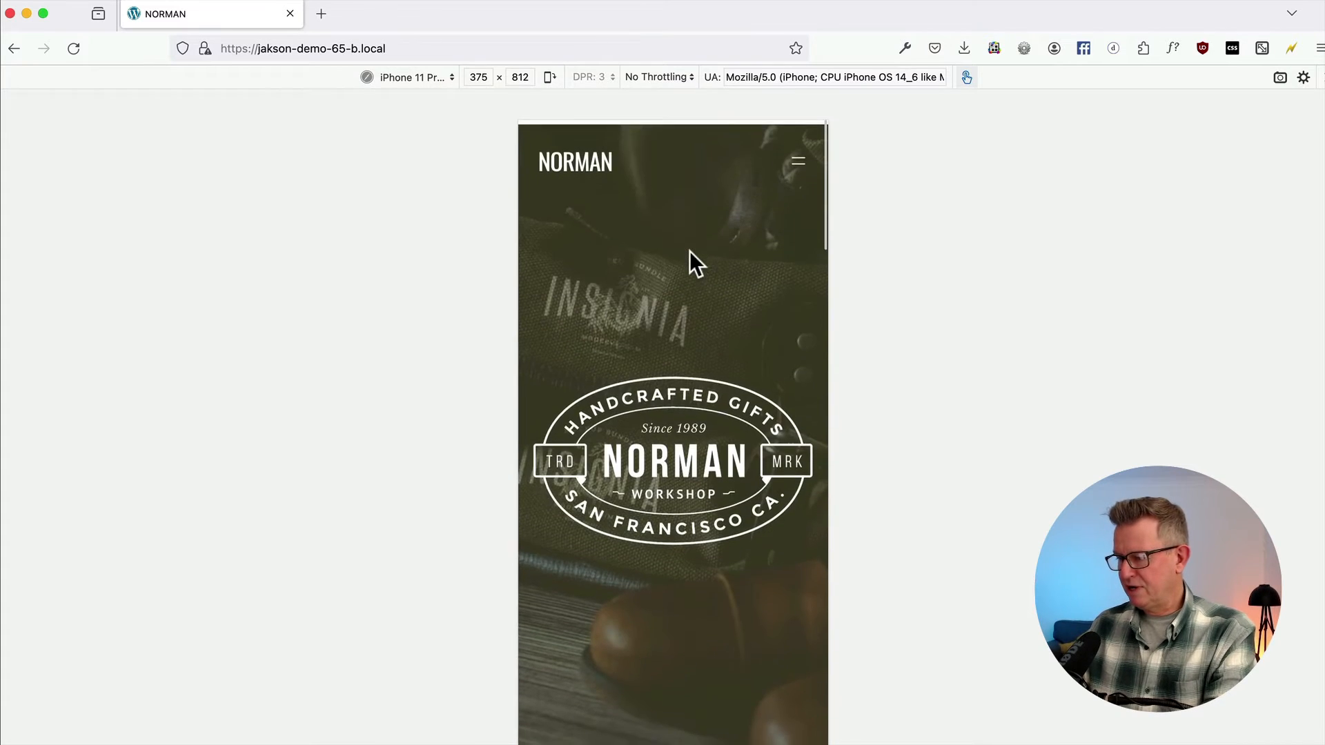
pyautogui.scroll(-3)
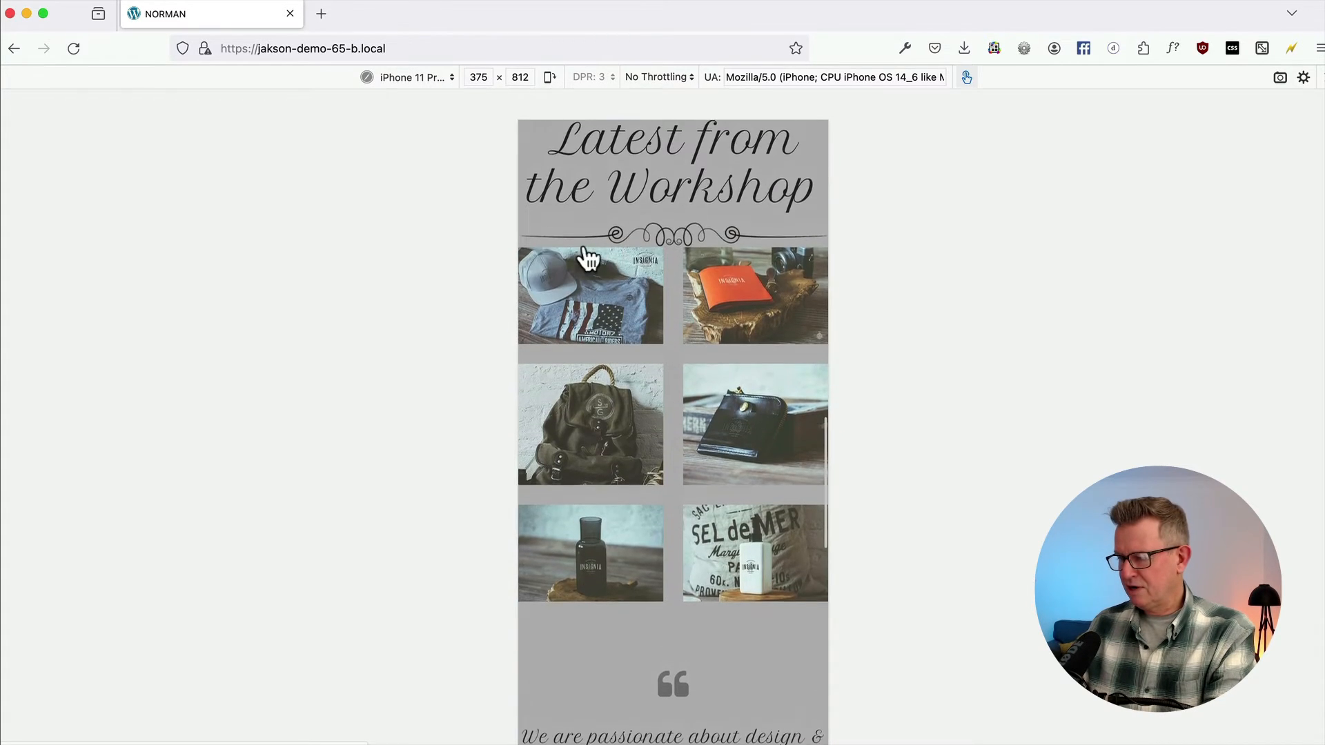
pyautogui.click(754, 295)
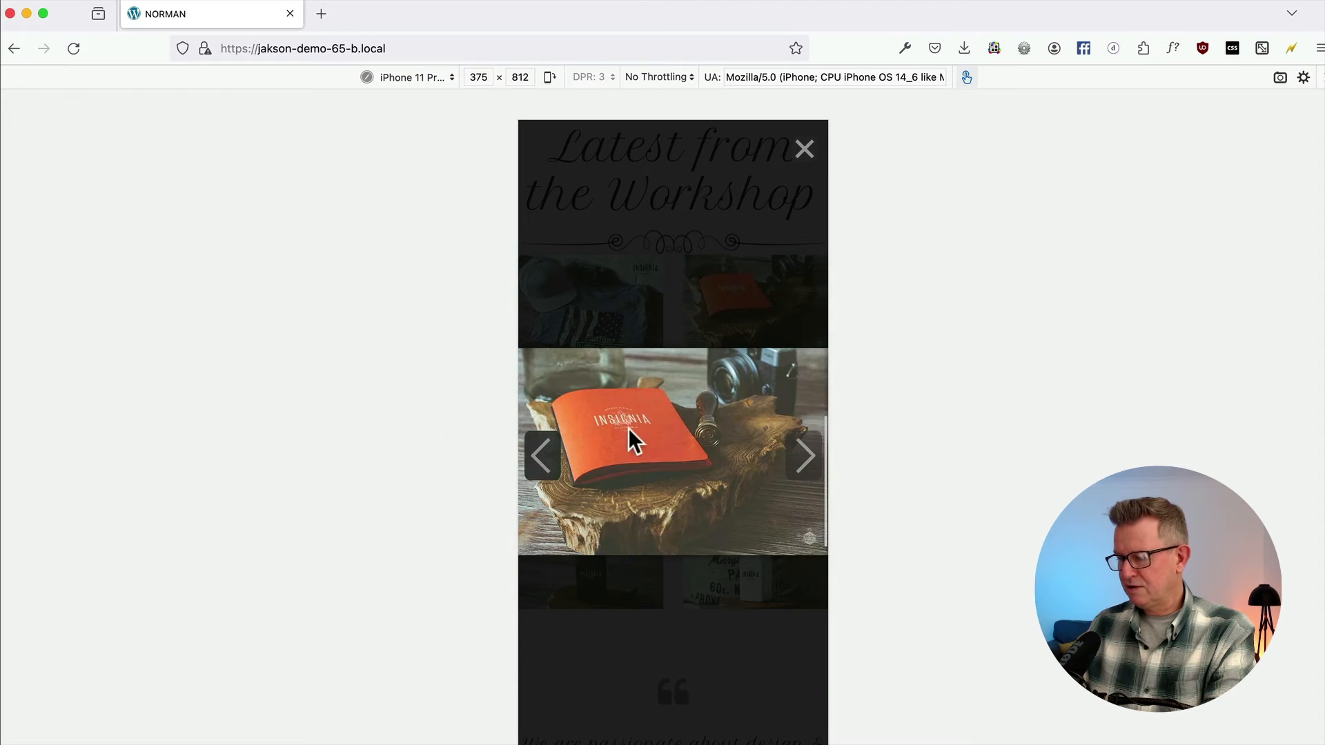
pyautogui.click(803, 456)
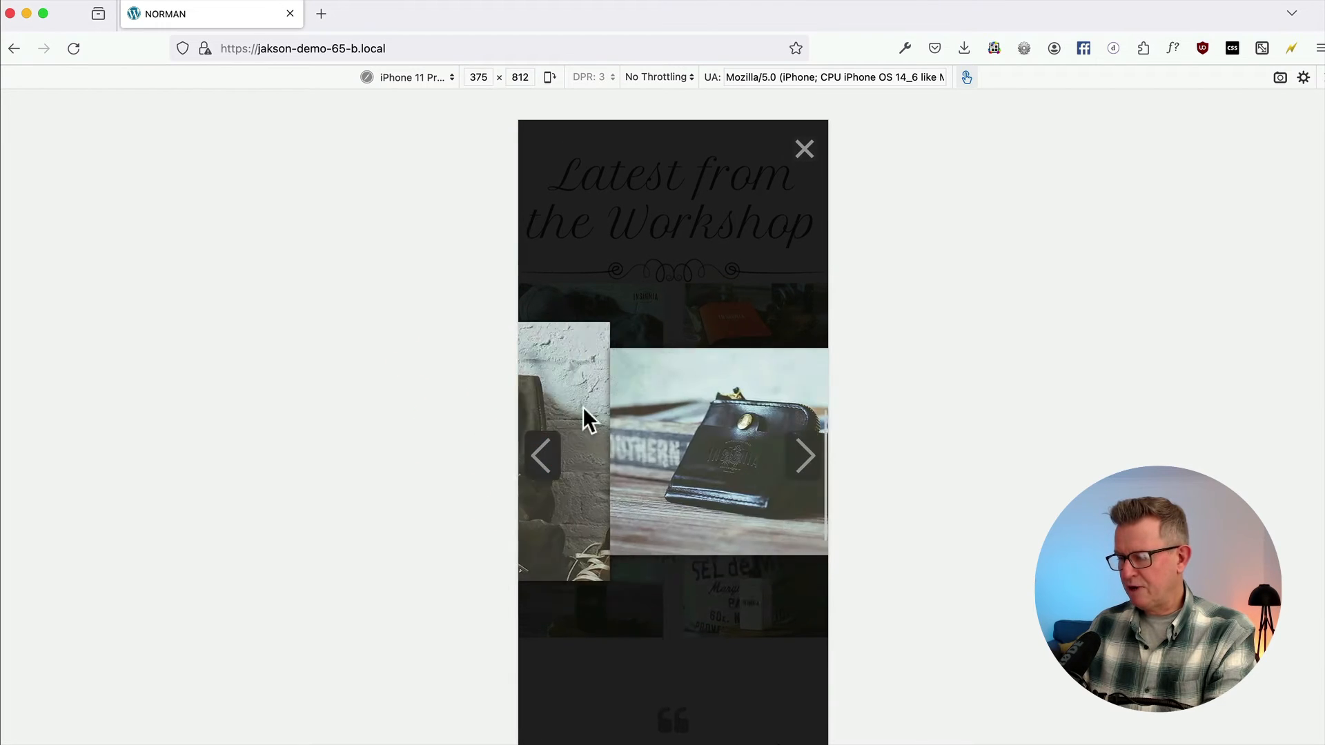
pyautogui.click(803, 457)
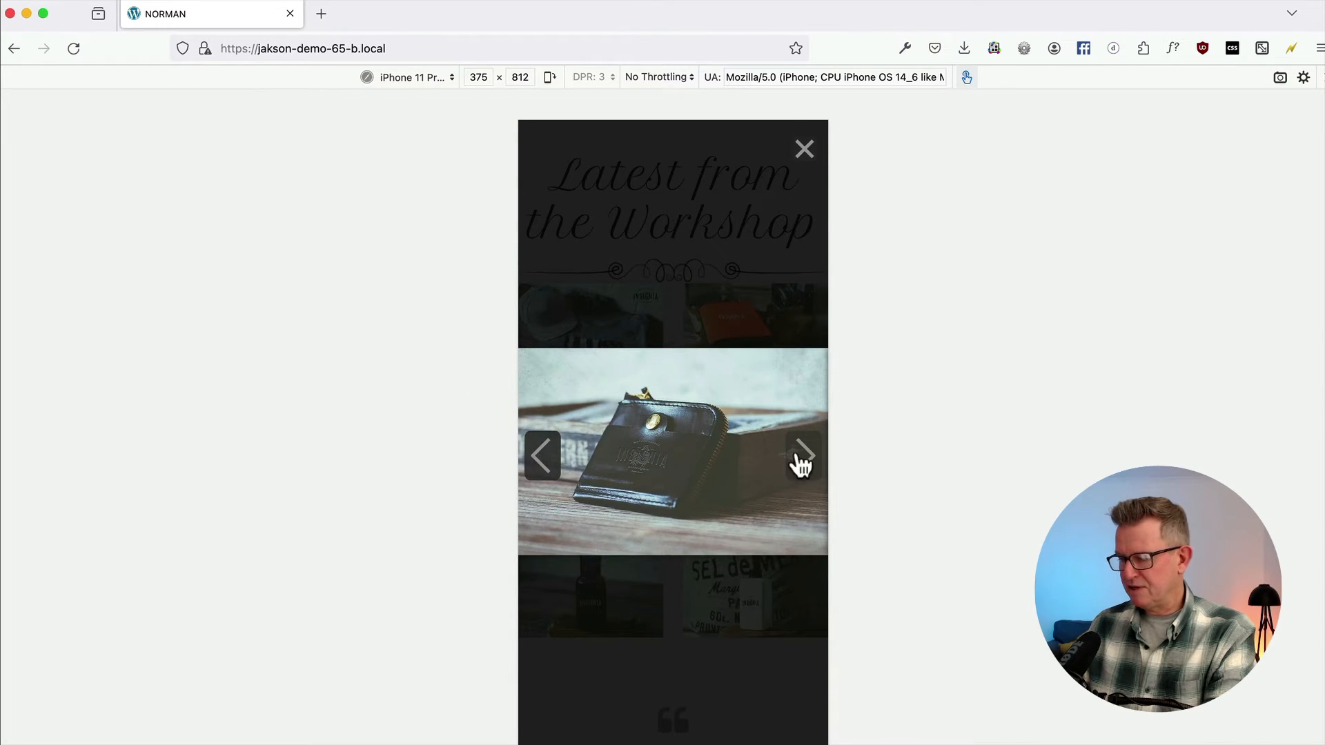
pyautogui.moveTo(801, 134)
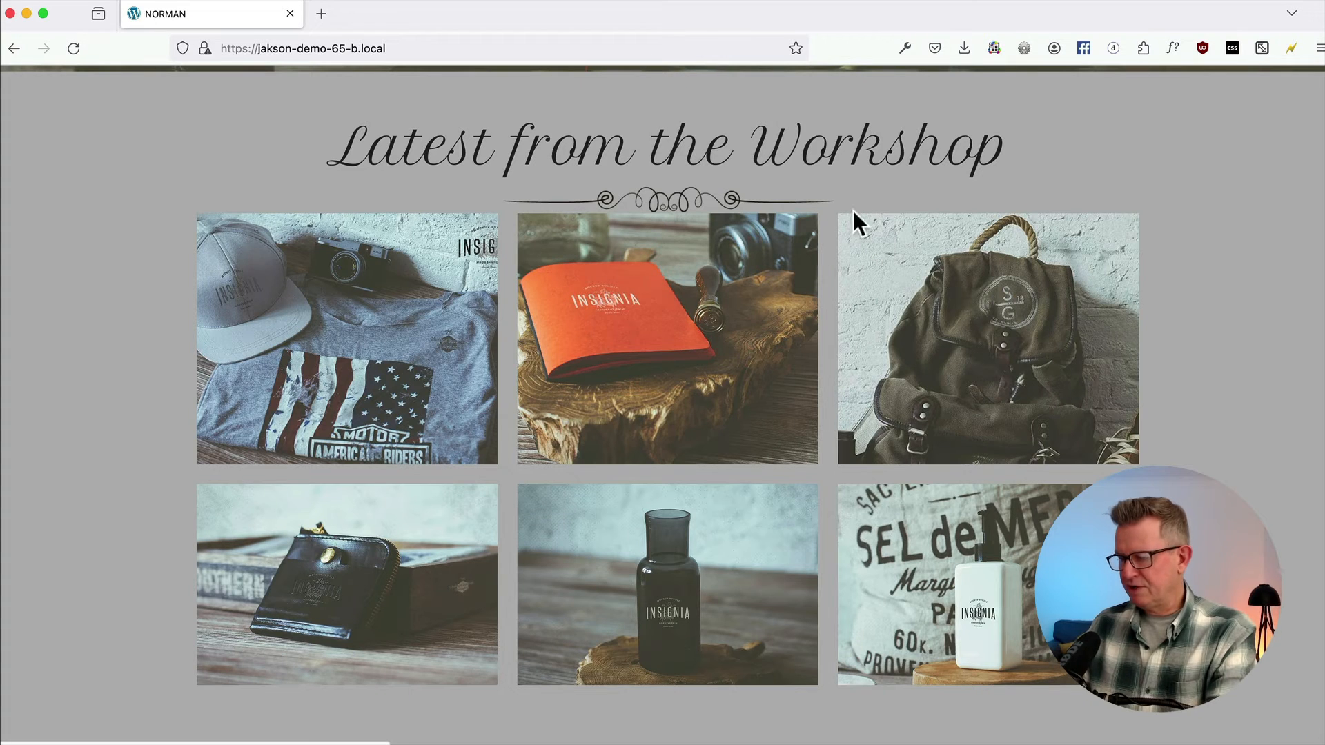
pyautogui.moveTo(685, 529)
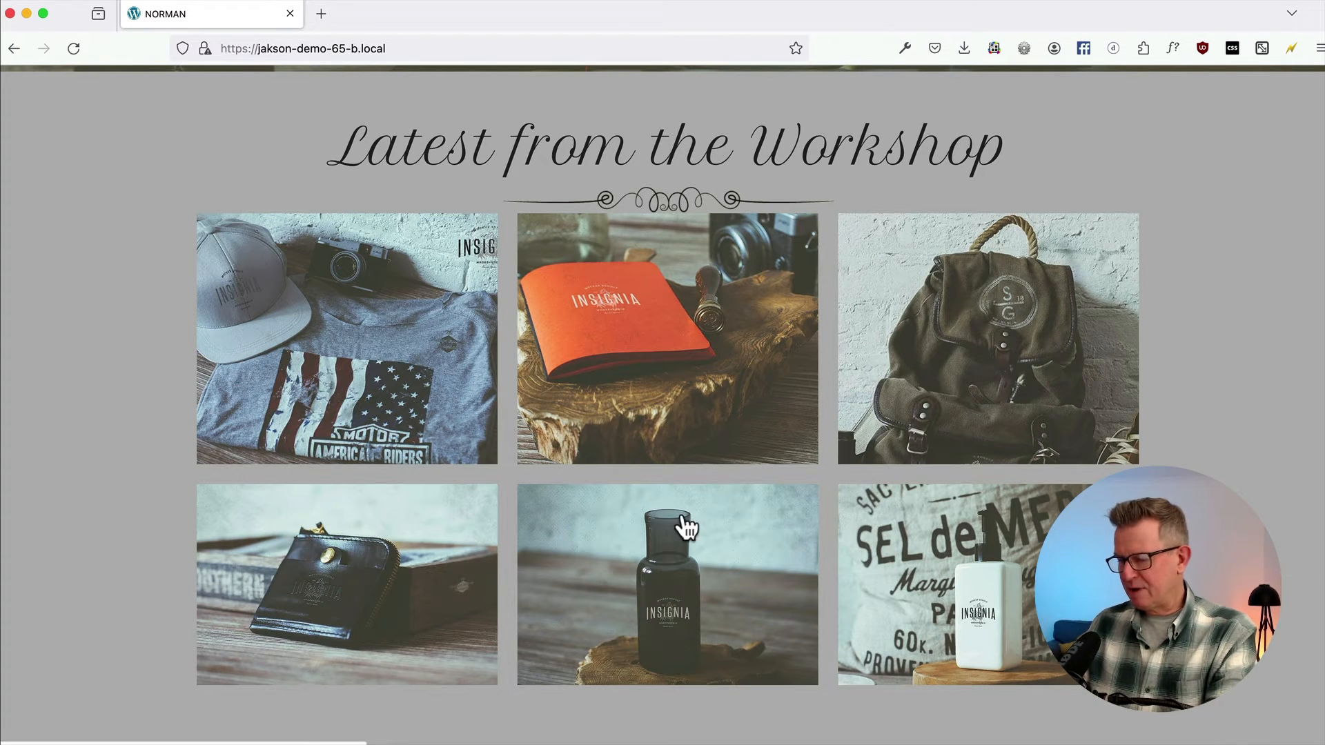
# Inspect the first gallery image's markup in the developer tools.
pyautogui.scroll(-3)
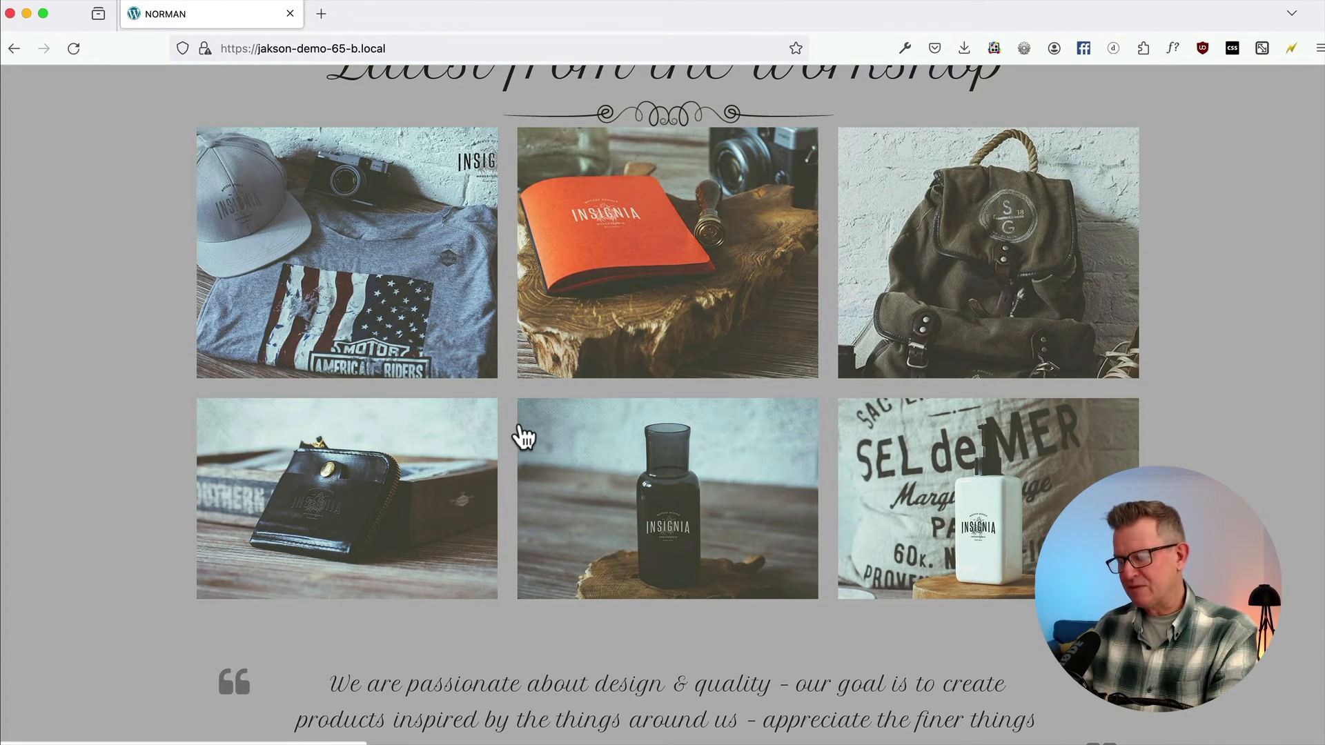
pyautogui.moveTo(674, 419)
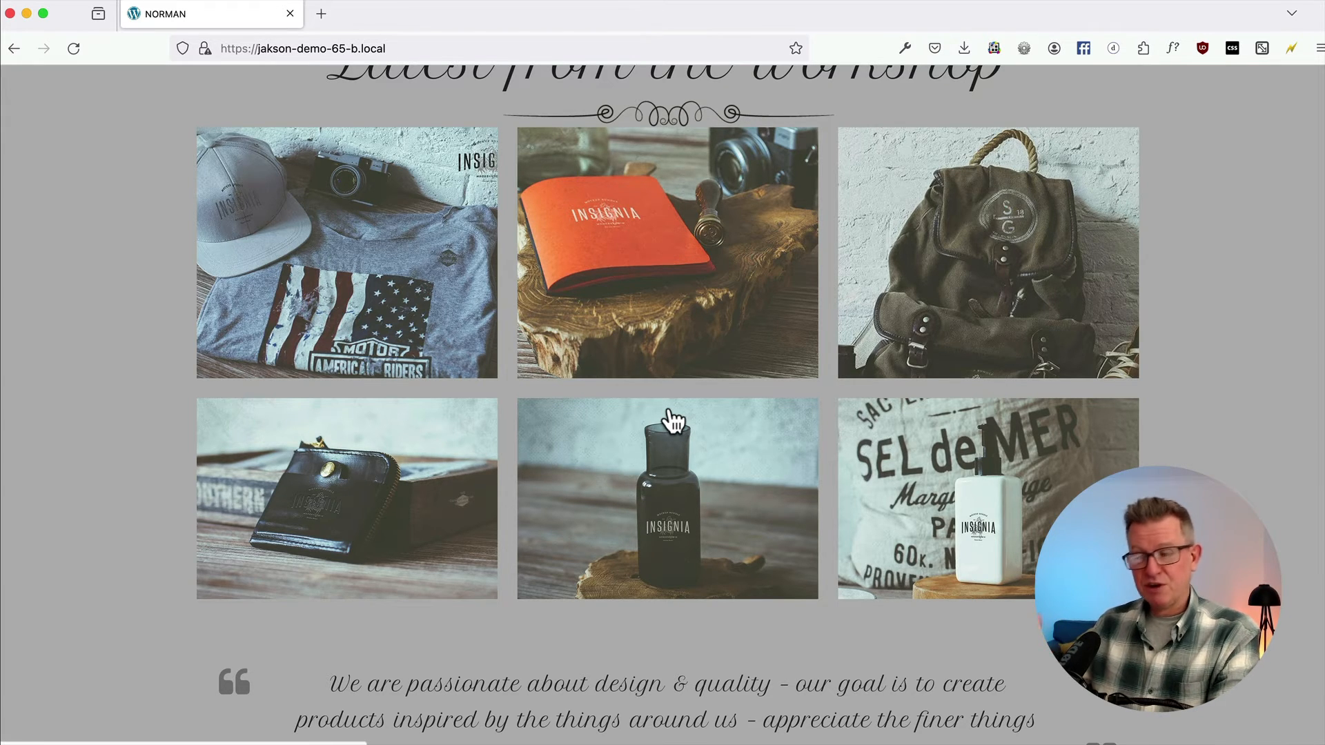
pyautogui.moveTo(632, 256)
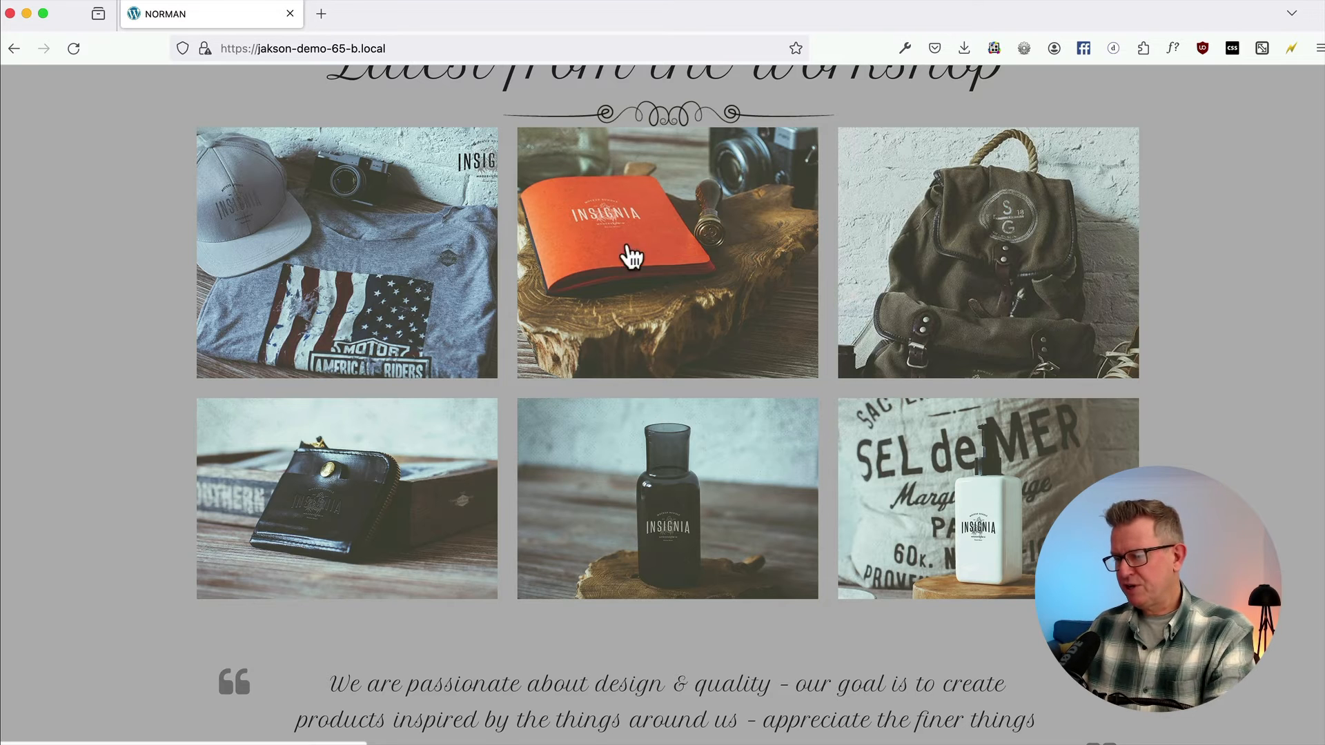
pyautogui.rightClick(347, 251)
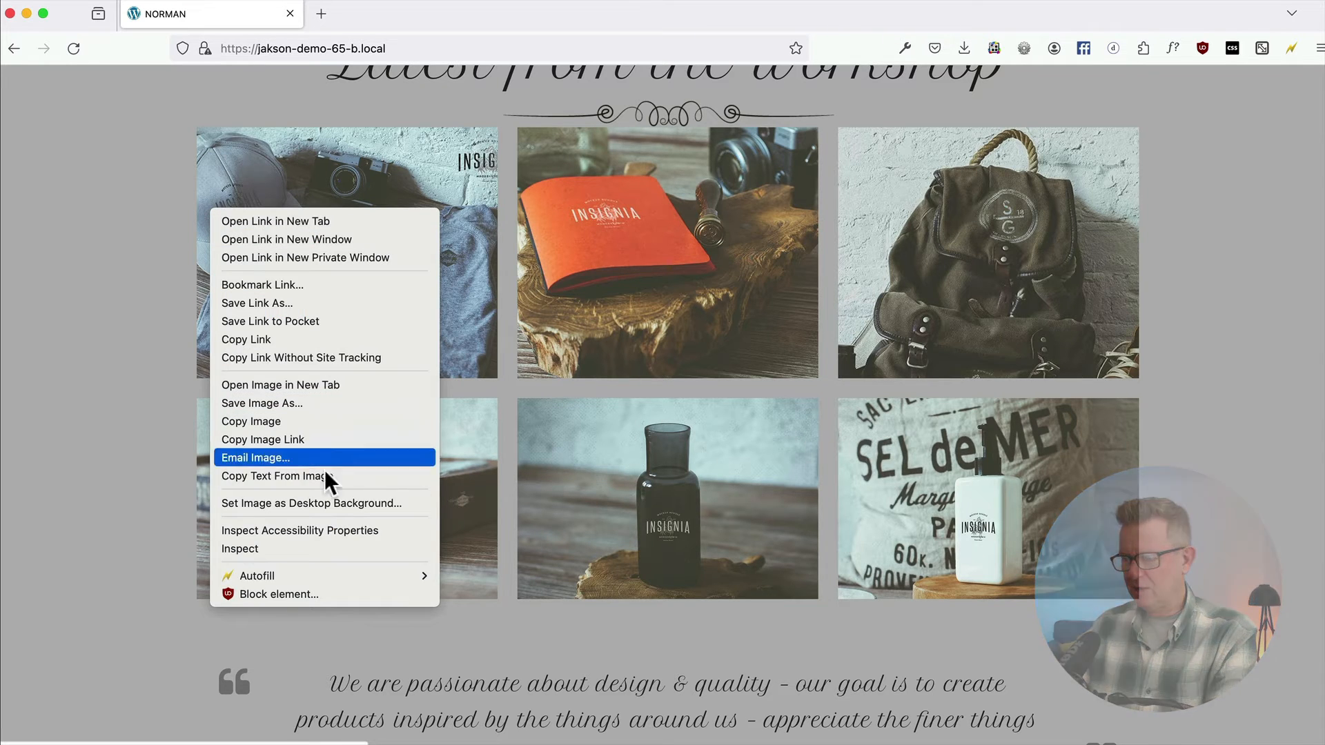
pyautogui.click(239, 548)
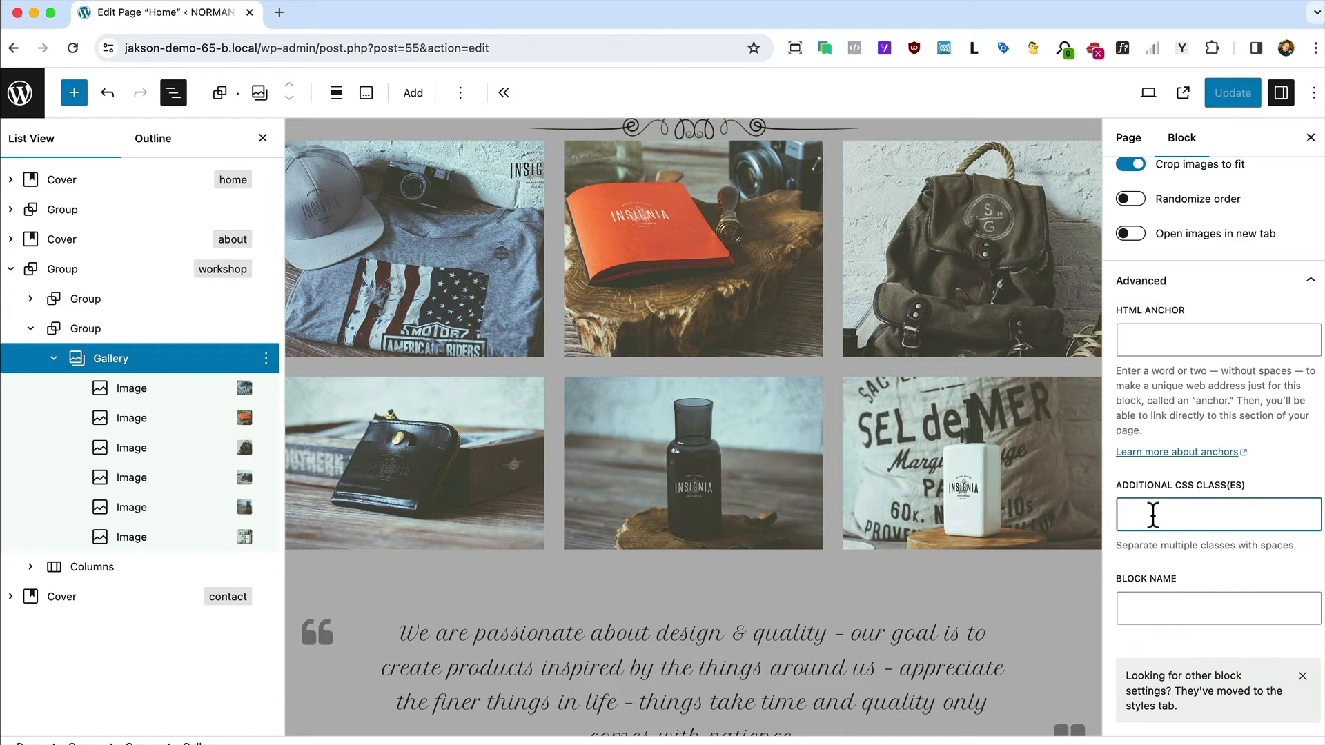
# Add the class norman-gallery to the Gallery block and update the page.
pyautogui.write('norman-gall')
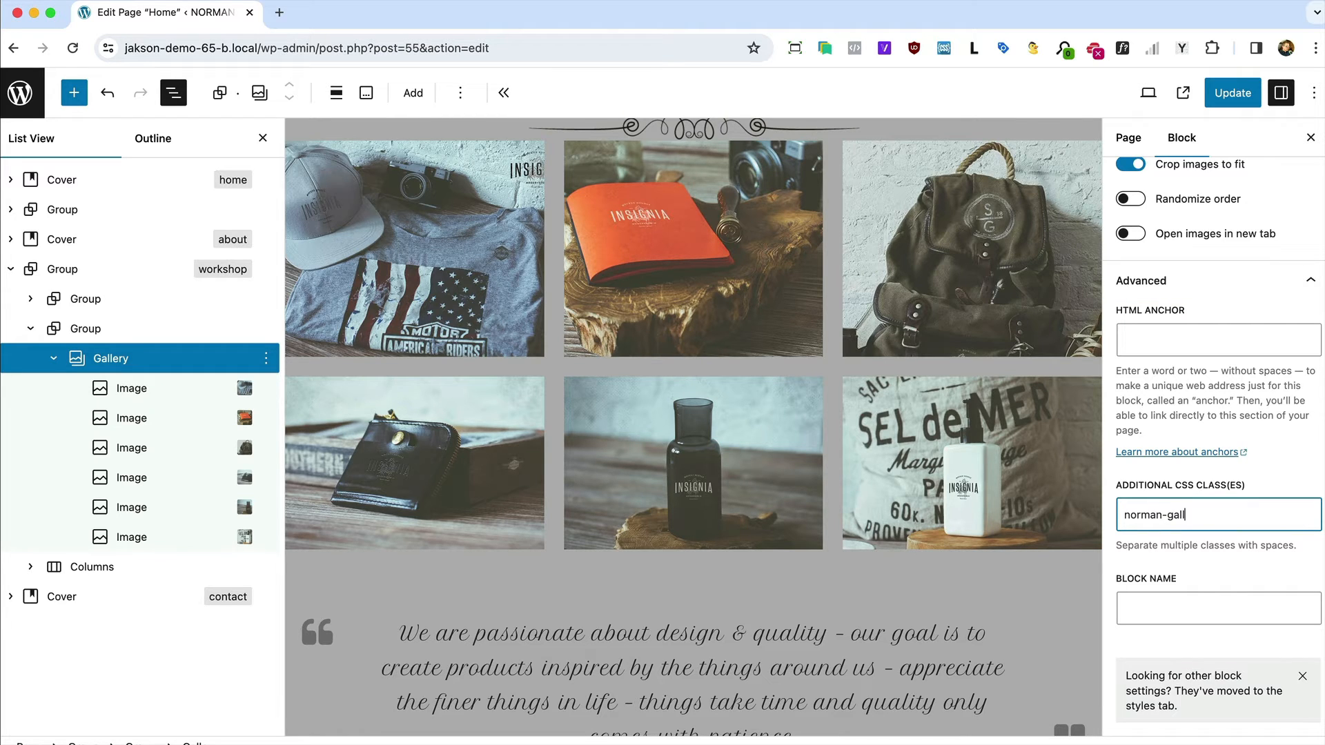
pyautogui.write('ery')
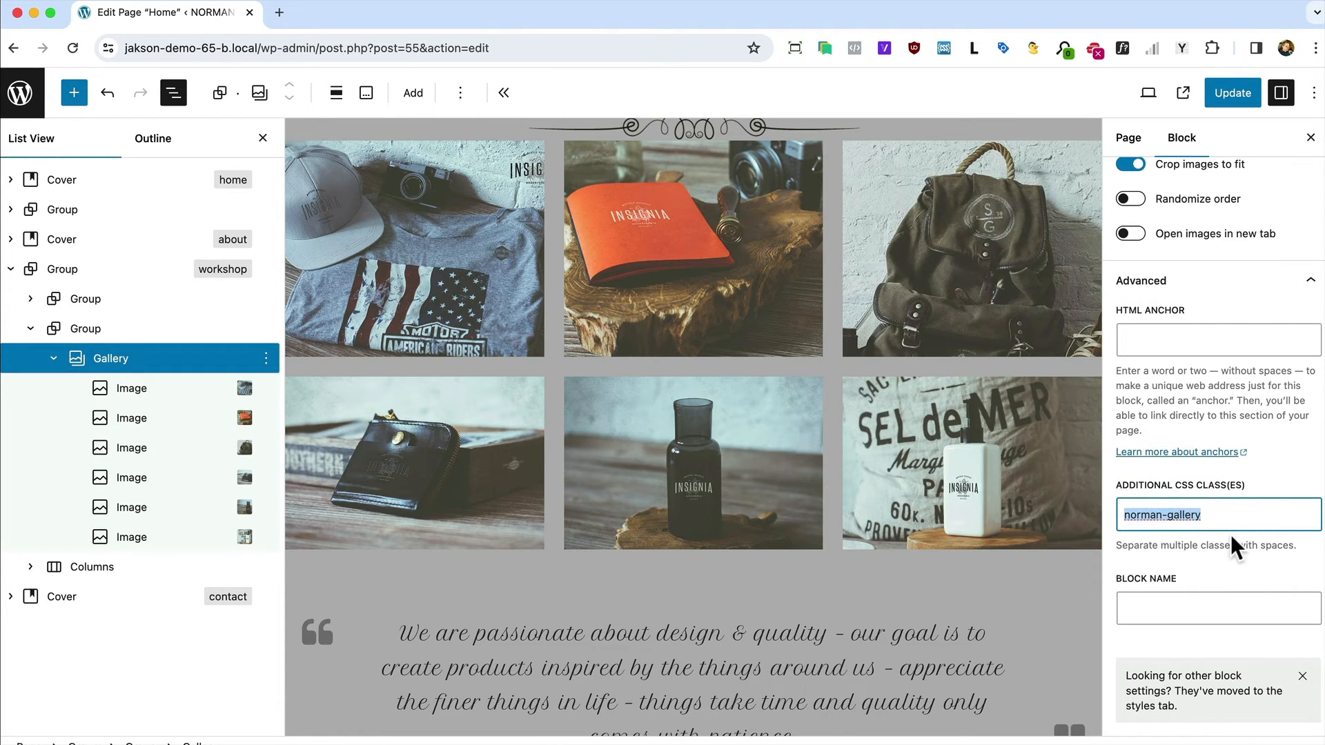
pyautogui.click(1231, 92)
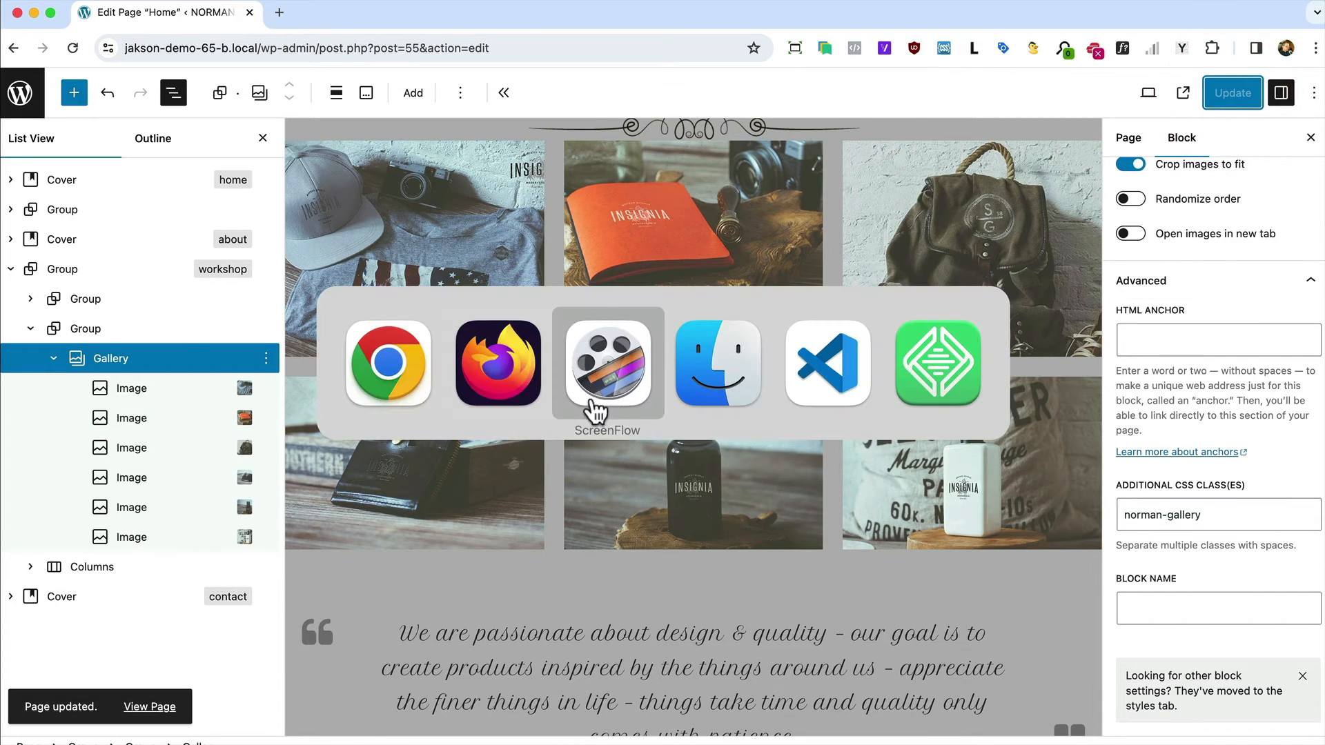
# Find the figure element carrying norman-gallery in the inspector's HTML search.
pyautogui.click(499, 364)
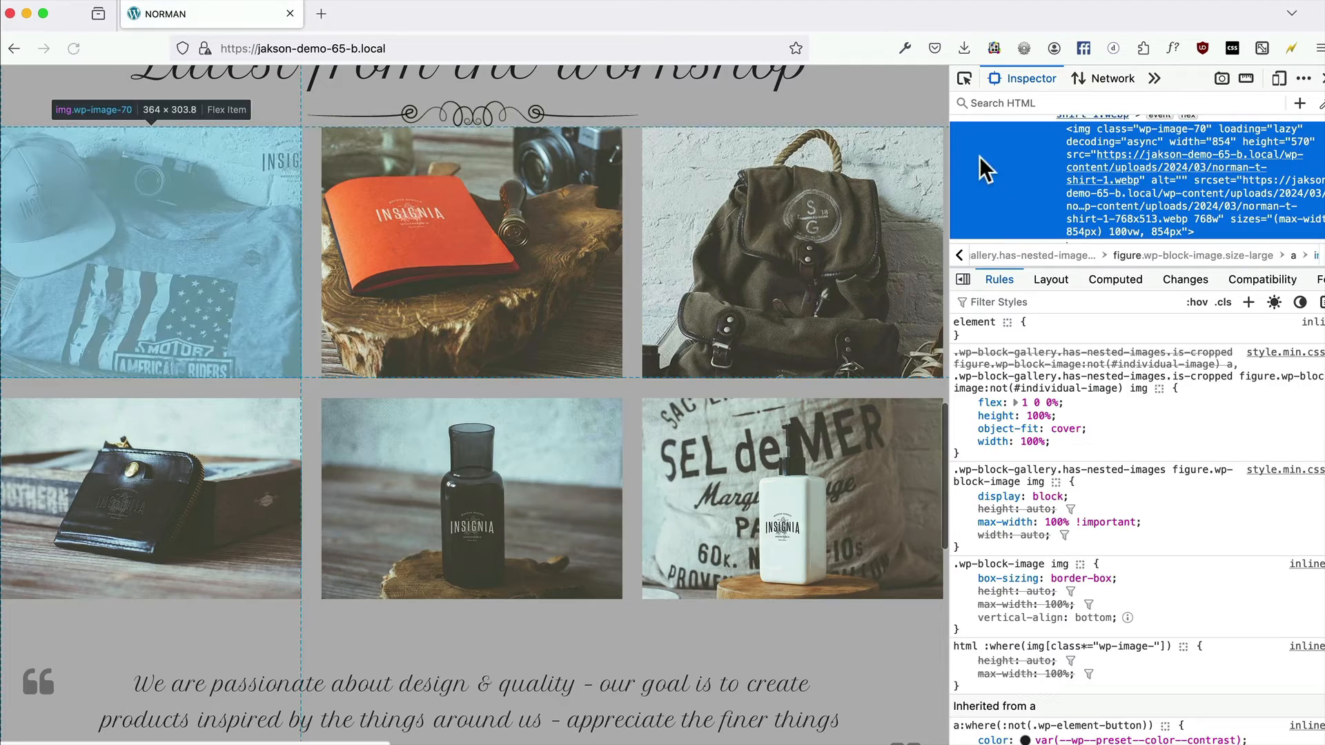
pyautogui.write('norman-gallery')
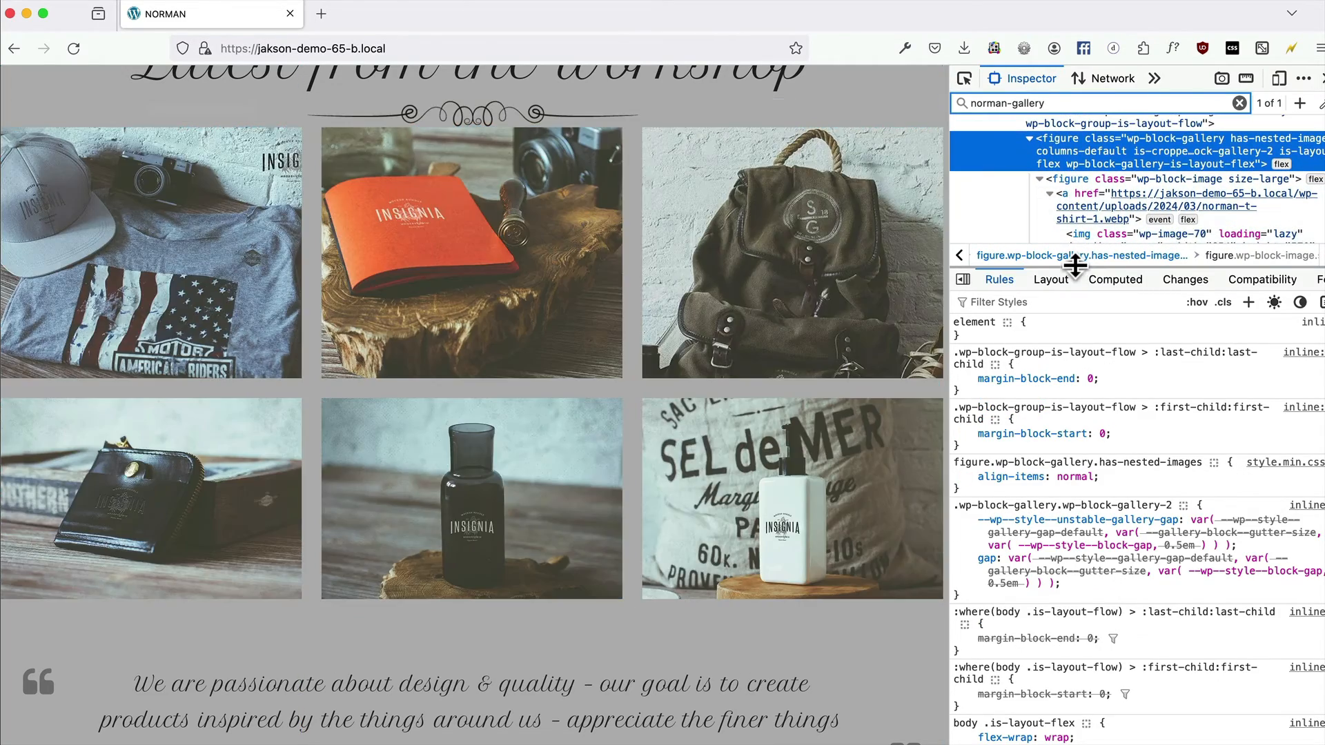
pyautogui.click(1040, 178)
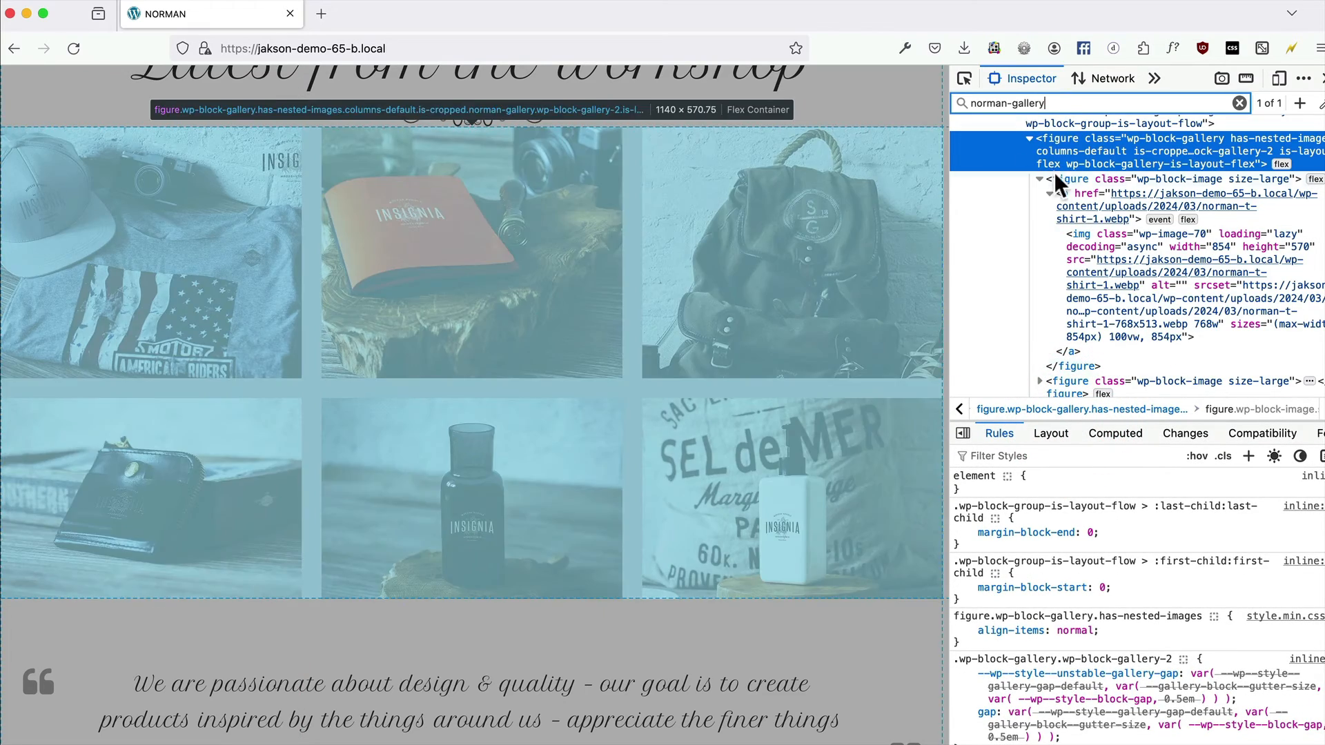
pyautogui.click(1083, 234)
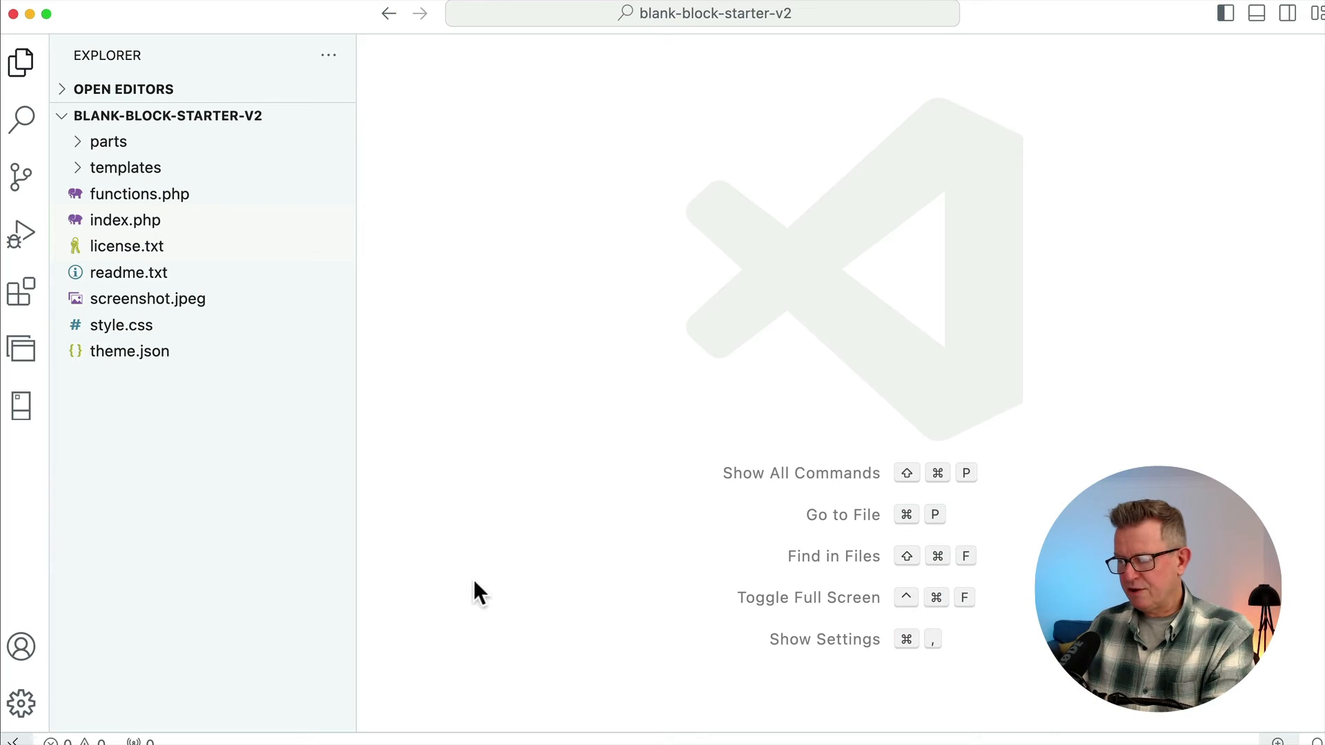
pyautogui.moveTo(246, 256)
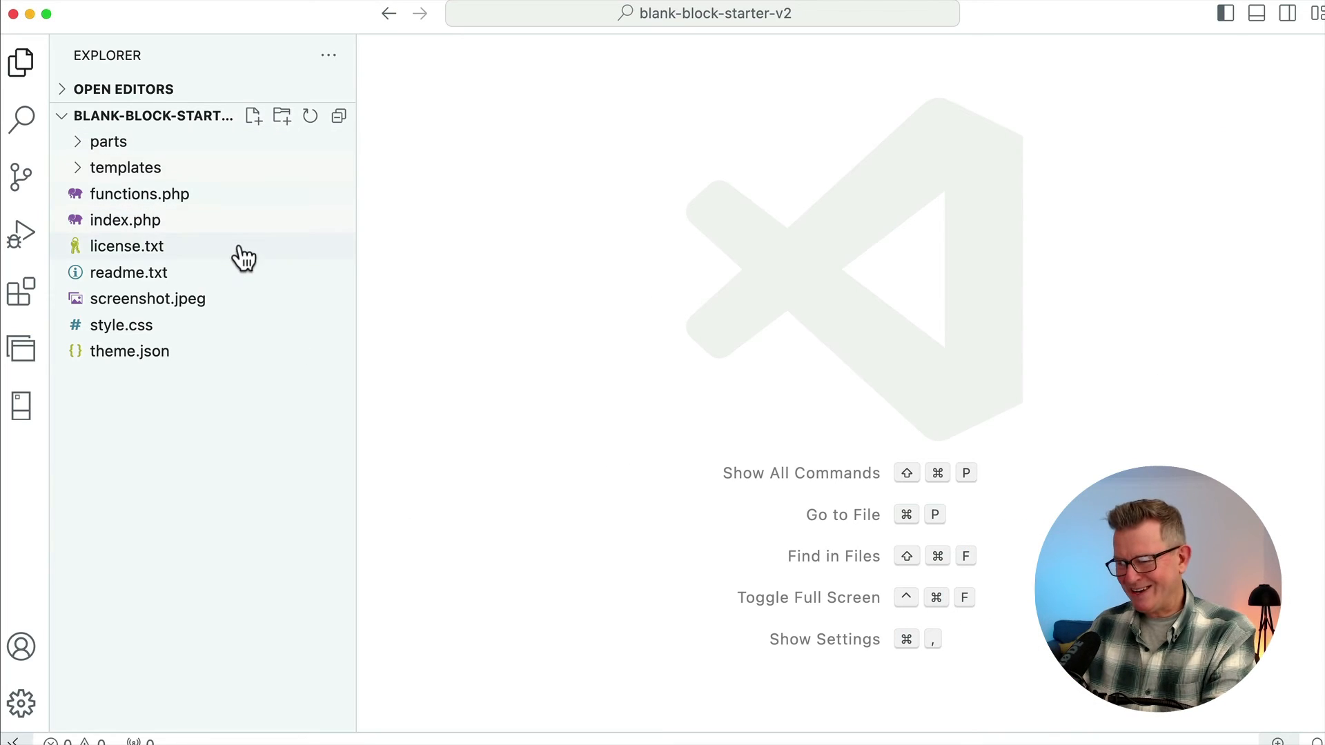
# End style.css with a /* Gallery Aspect Ratio */ comment and a .norman-gallery img { rule.
pyautogui.click(121, 324)
pyautogui.write('/*  */')
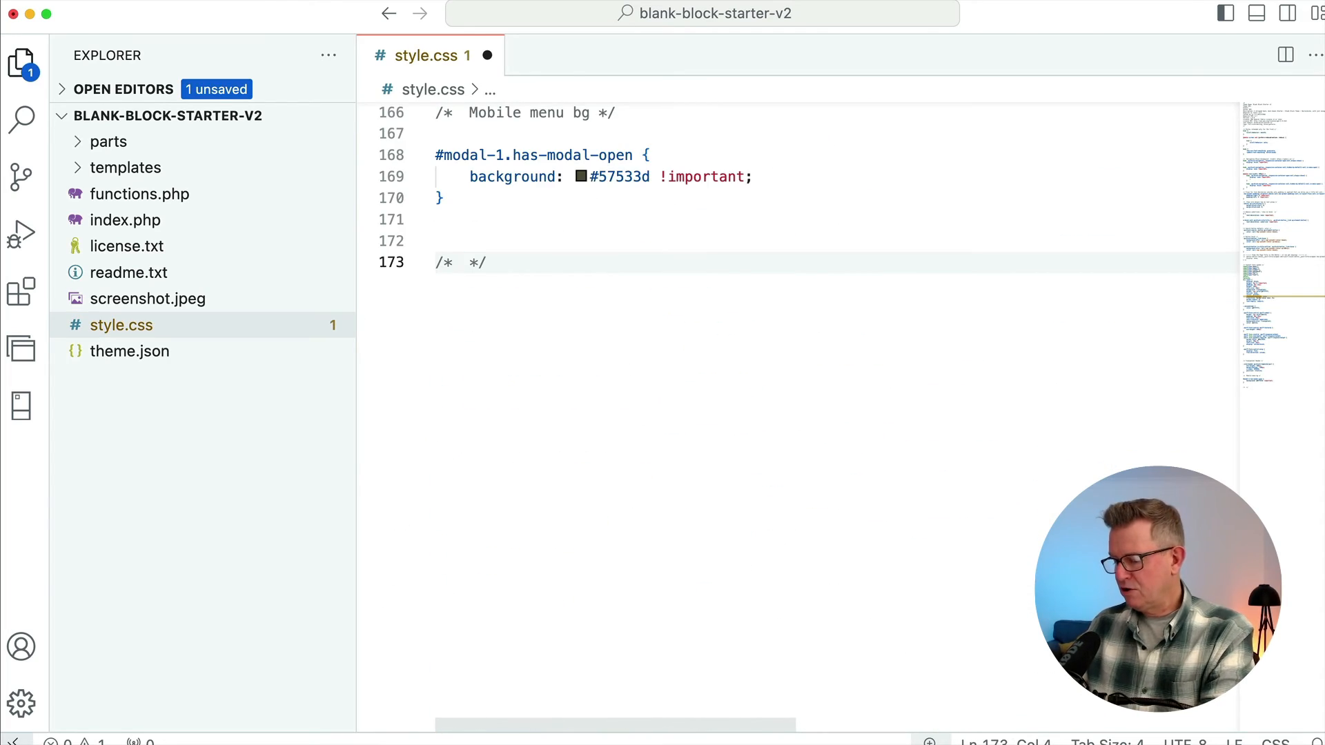
pyautogui.write('Gallery')
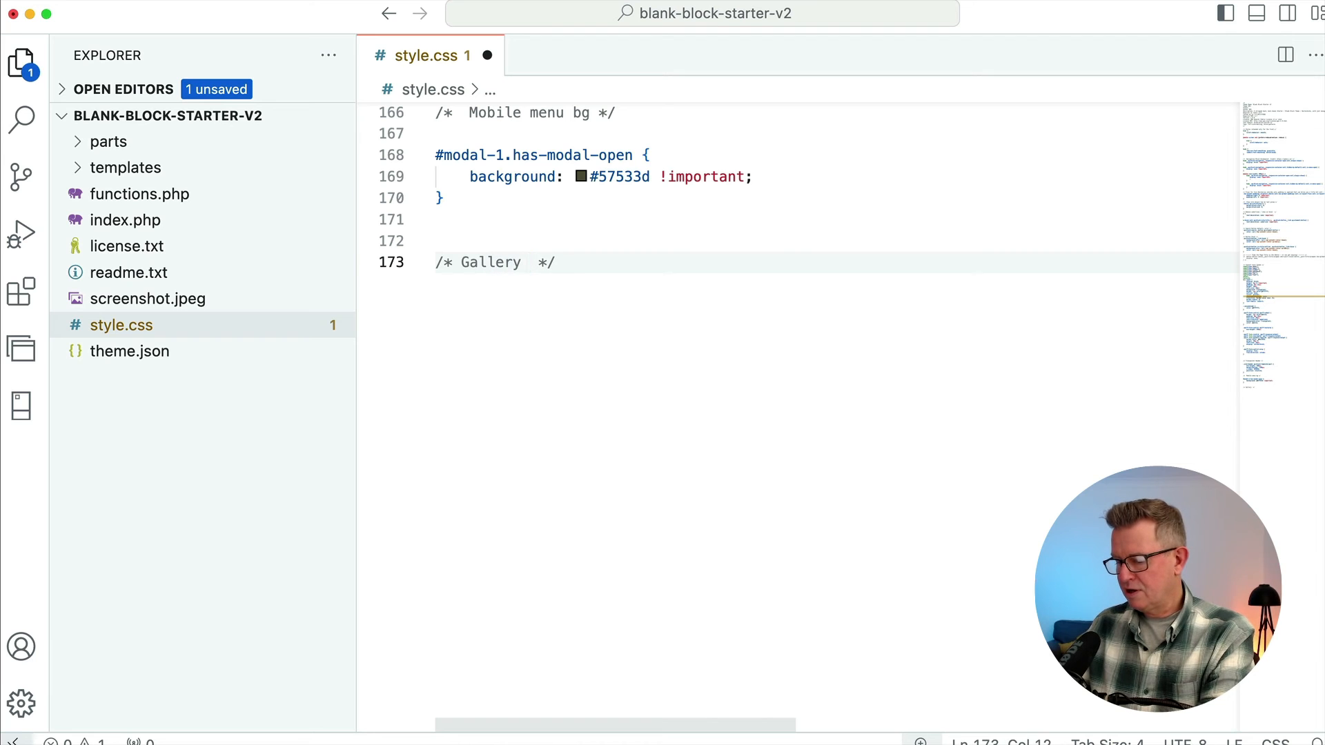
pyautogui.write('Aspect Ratioj')
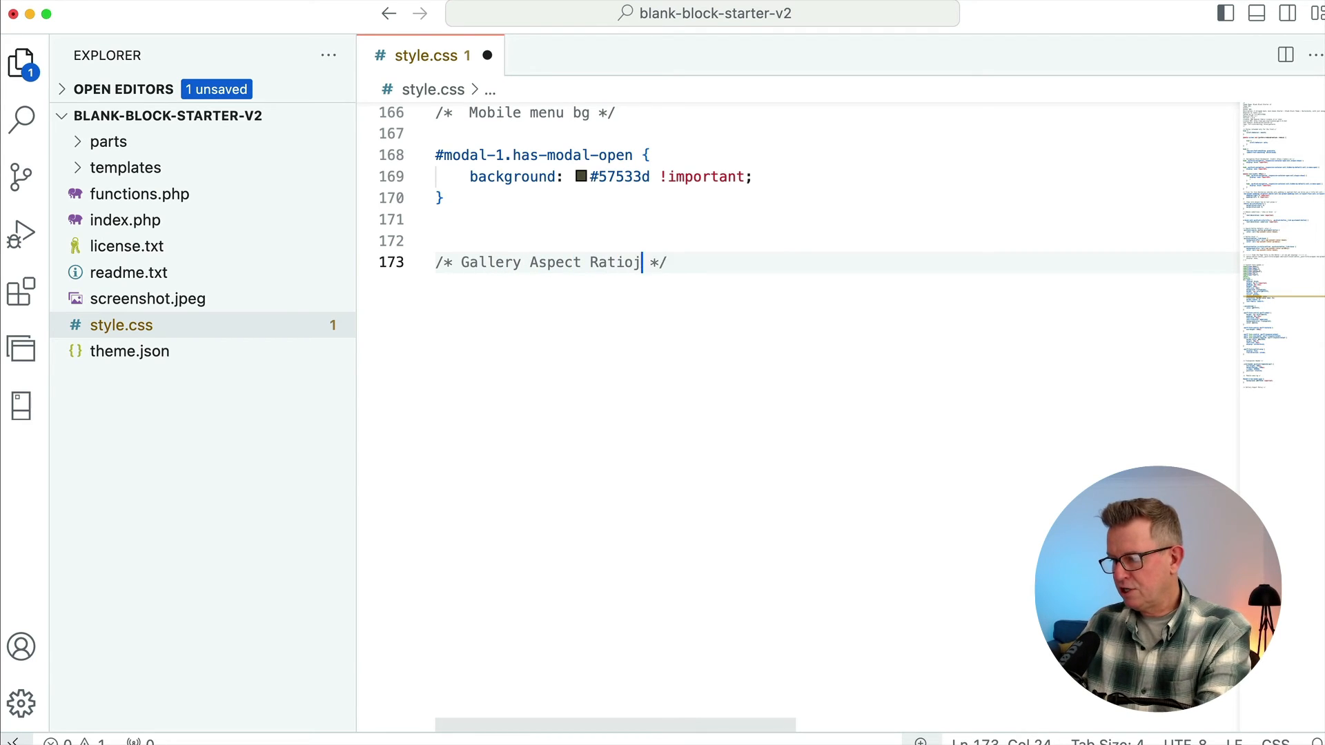
pyautogui.write('.norman-gallery img {')
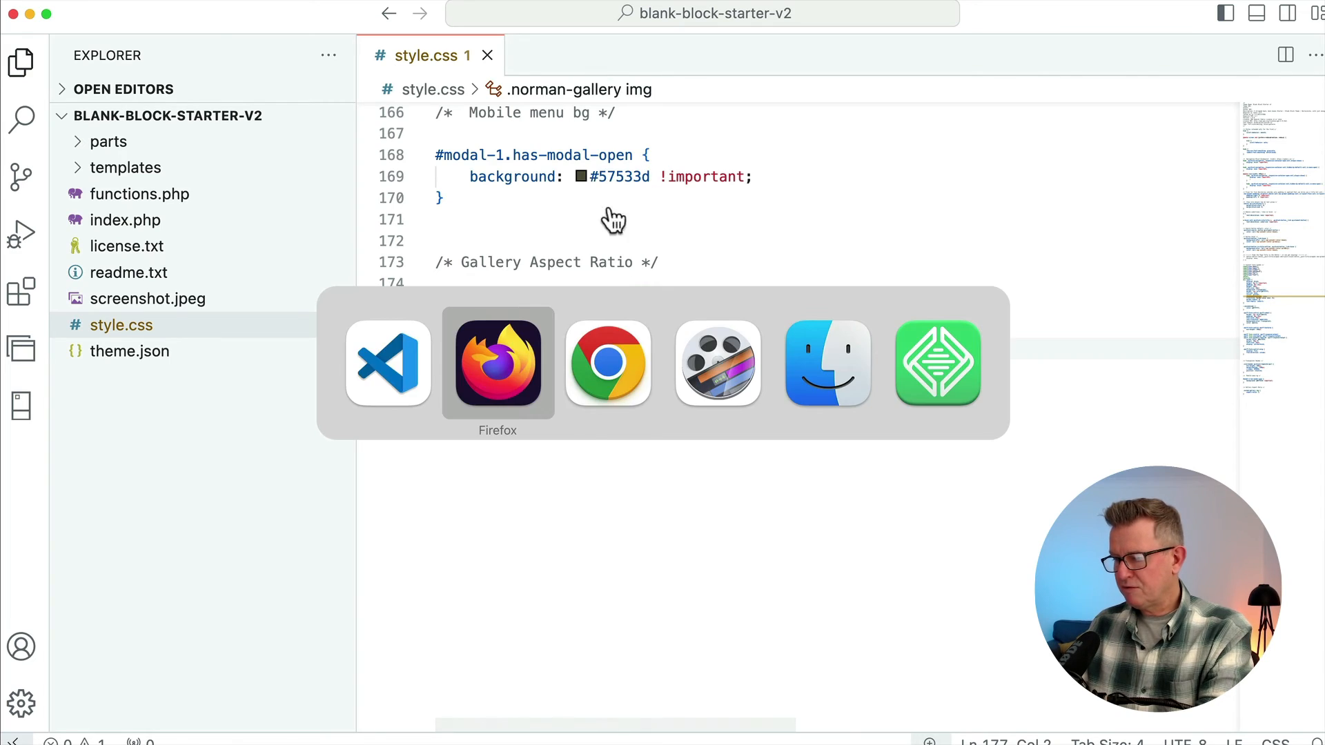
# Reload the homepage gallery and step the lightbox from the notebook to the soap bottle photo.
pyautogui.click(498, 363)
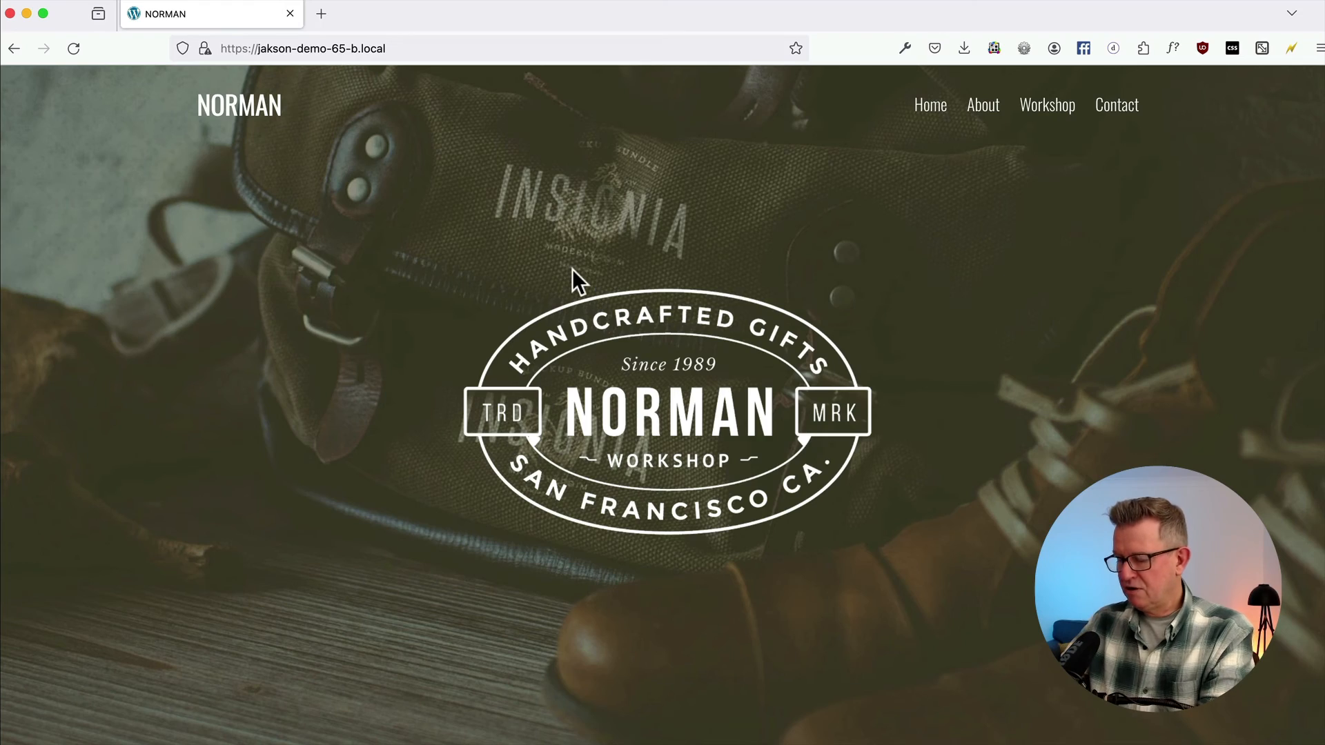
pyautogui.scroll(-3)
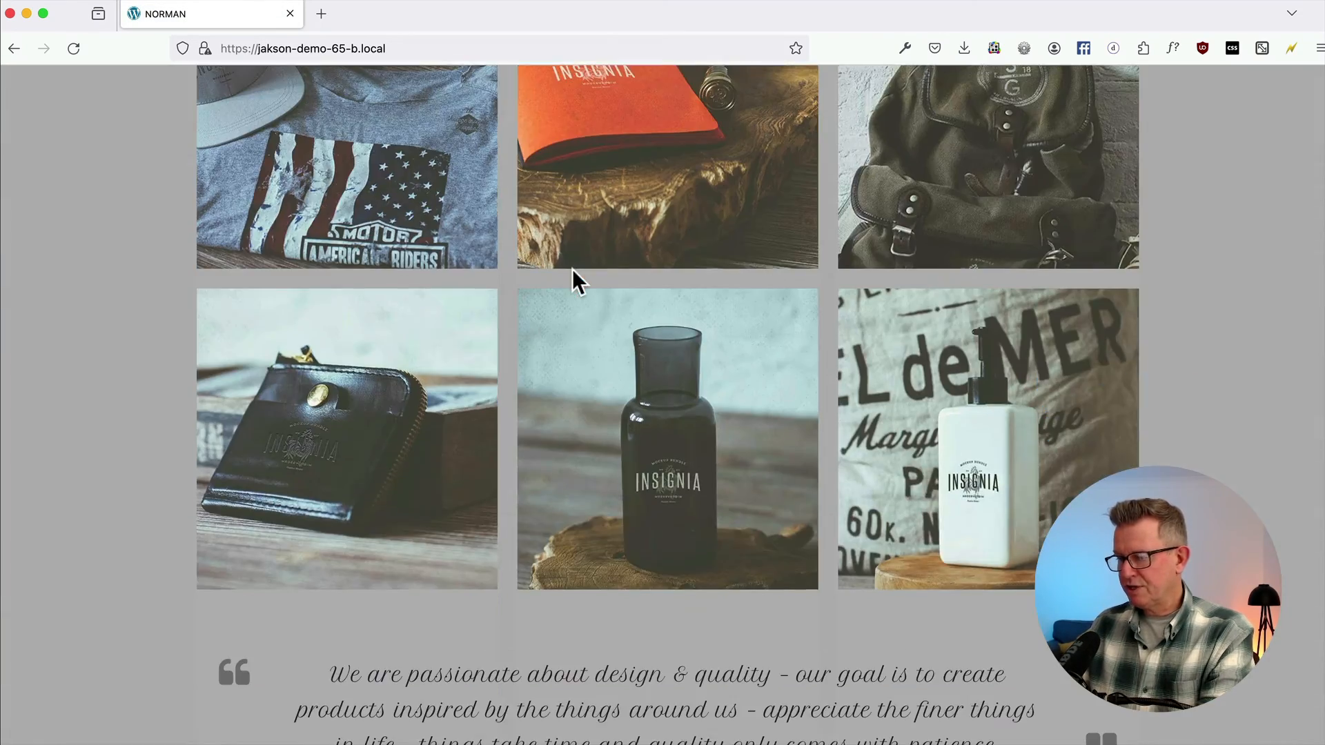
pyautogui.scroll(3)
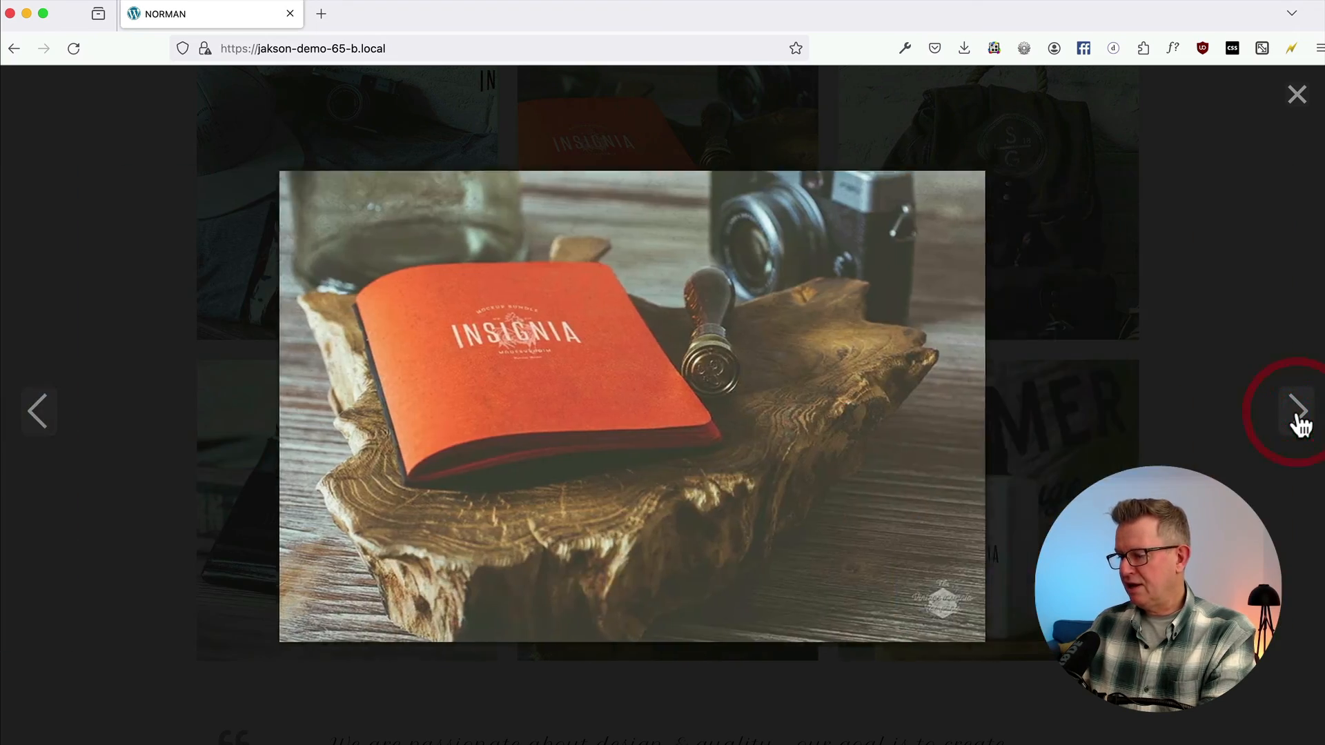
pyautogui.click(1298, 411)
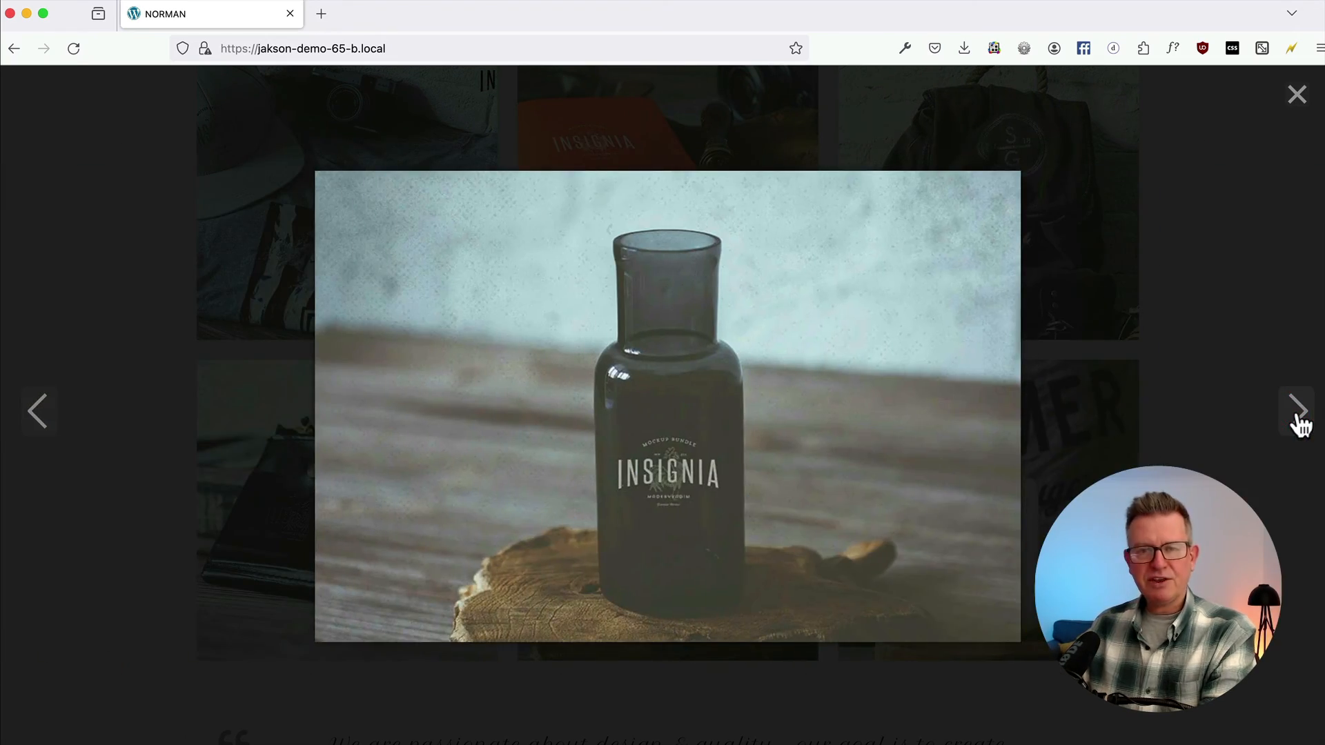